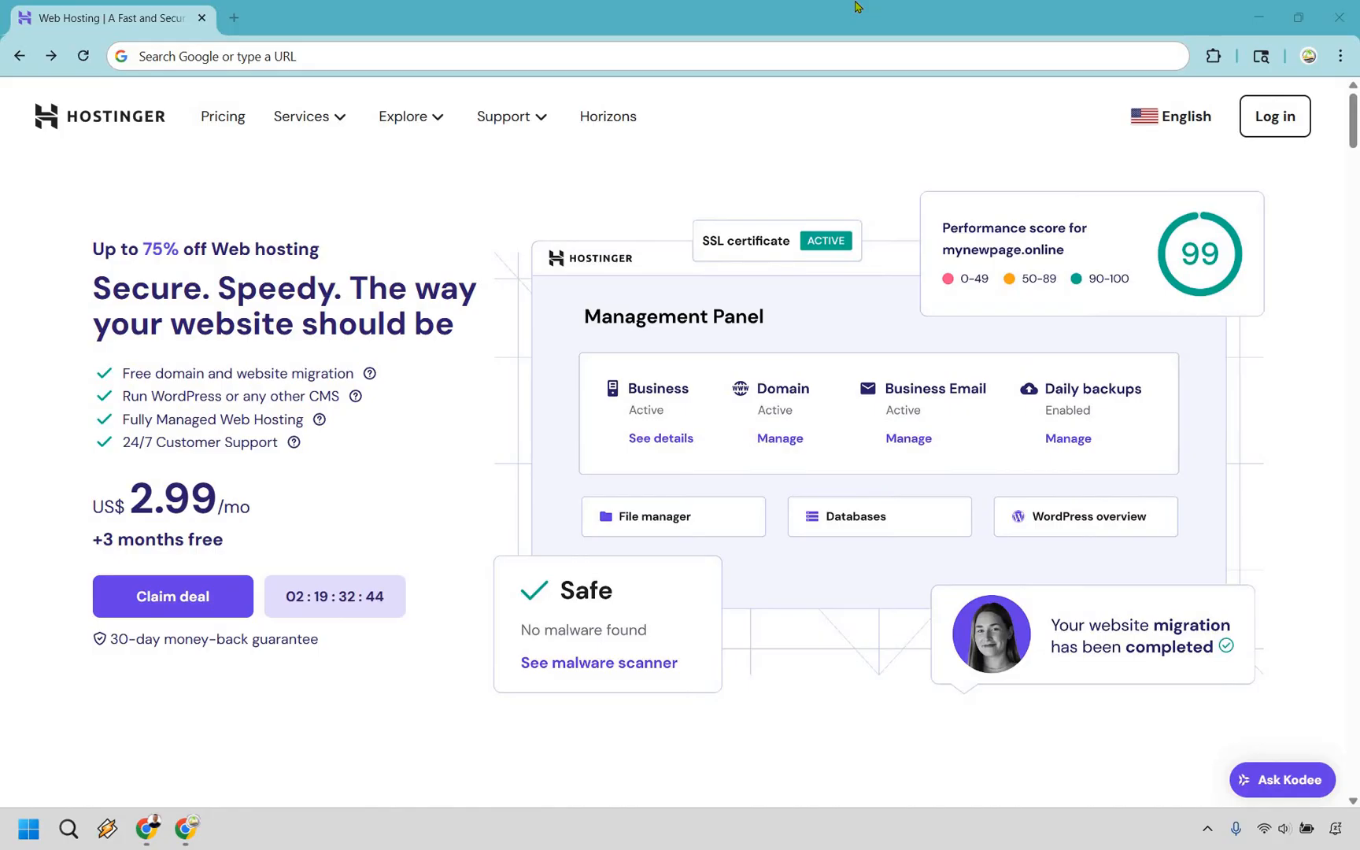
{"action": "mouse_move", "coordinate": [343, 226]}
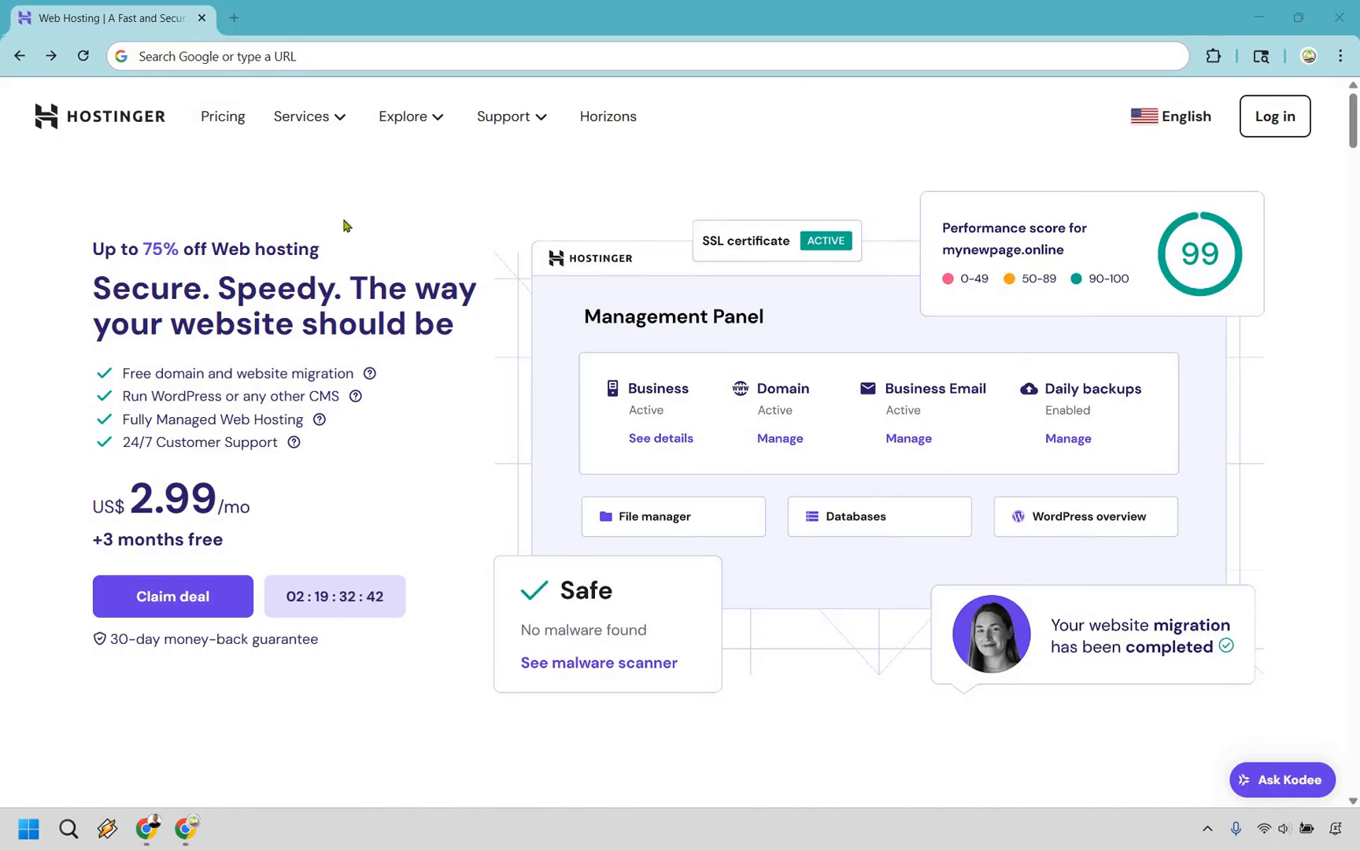
Step: Scroll to the pricing cards for the Premium, Business and Cloud Startup plans
{"action": "double_click", "coordinate": [299, 249]}
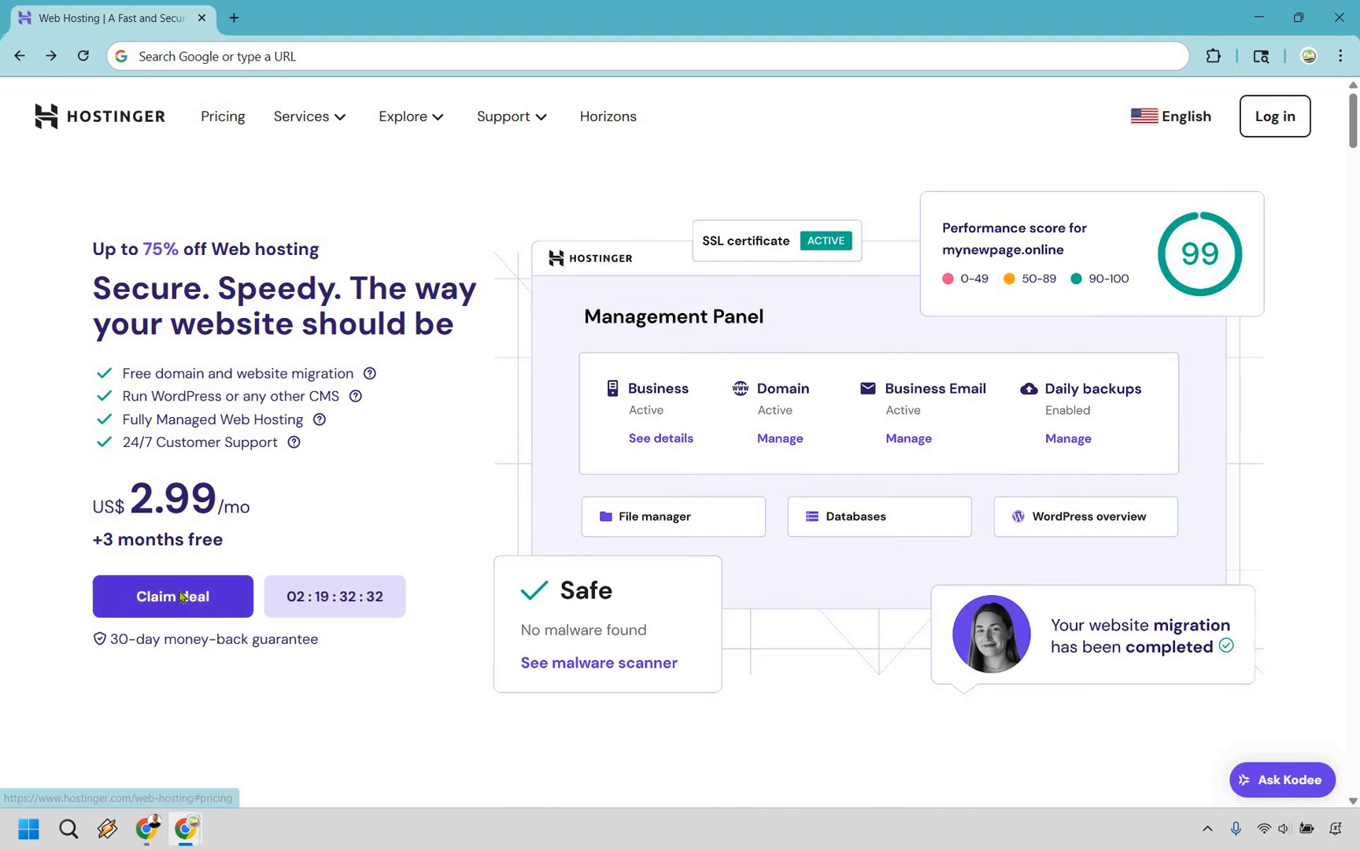
{"action": "scroll", "scroll_direction": "down", "scroll_amount": 3}
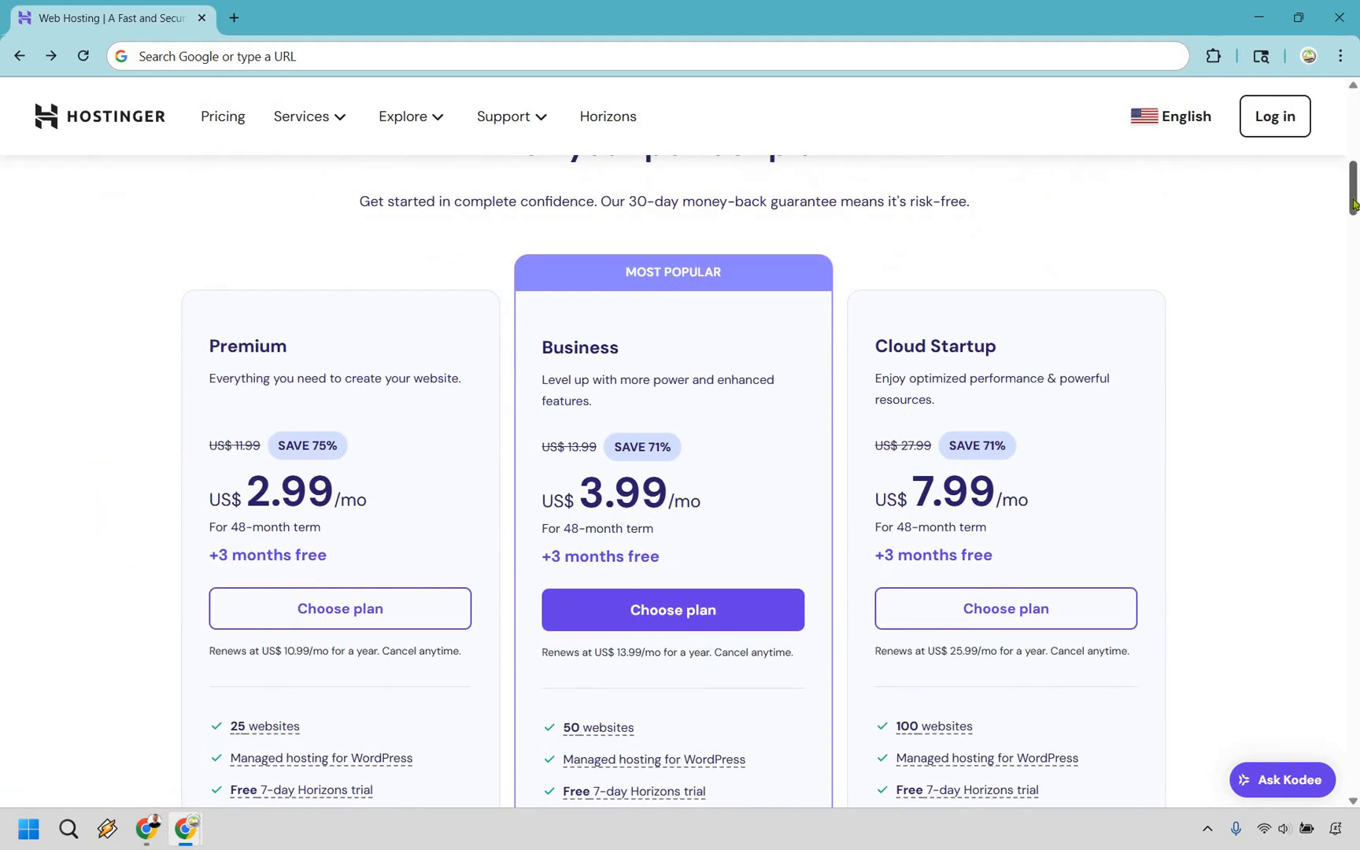
{"action": "scroll", "scroll_direction": "down", "scroll_amount": 3}
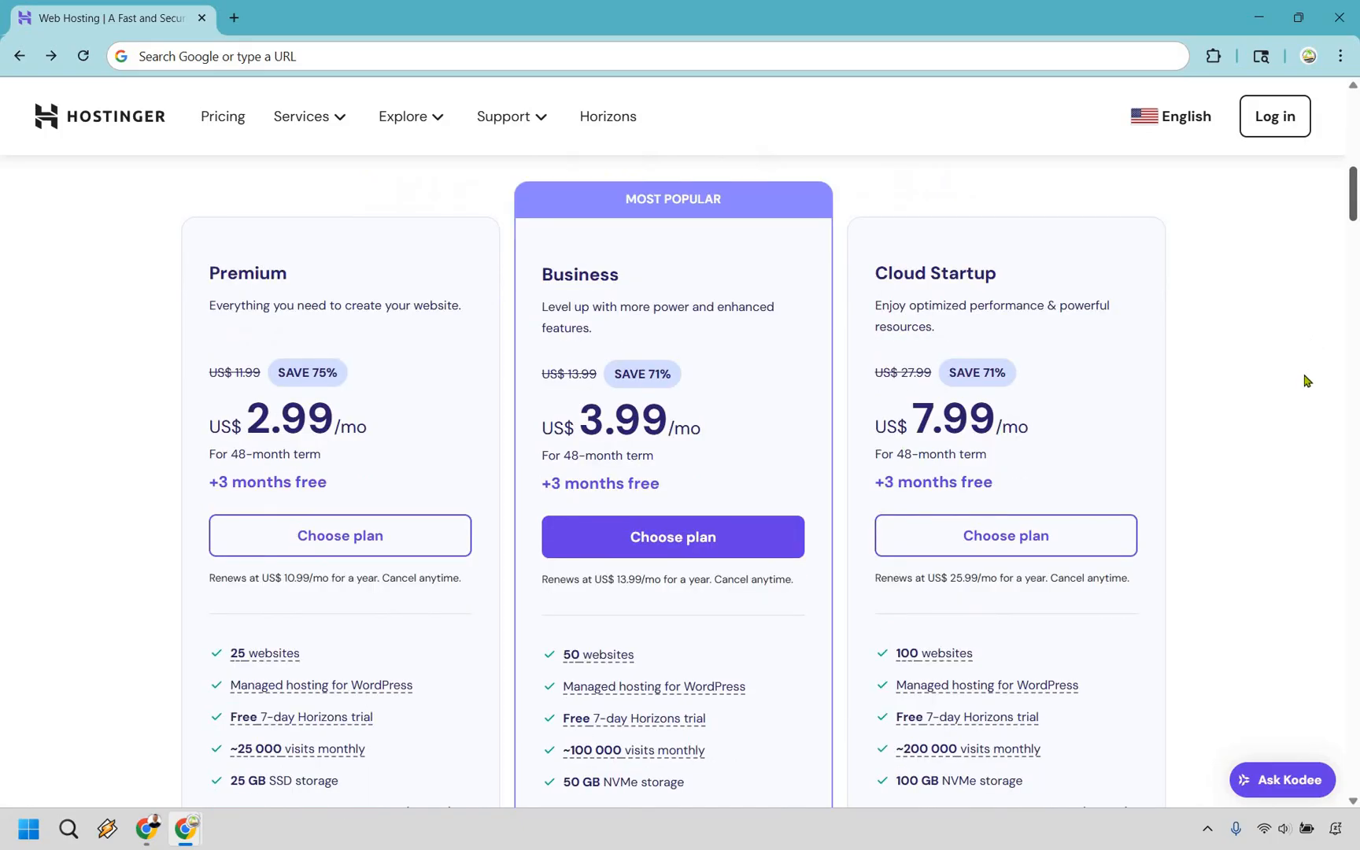
{"action": "mouse_move", "coordinate": [1303, 385]}
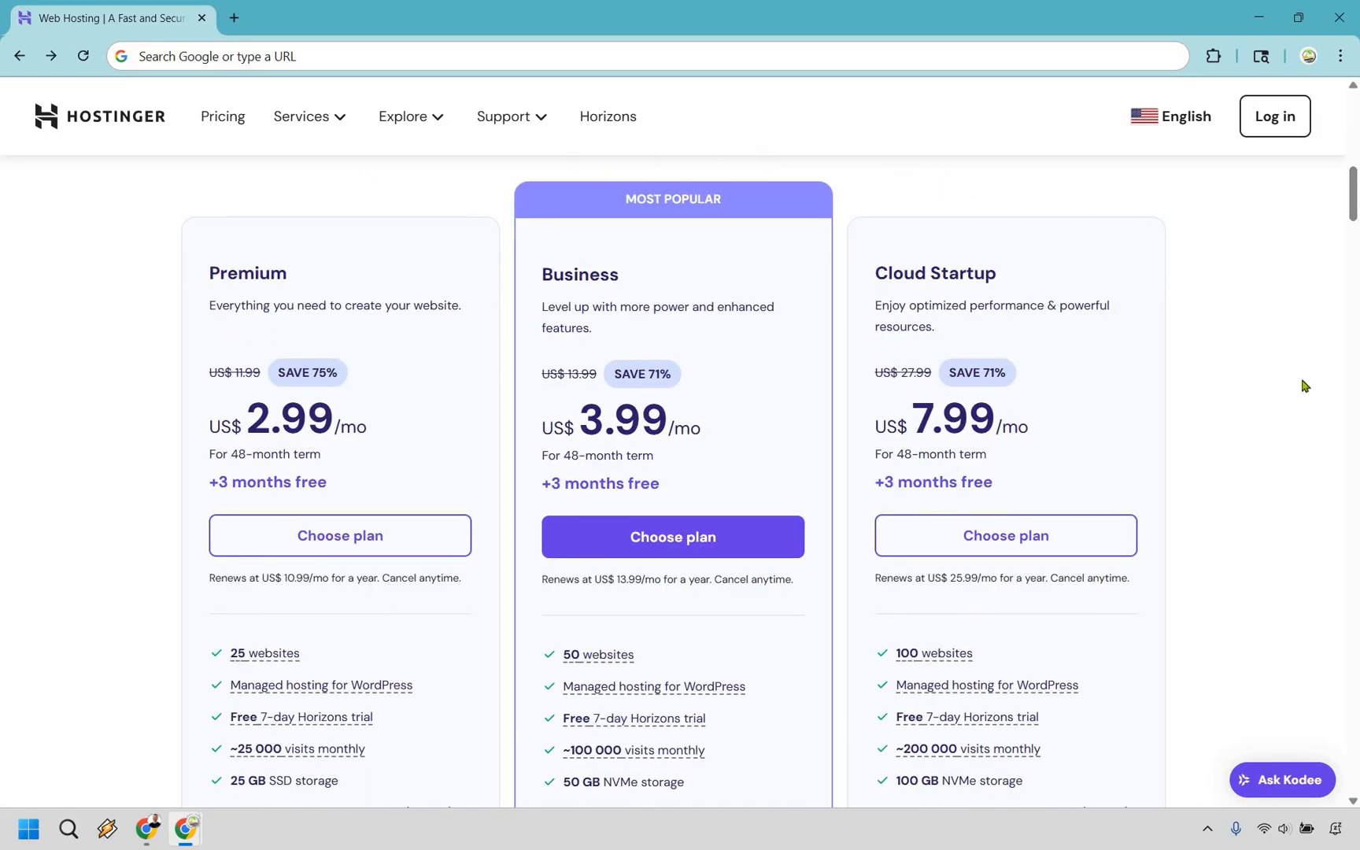
{"action": "mouse_move", "coordinate": [124, 311]}
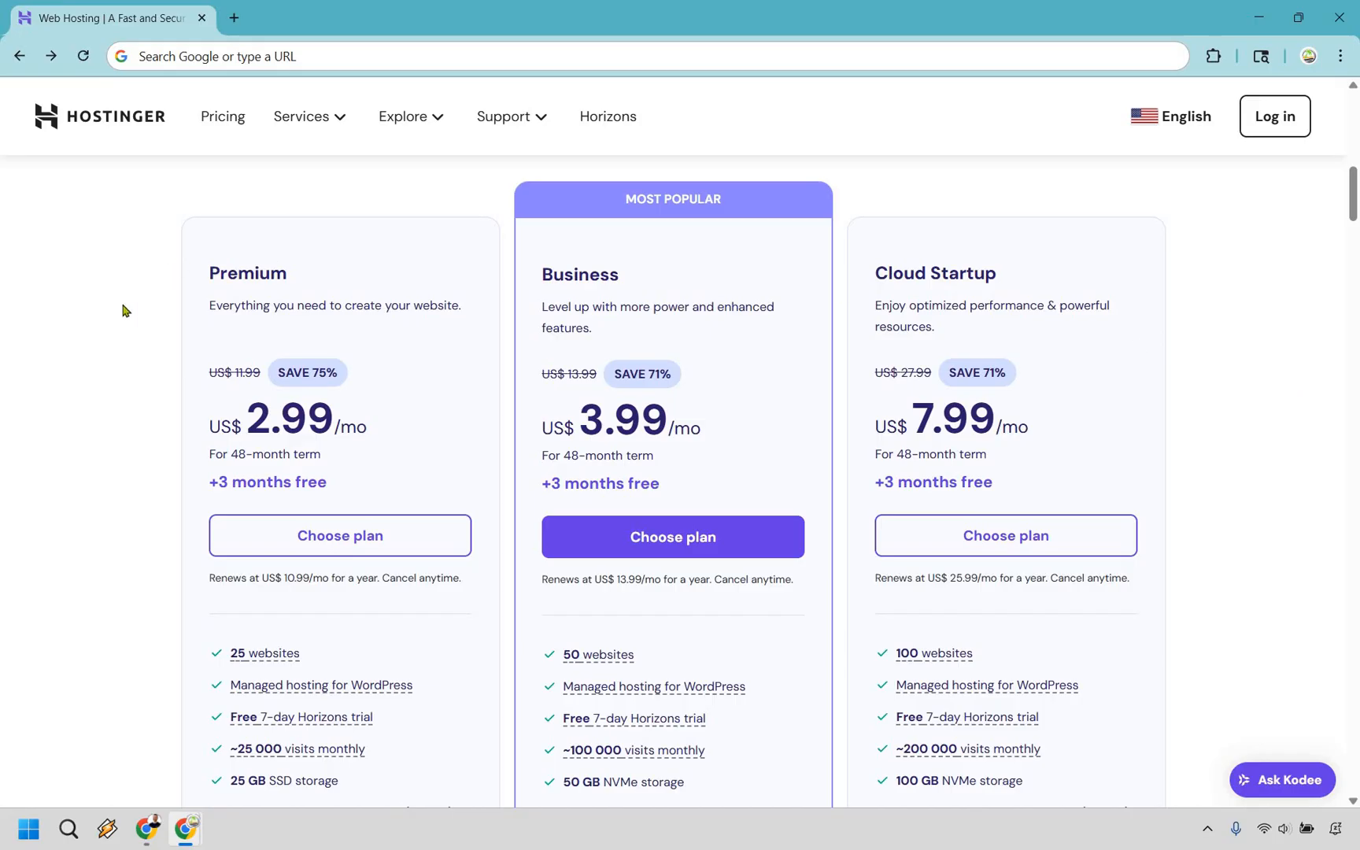
{"action": "mouse_move", "coordinate": [117, 315]}
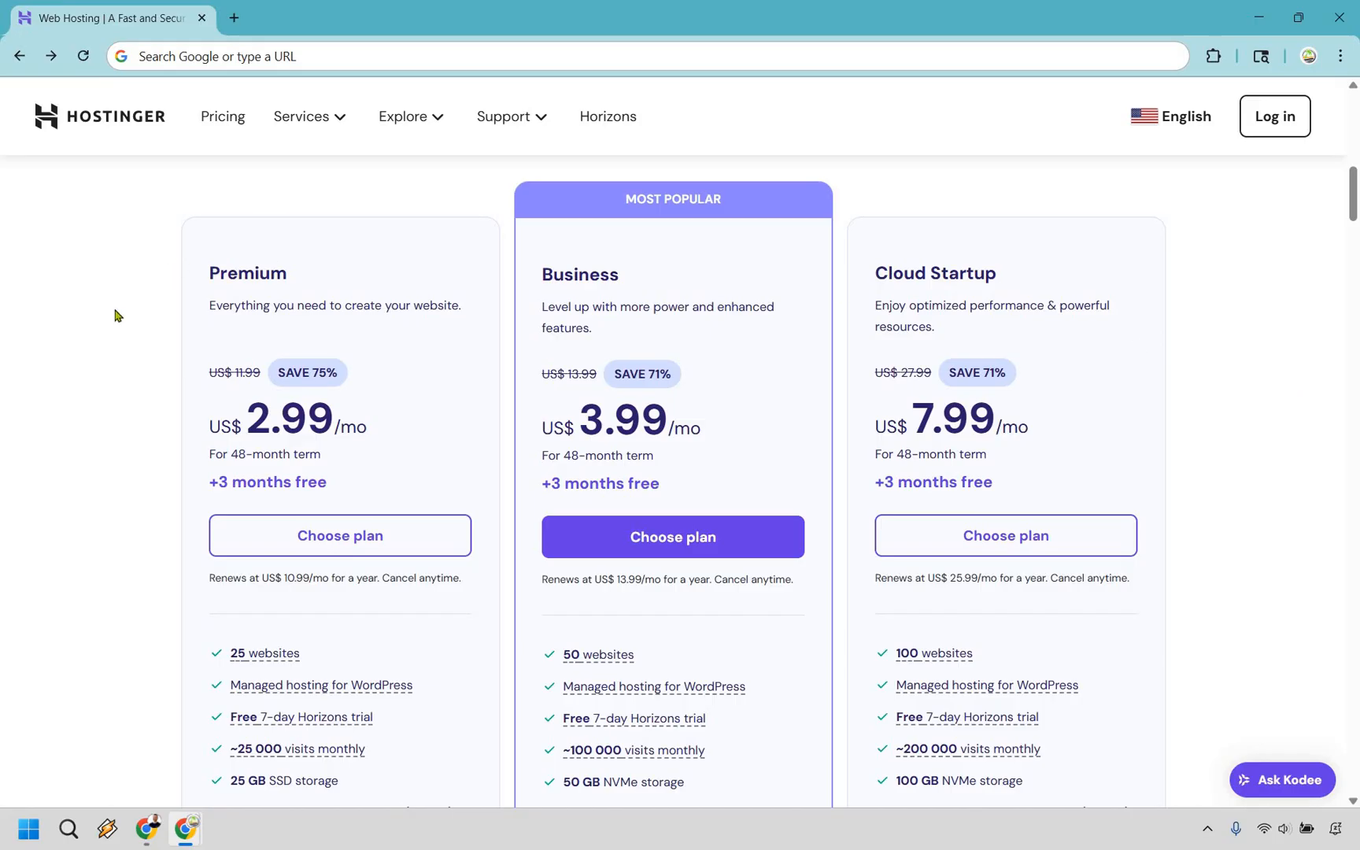
{"action": "mouse_move", "coordinate": [90, 314]}
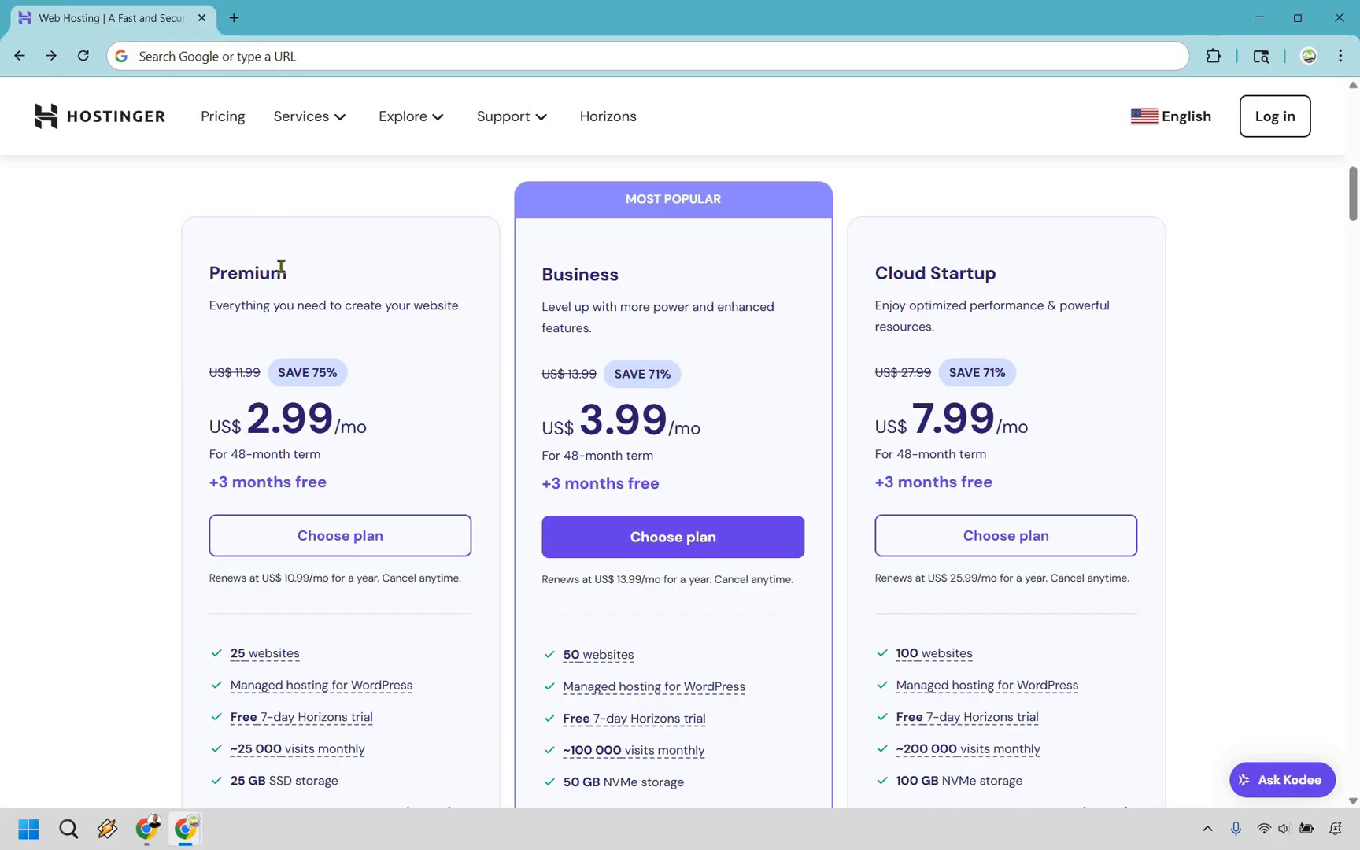
{"action": "mouse_move", "coordinate": [425, 288]}
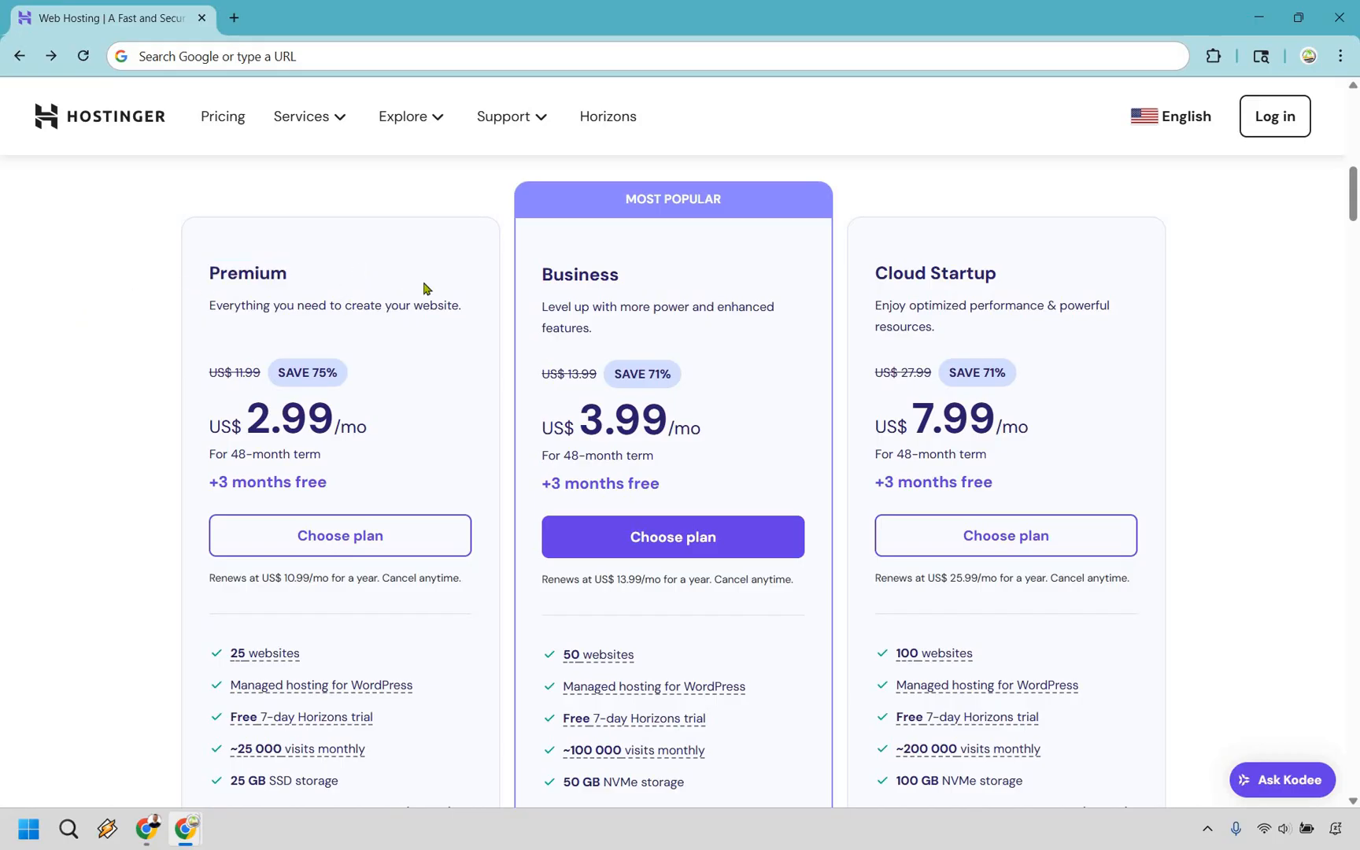
{"action": "mouse_move", "coordinate": [363, 432]}
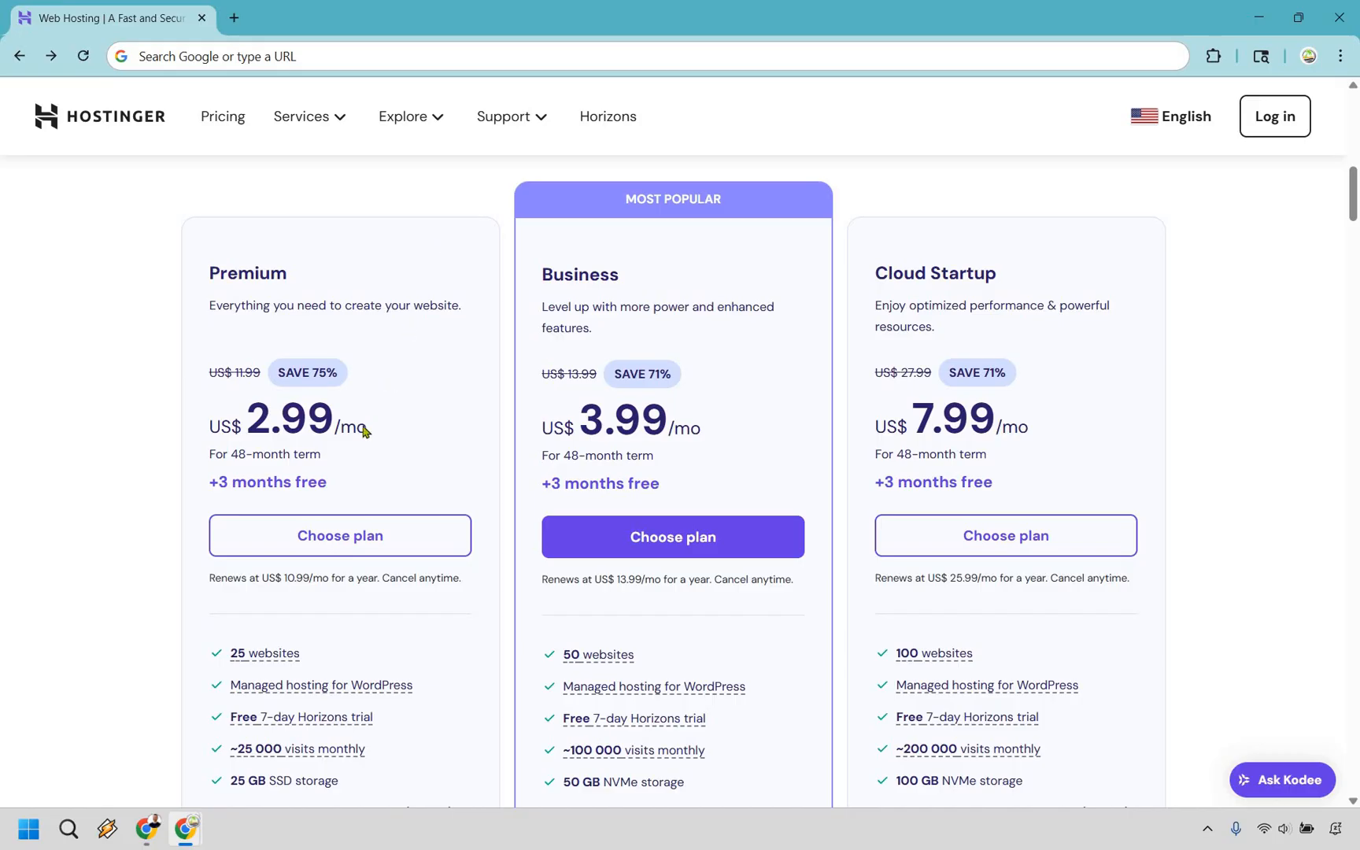
{"action": "scroll", "scroll_direction": "down", "scroll_amount": 3}
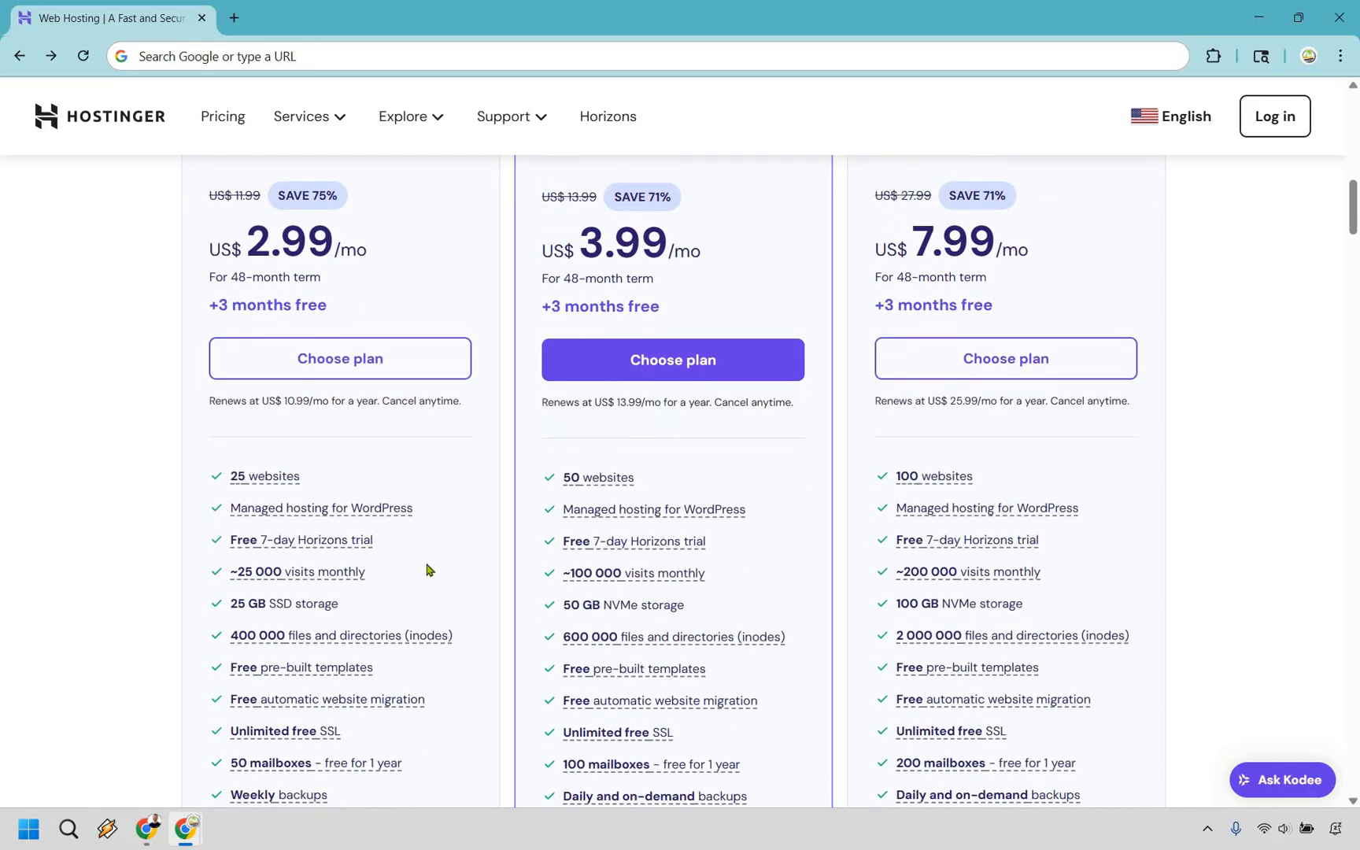
{"action": "mouse_move", "coordinate": [373, 525]}
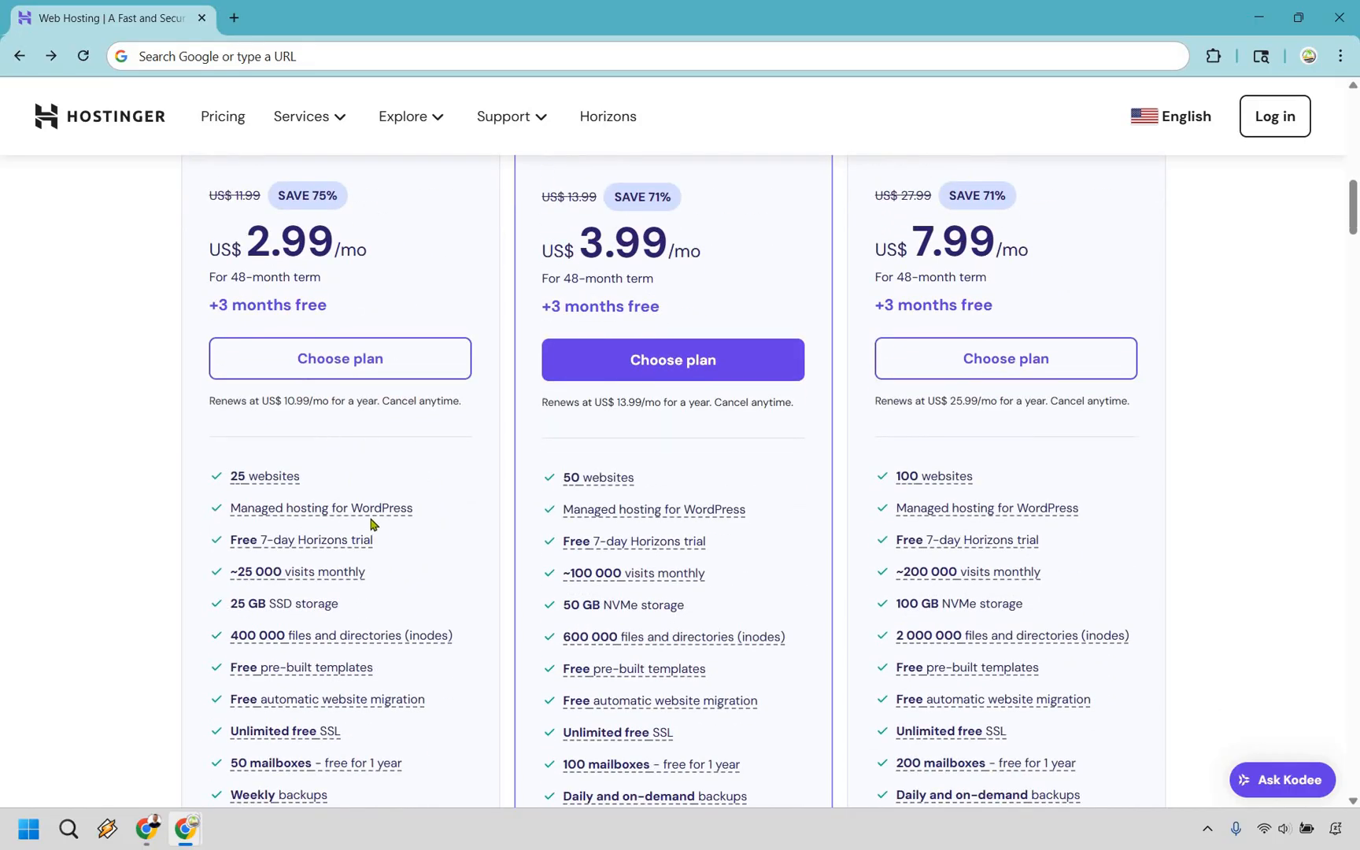
{"action": "scroll", "scroll_direction": "down", "scroll_amount": 3}
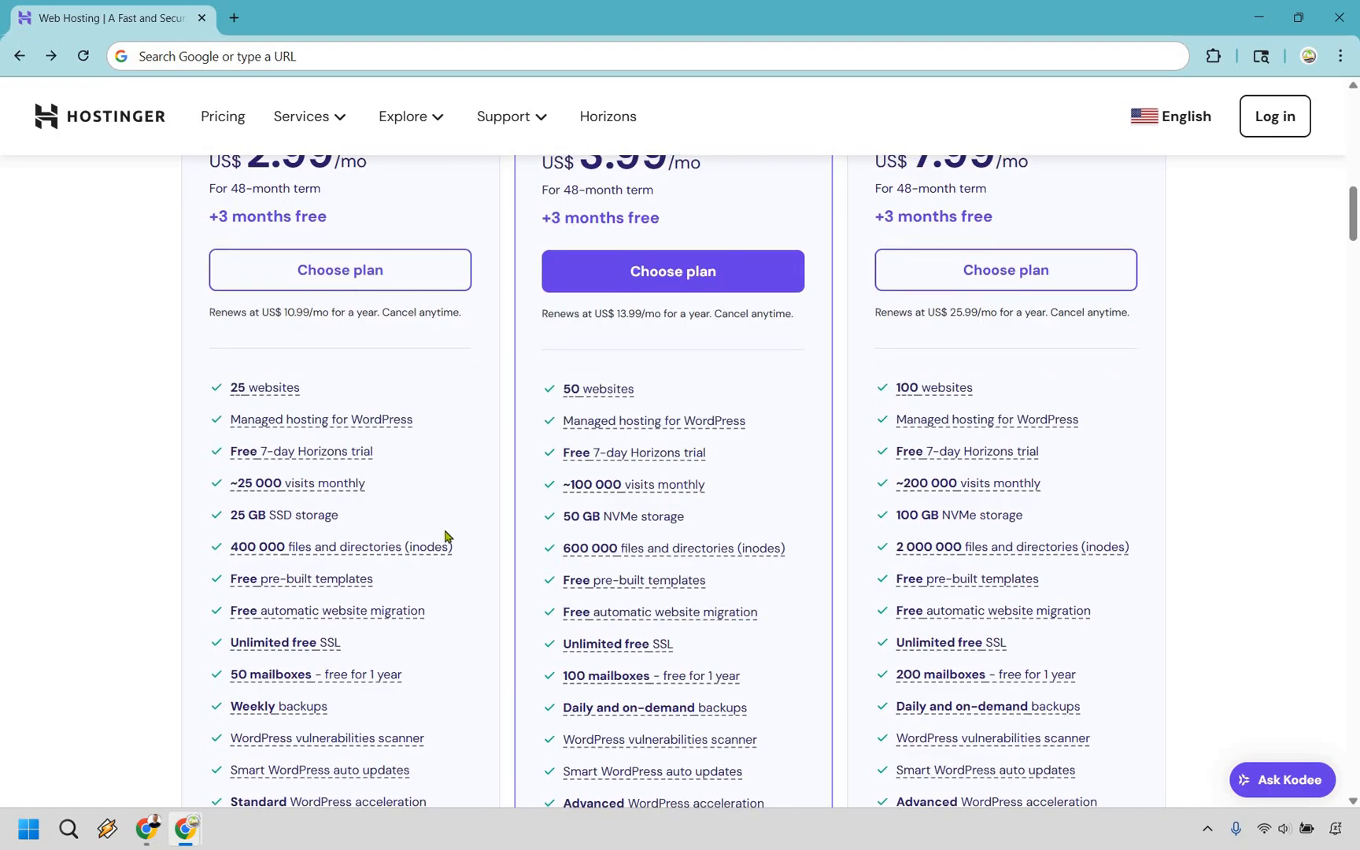
{"action": "scroll", "scroll_direction": "down", "scroll_amount": 3}
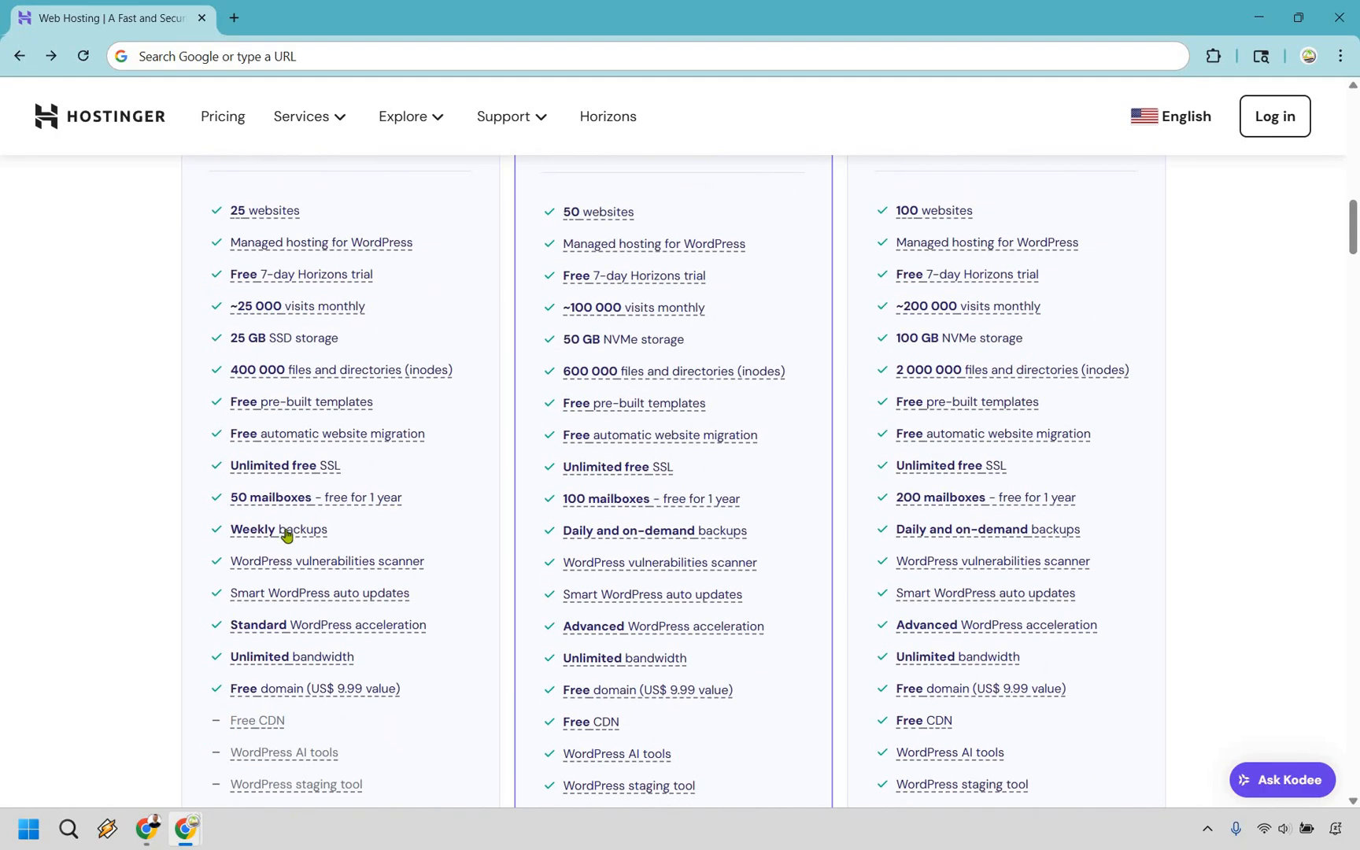
{"action": "mouse_move", "coordinate": [482, 507]}
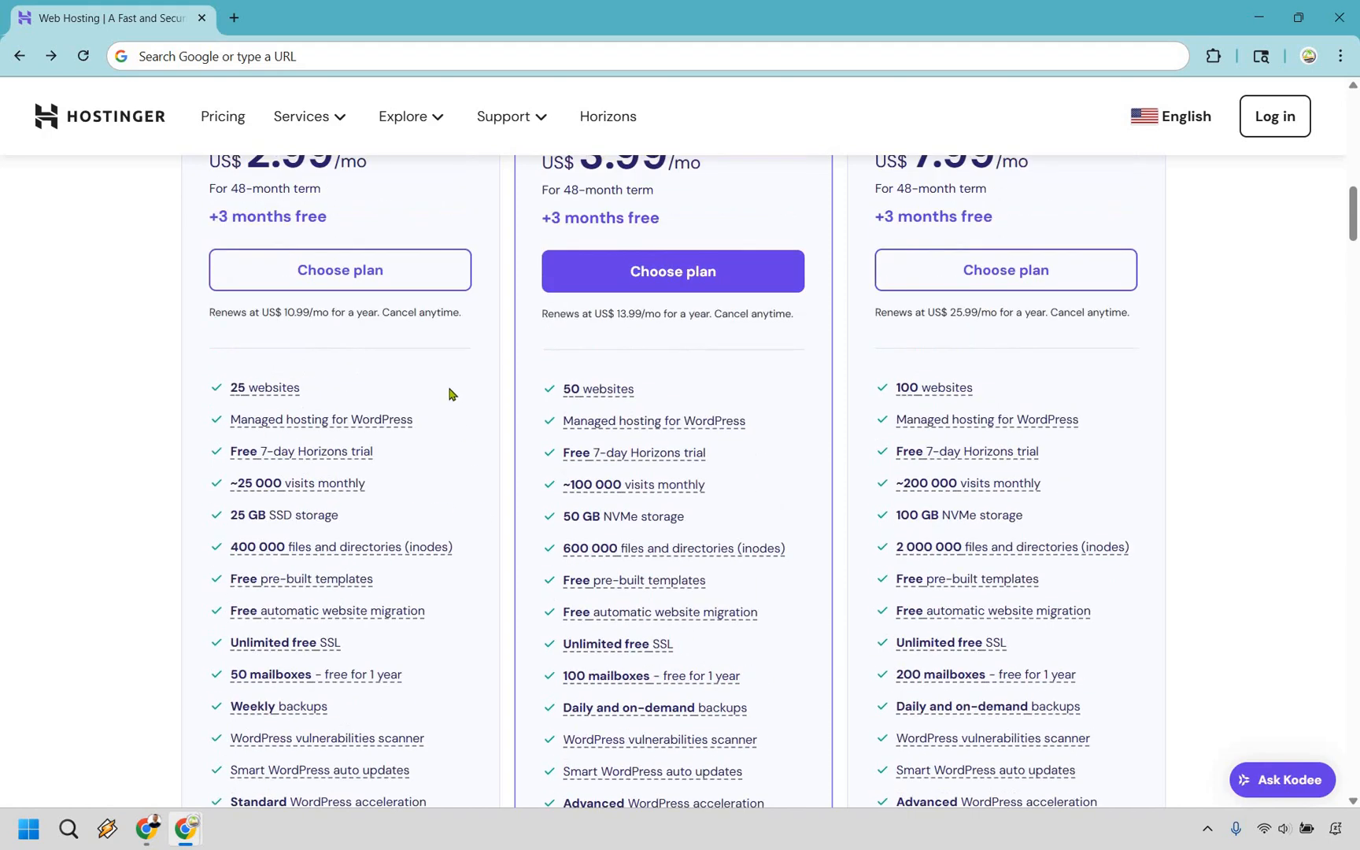
{"action": "scroll", "scroll_direction": "up", "scroll_amount": 3}
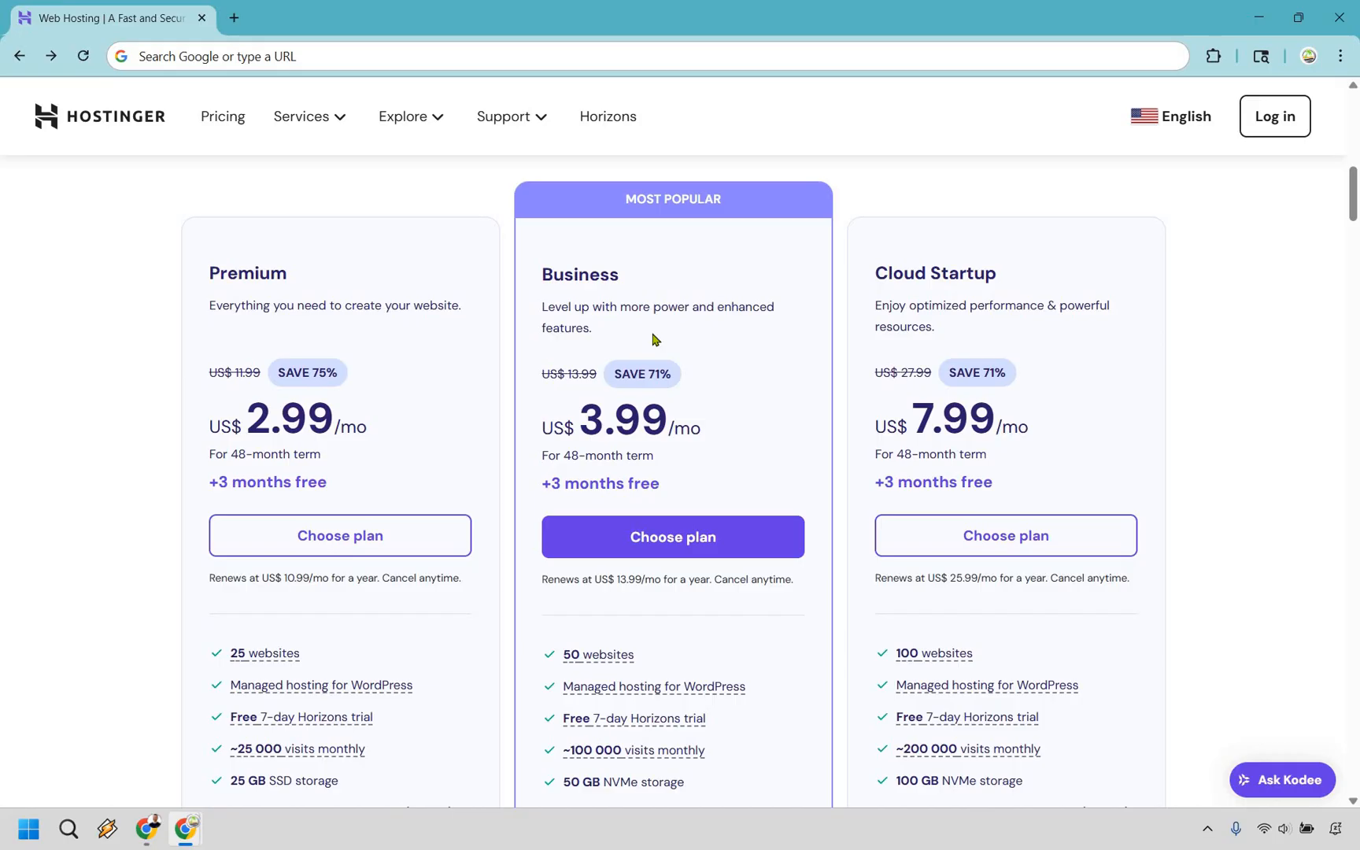
{"action": "mouse_move", "coordinate": [632, 333]}
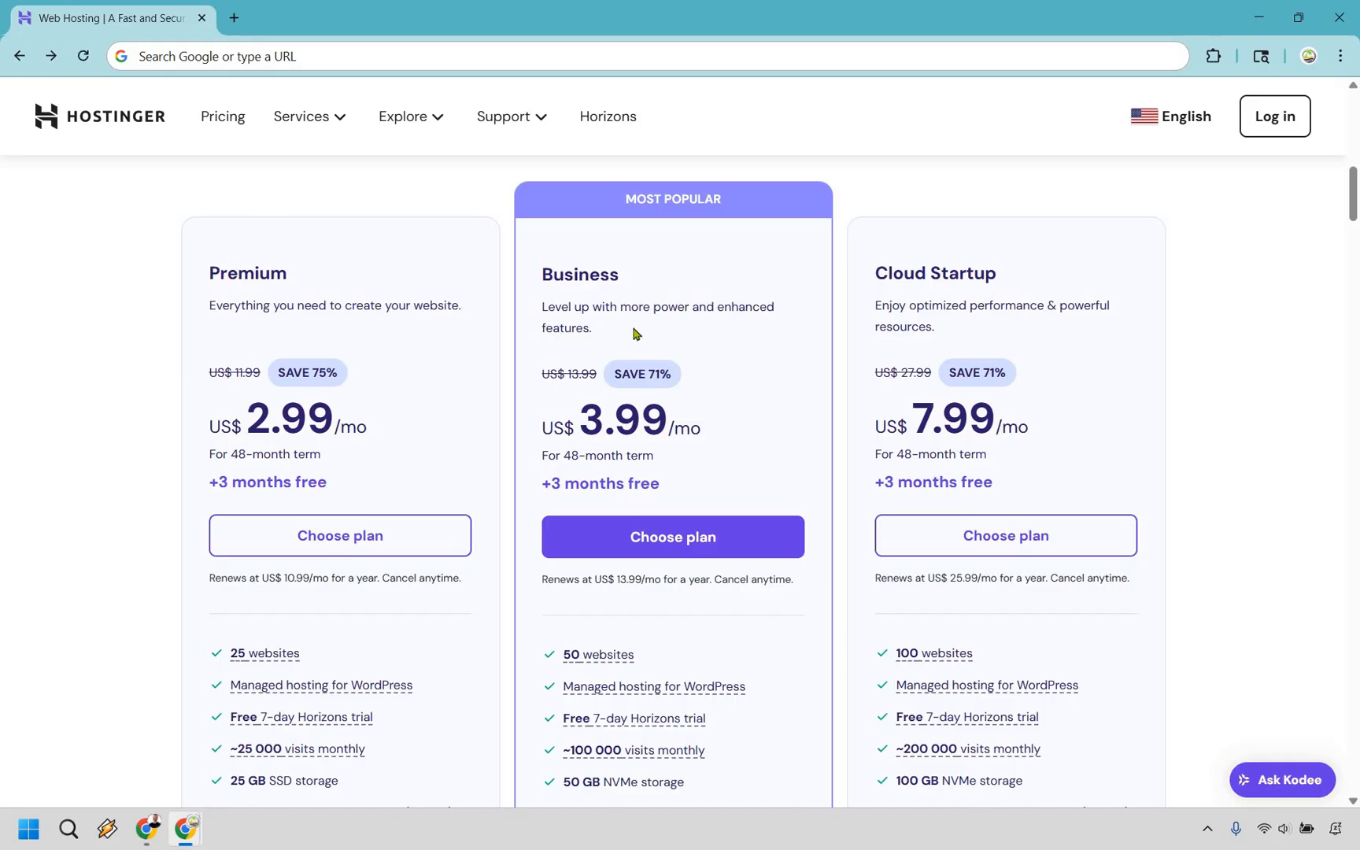
{"action": "mouse_move", "coordinate": [793, 331]}
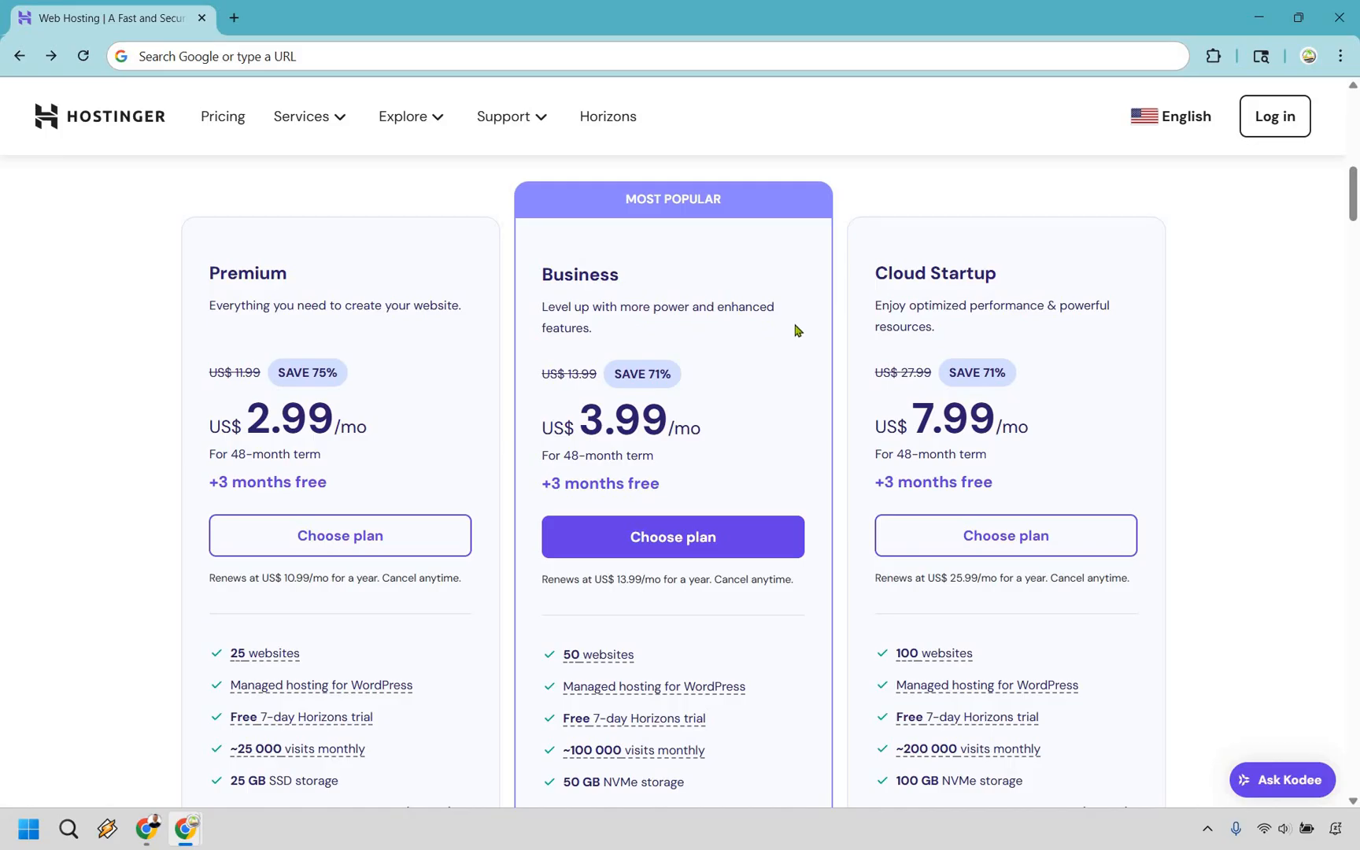
{"action": "mouse_move", "coordinate": [685, 247]}
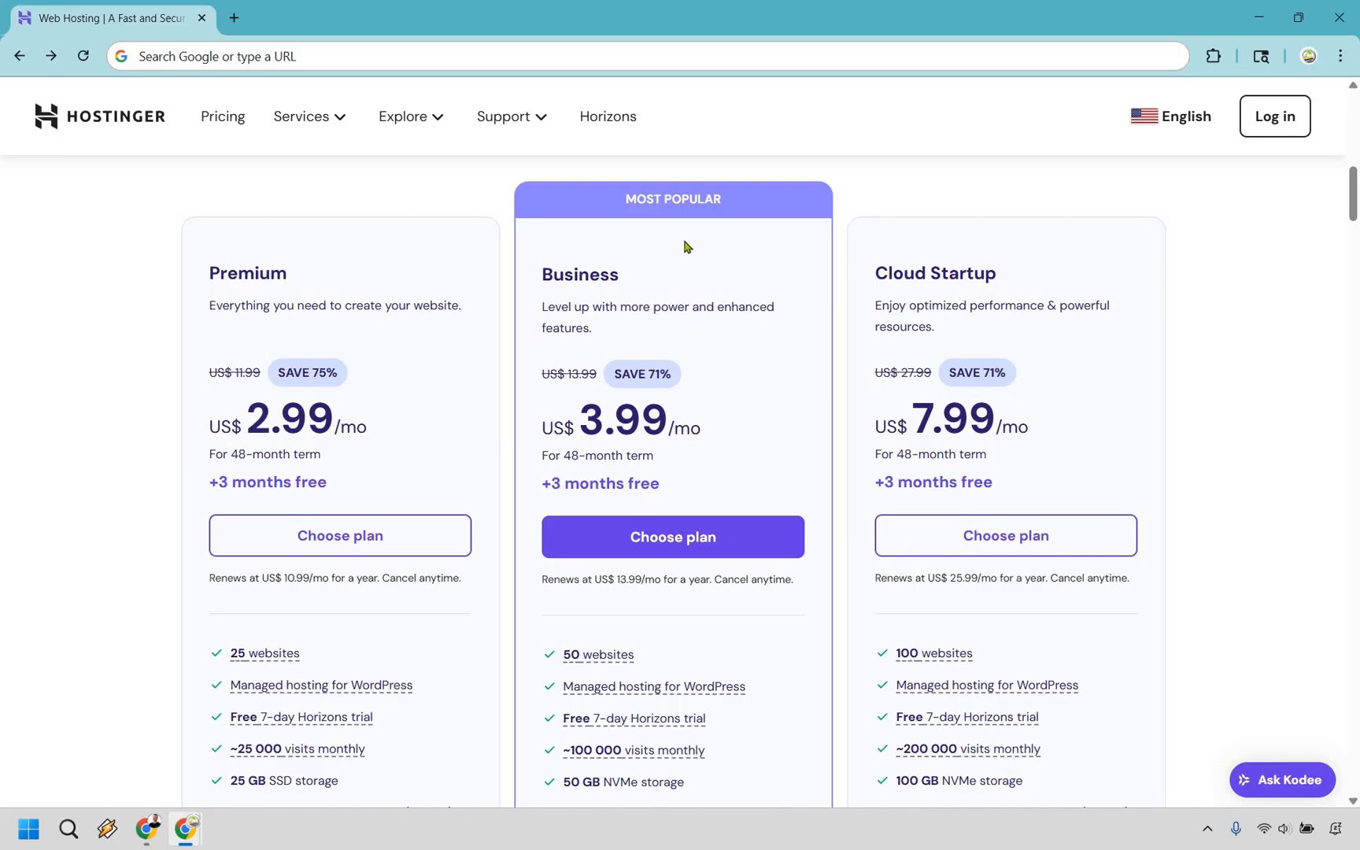
{"action": "mouse_move", "coordinate": [340, 392]}
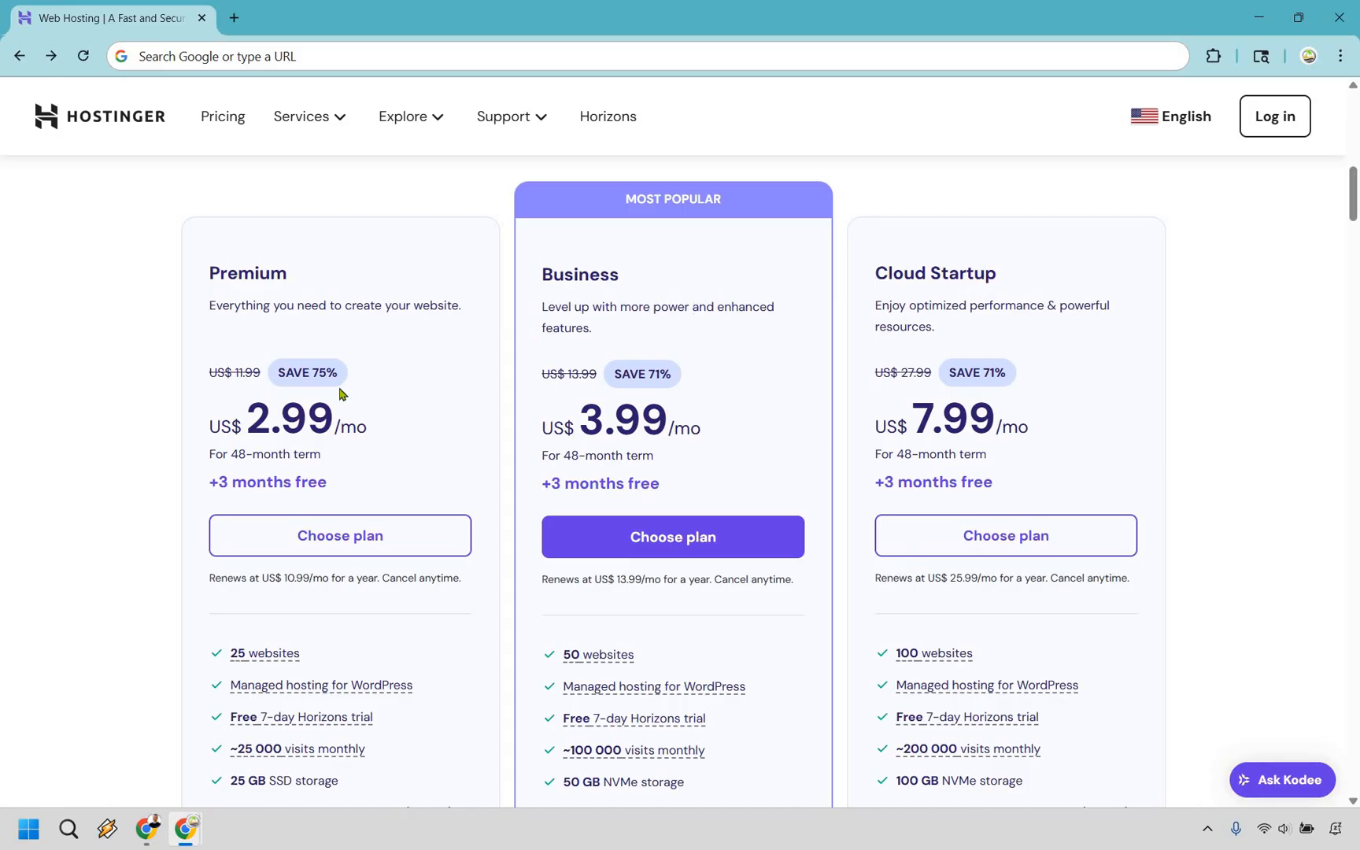
Step: Scroll through the three plans' full feature lists, including Premium's weekly backups explanation
{"action": "double_click", "coordinate": [264, 419]}
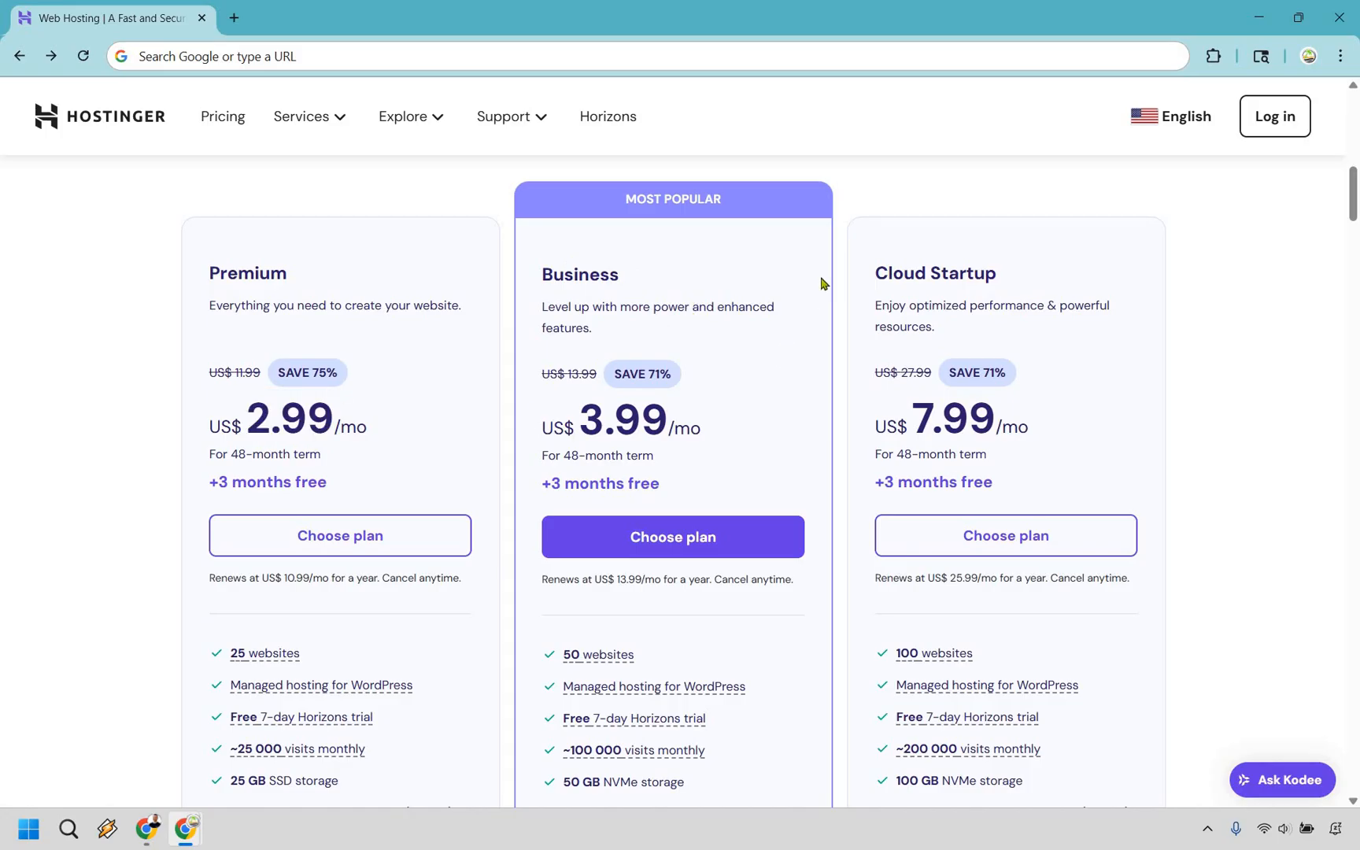
{"action": "scroll", "scroll_direction": "down", "scroll_amount": 3}
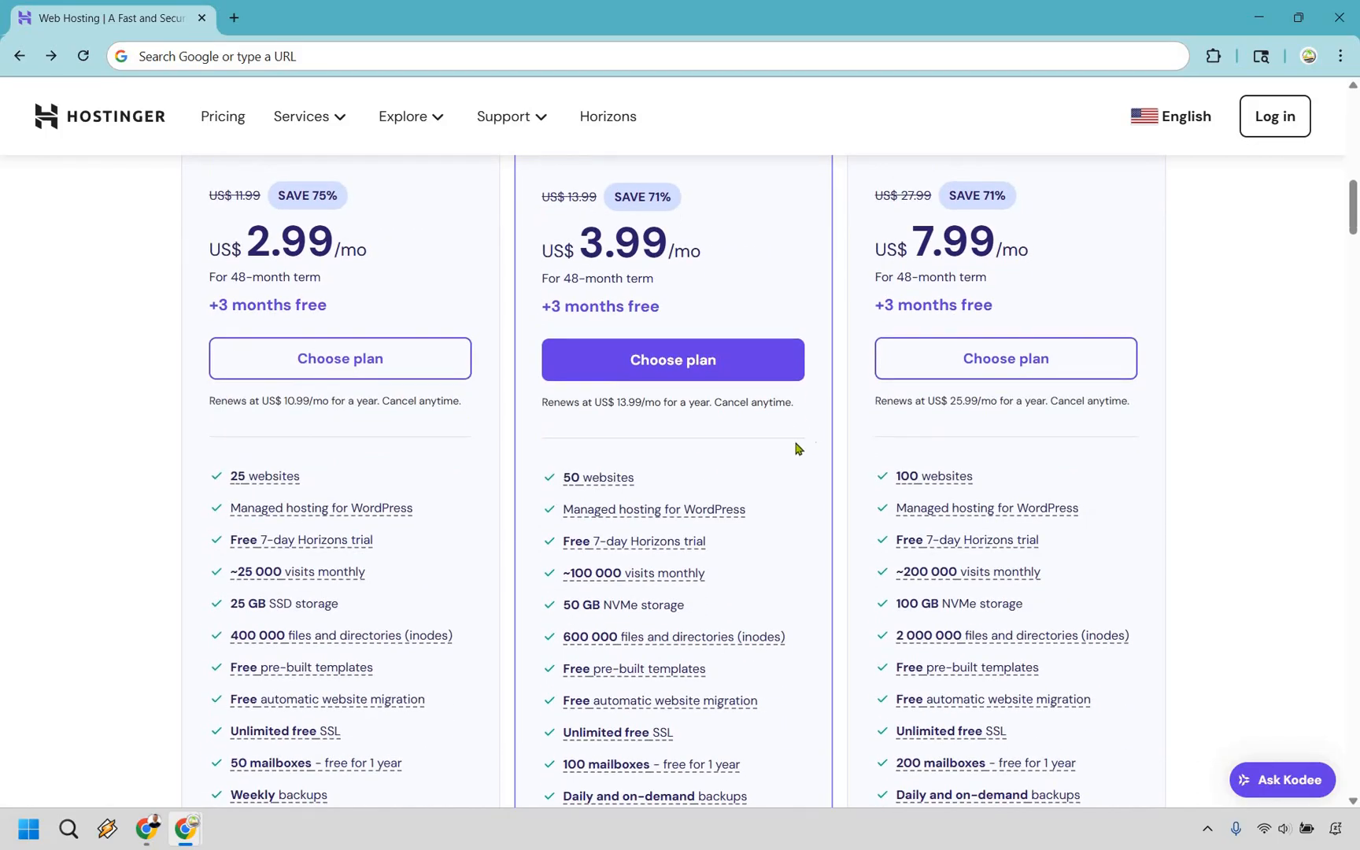
{"action": "scroll", "scroll_direction": "down", "scroll_amount": 3}
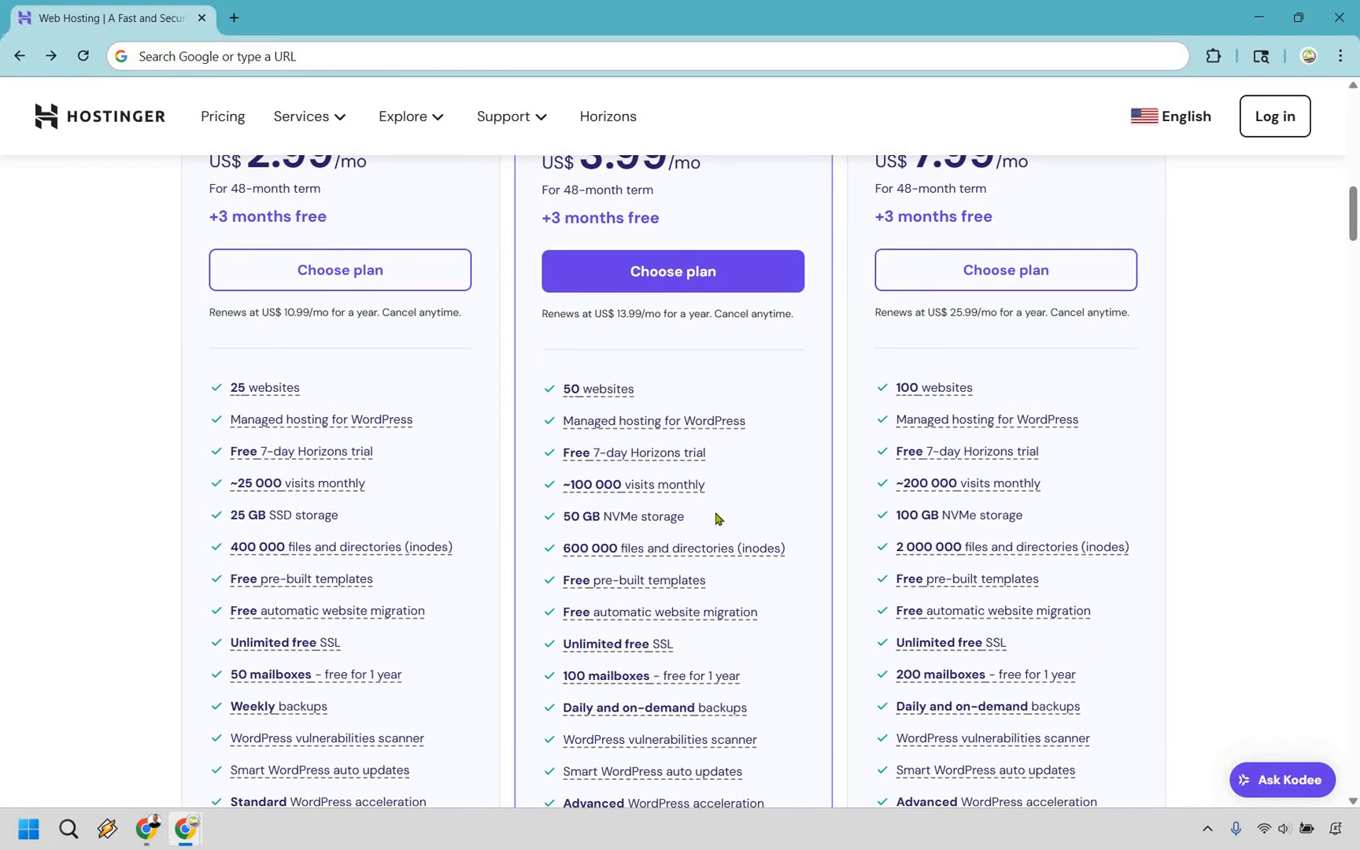
{"action": "mouse_move", "coordinate": [780, 581]}
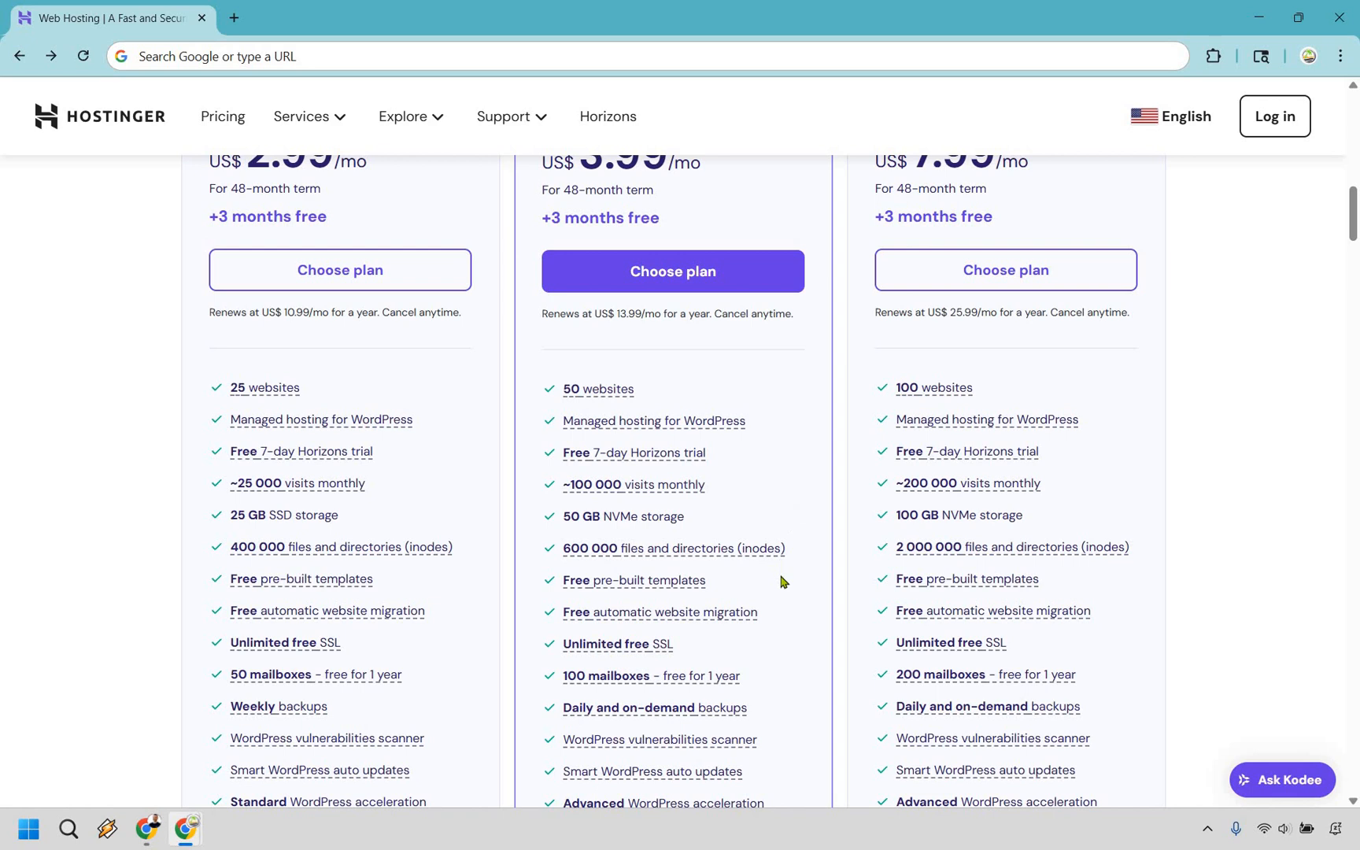
{"action": "scroll", "scroll_direction": "down", "scroll_amount": 3}
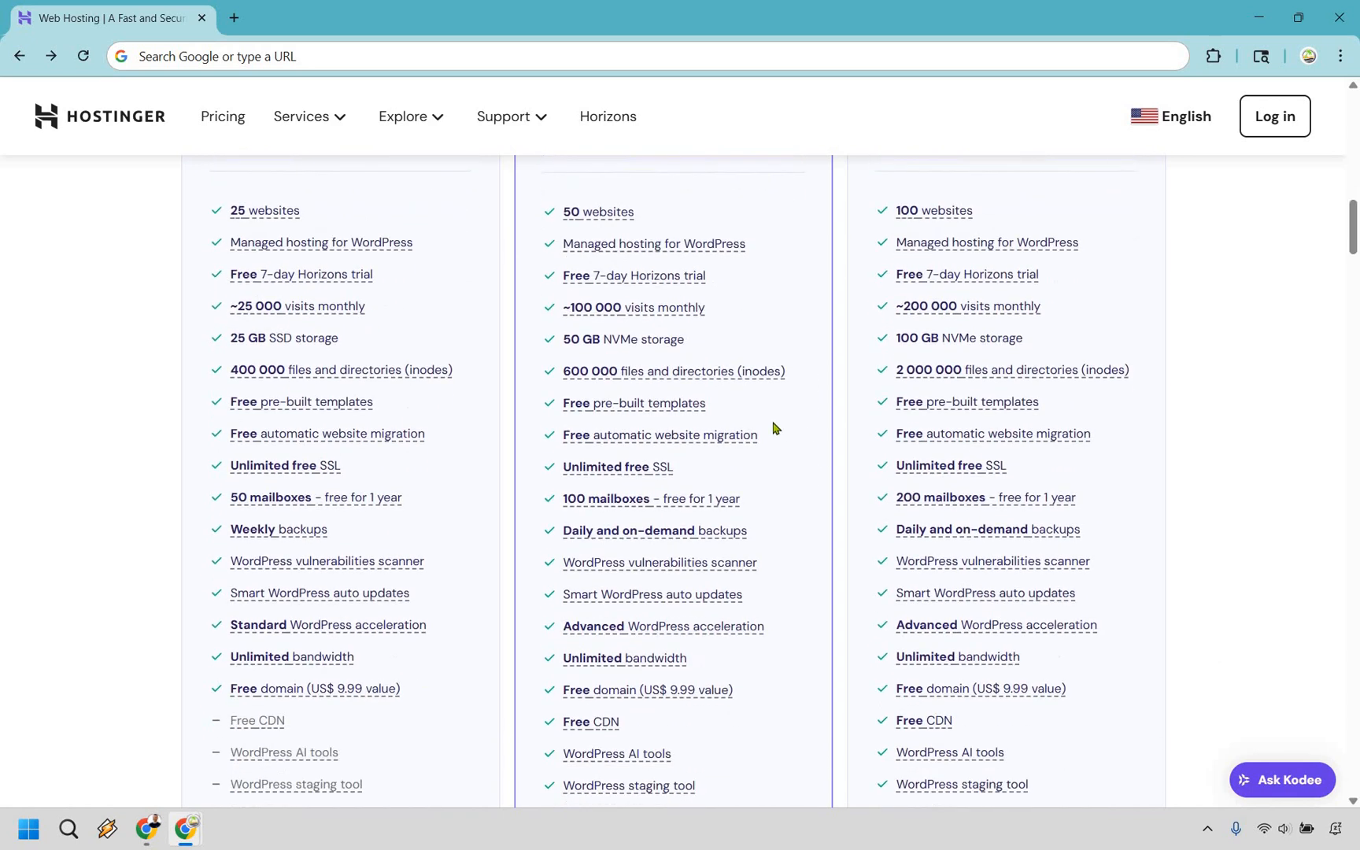
{"action": "scroll", "scroll_direction": "down", "scroll_amount": 3}
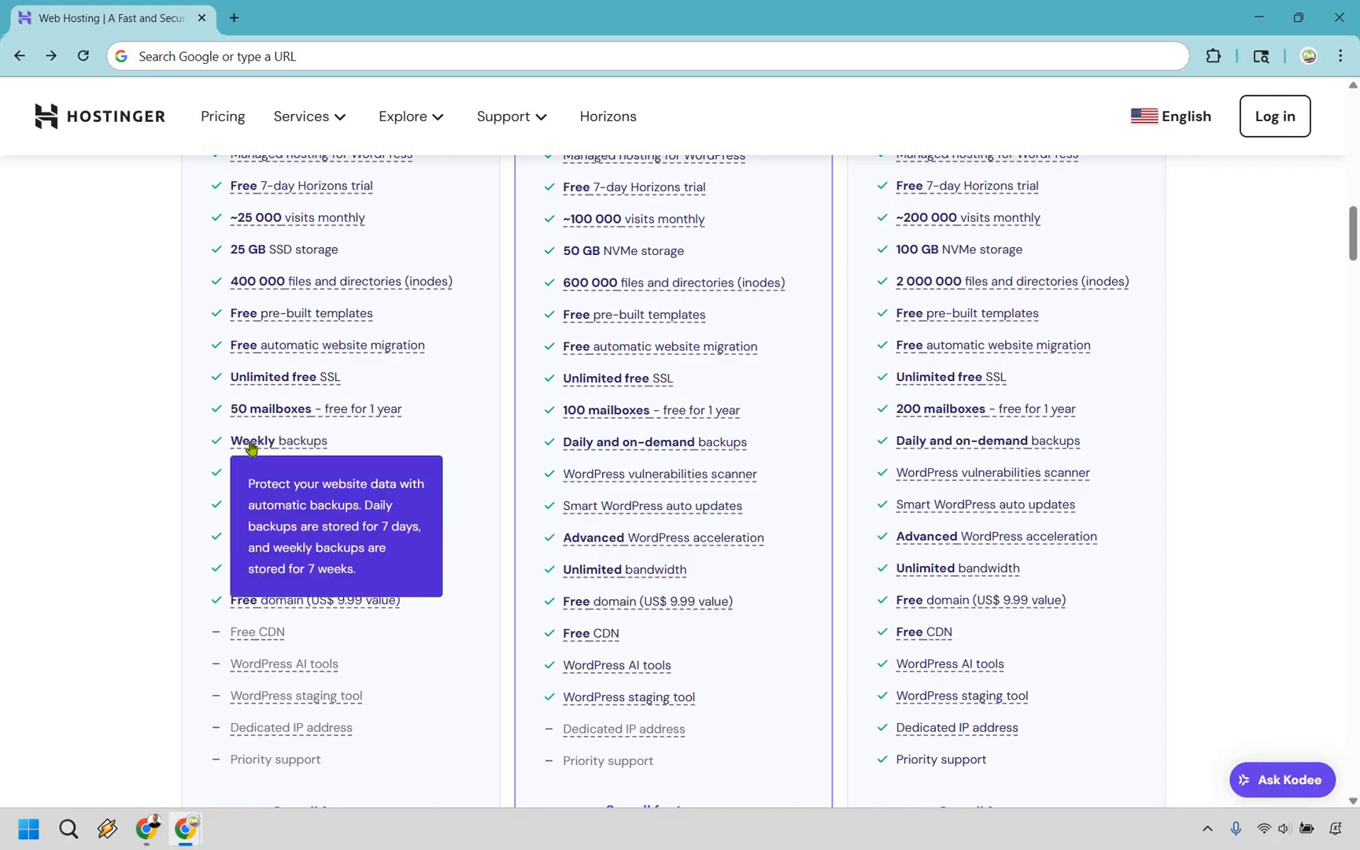
{"action": "mouse_move", "coordinate": [603, 449]}
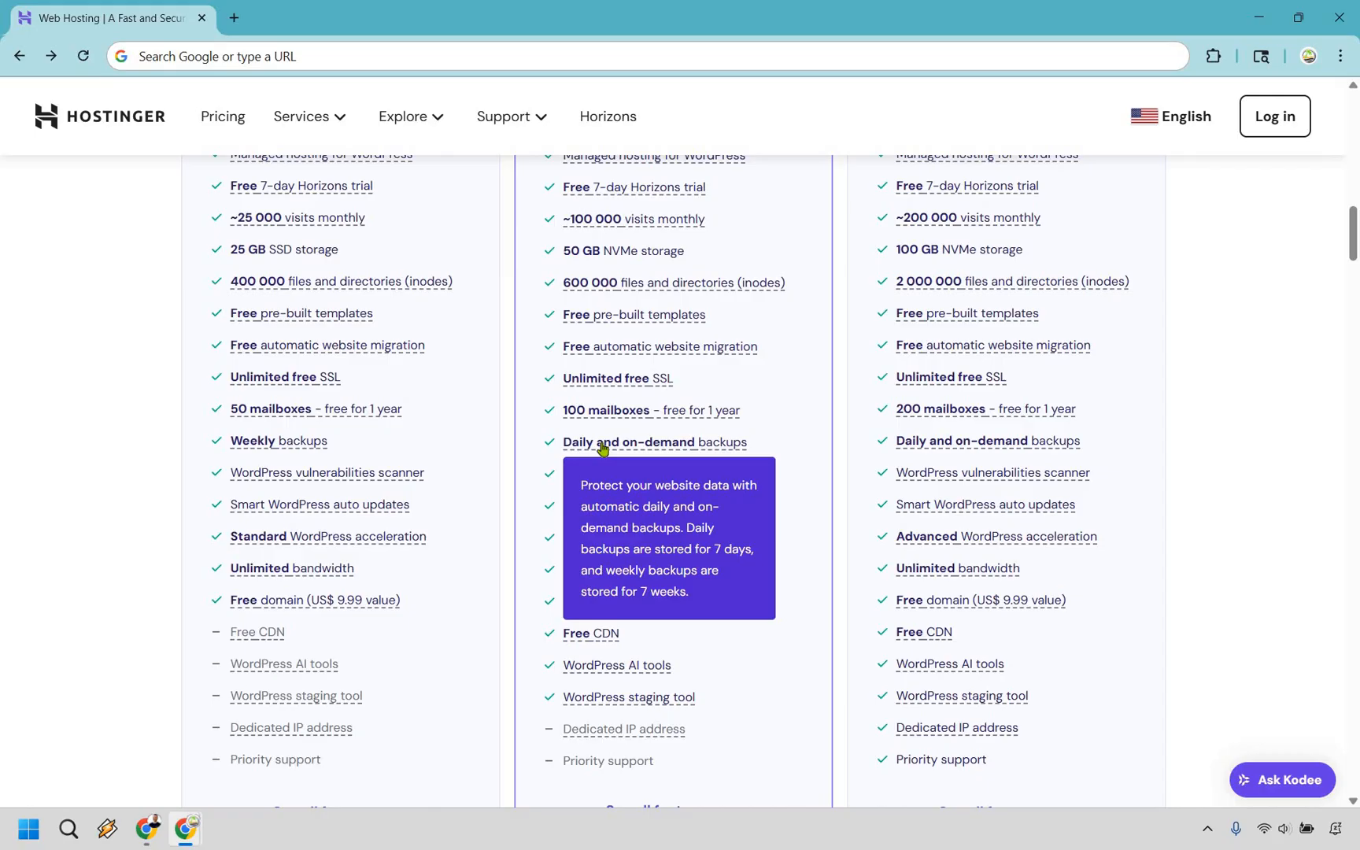
{"action": "mouse_move", "coordinate": [307, 445]}
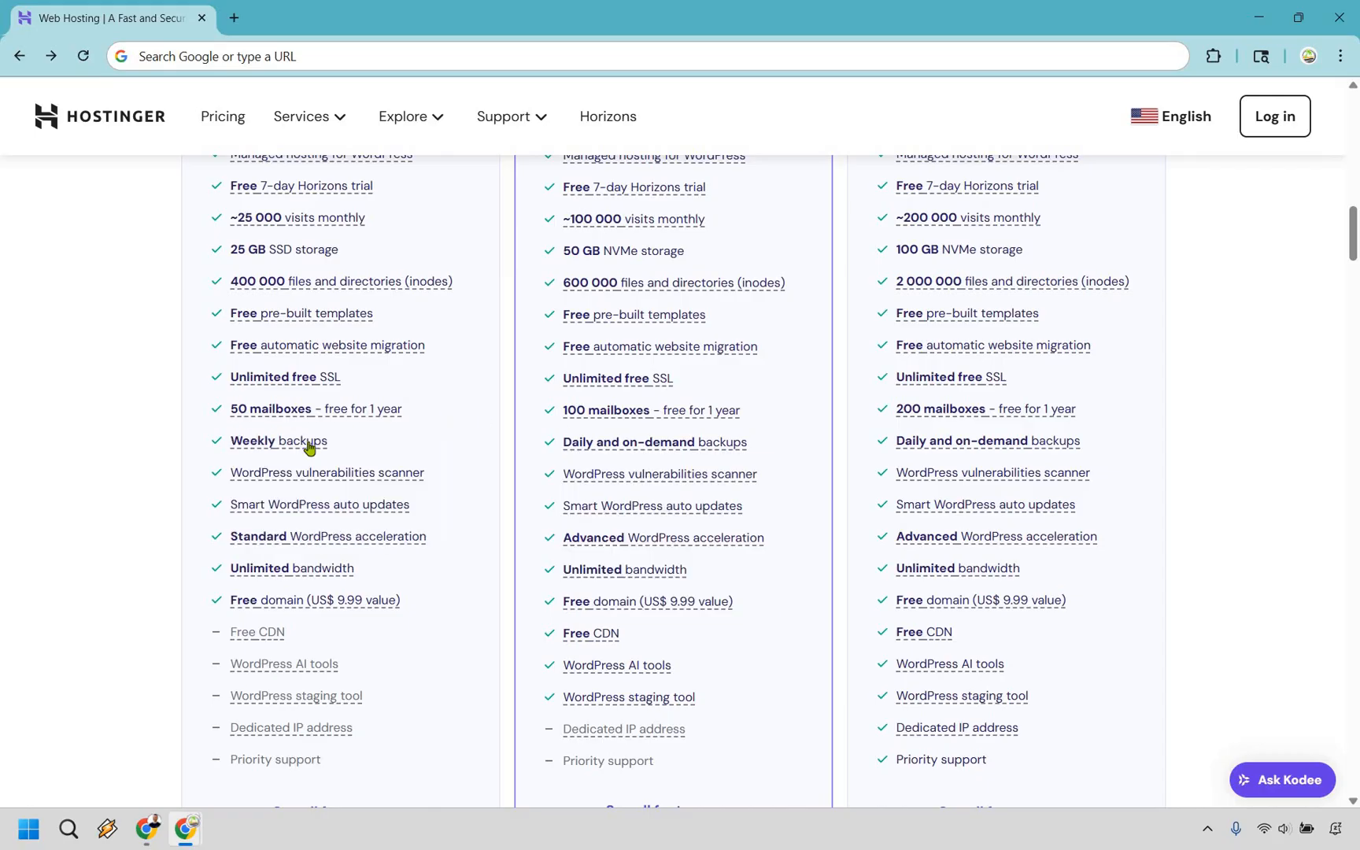
{"action": "mouse_move", "coordinate": [278, 441]}
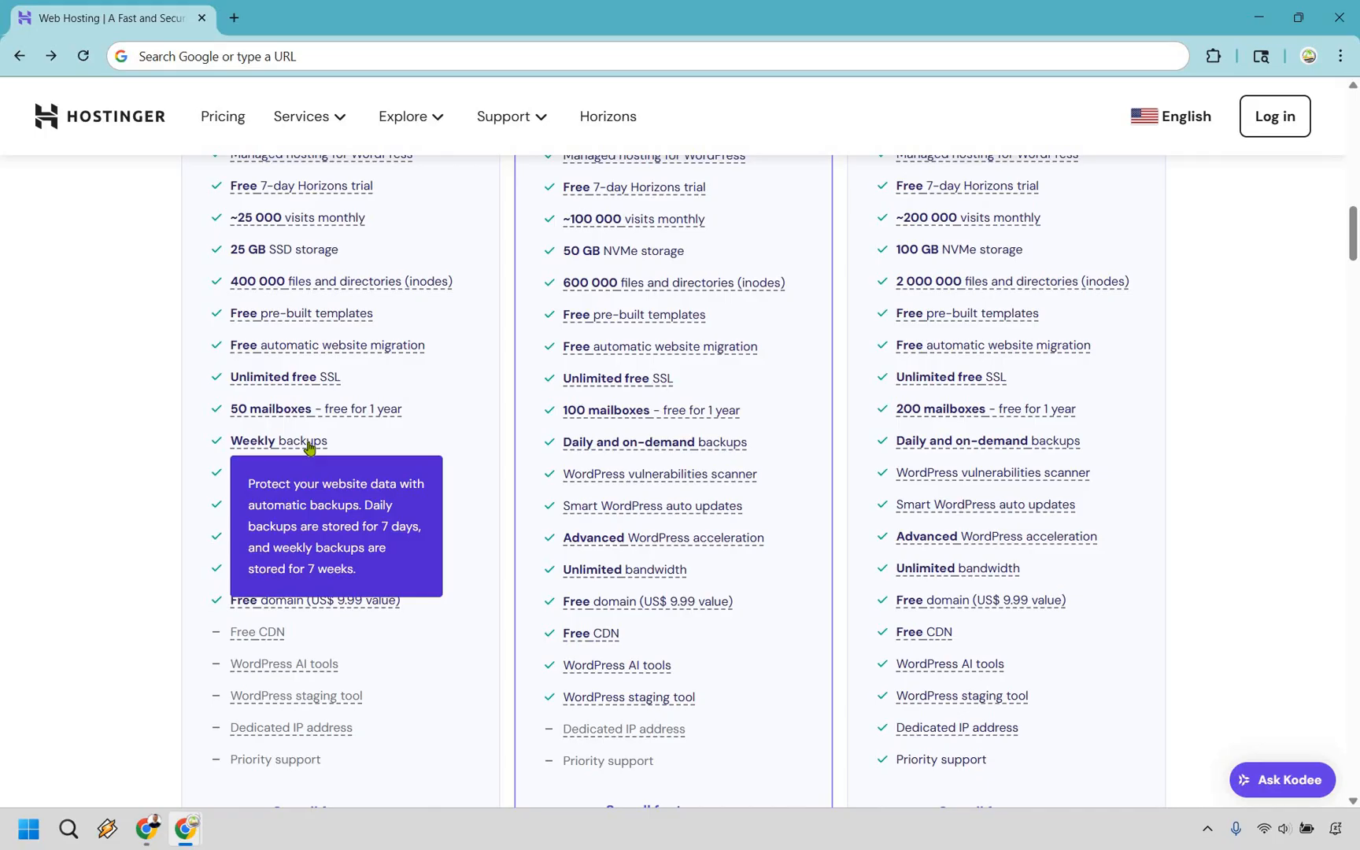
{"action": "mouse_move", "coordinate": [652, 445]}
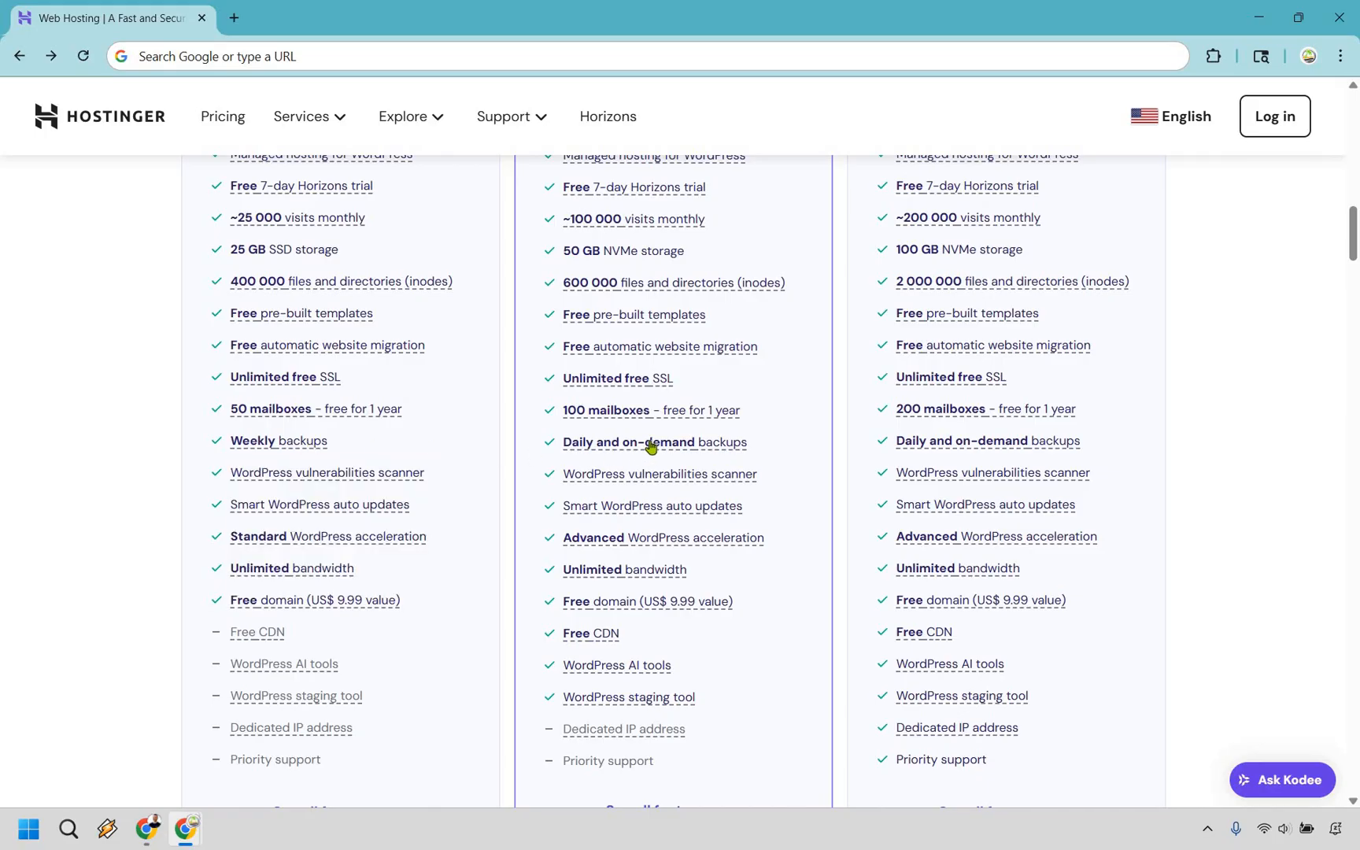
{"action": "mouse_move", "coordinate": [654, 443]}
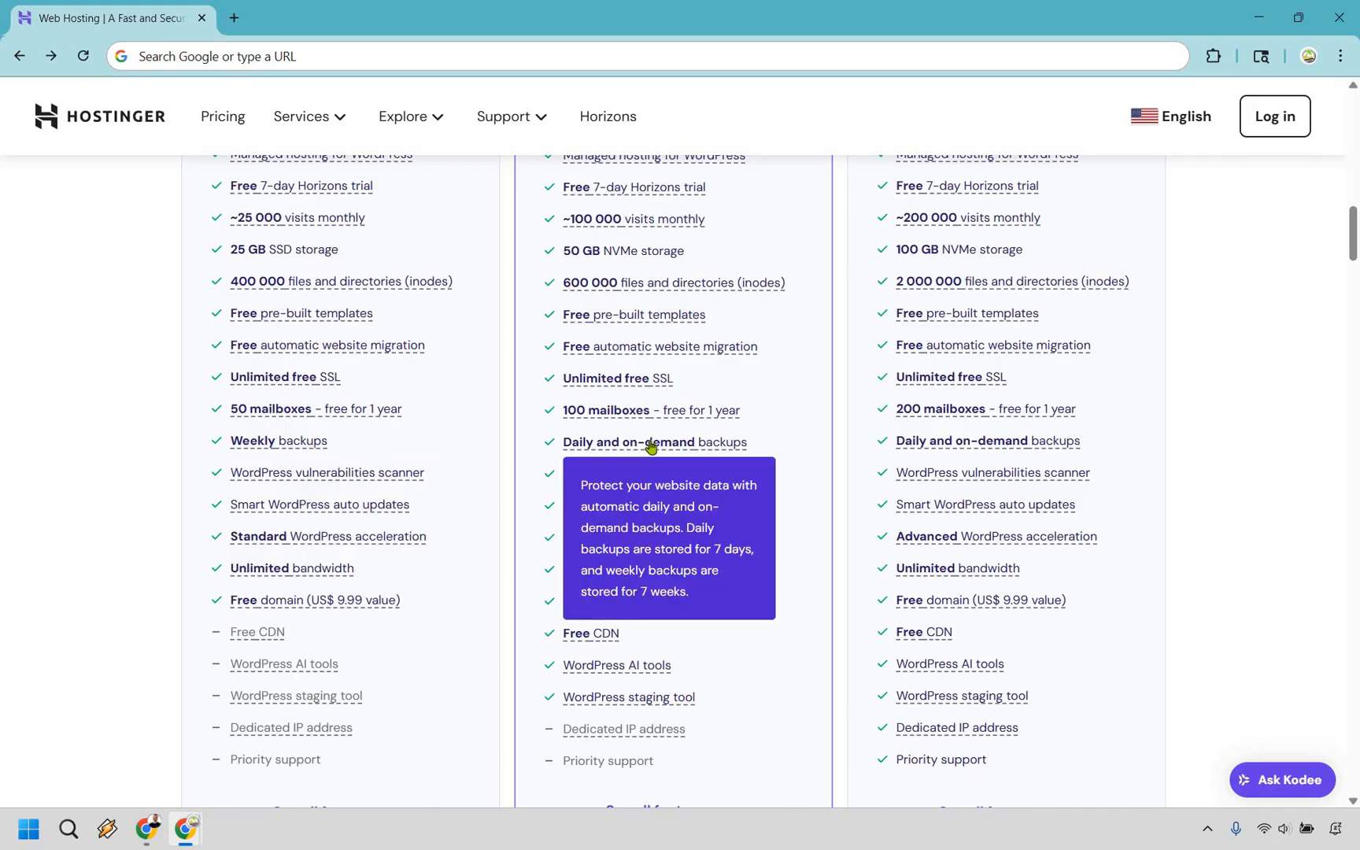
{"action": "mouse_move", "coordinate": [817, 500]}
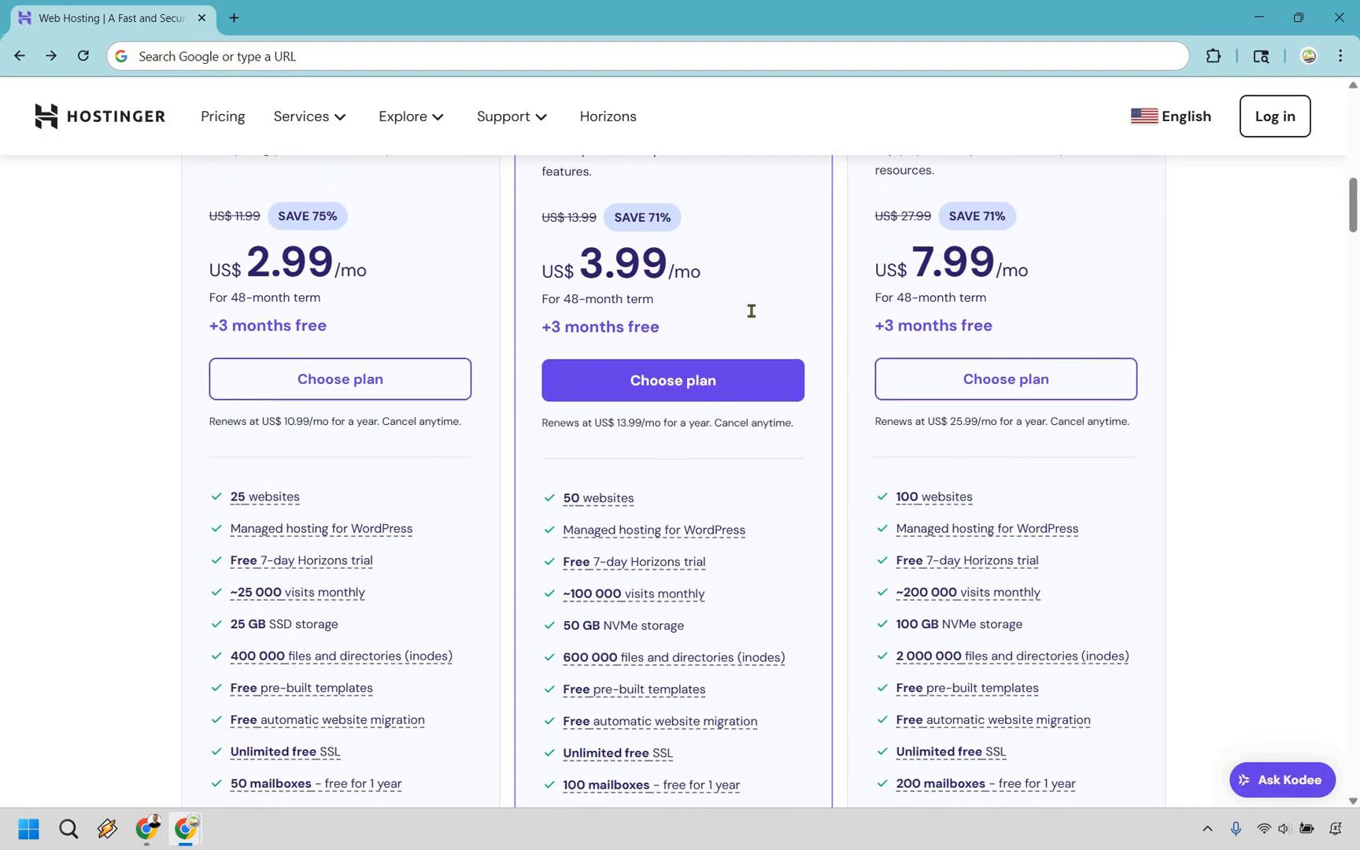
{"action": "scroll", "scroll_direction": "up", "scroll_amount": 3}
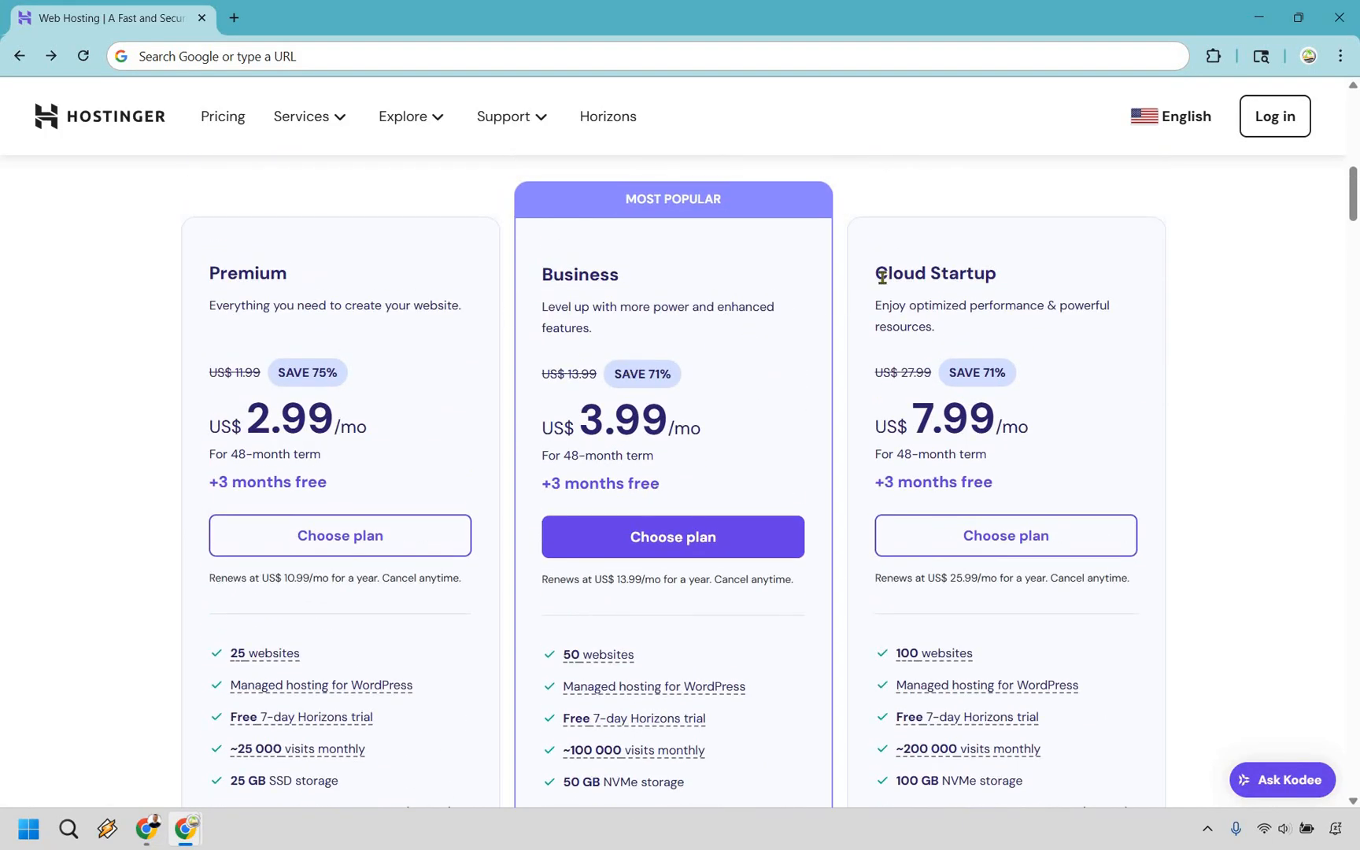
{"action": "mouse_move", "coordinate": [1302, 442]}
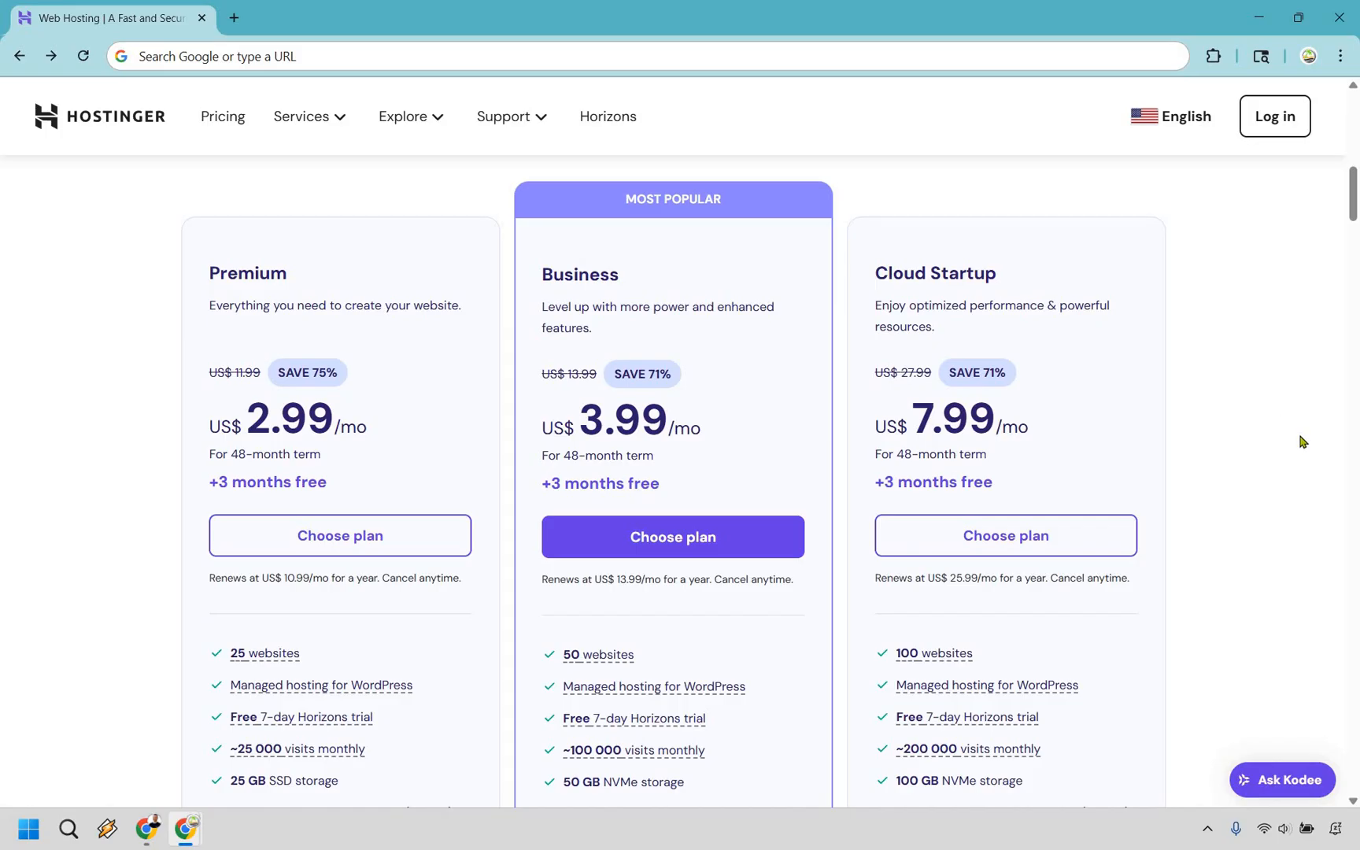
{"action": "mouse_move", "coordinate": [1200, 395]}
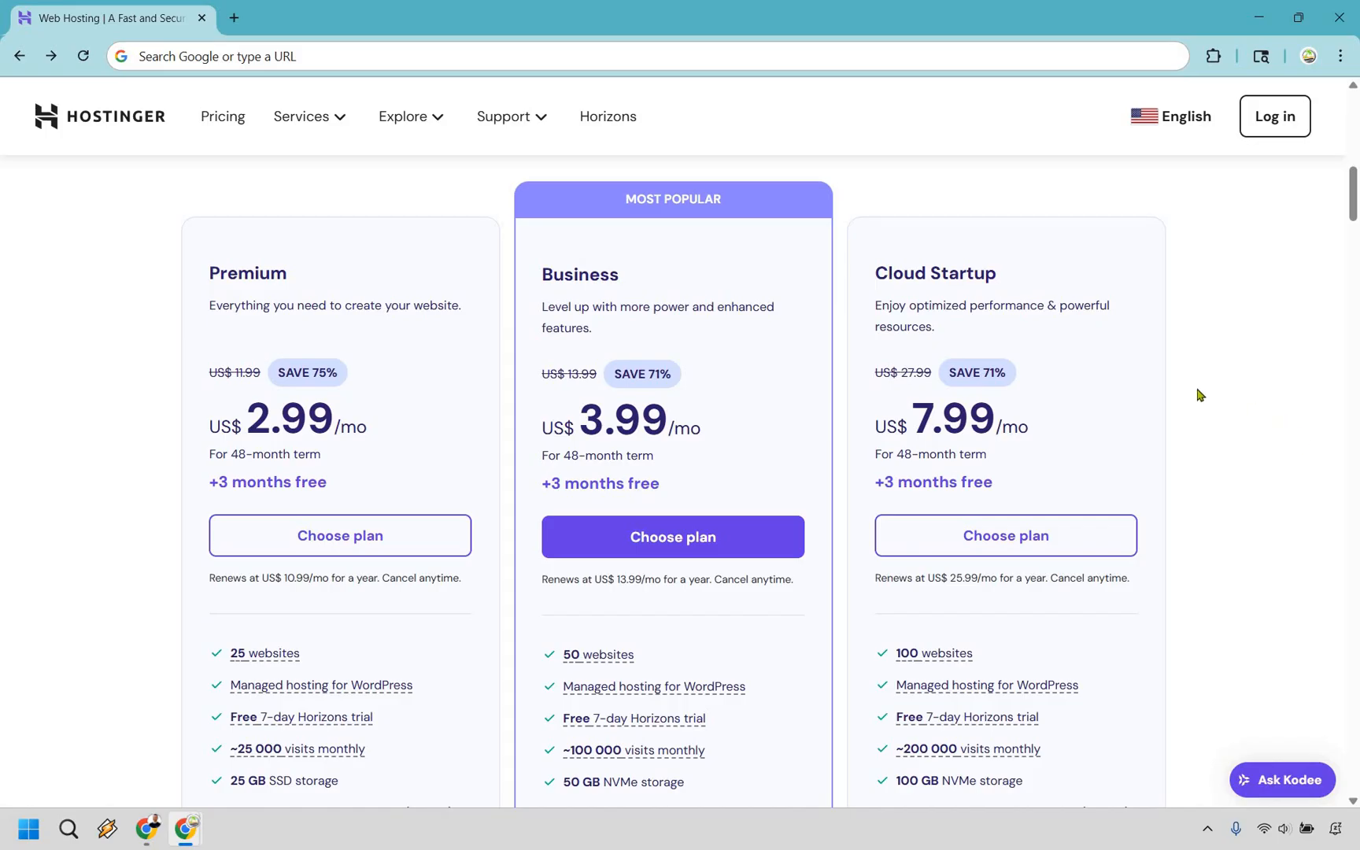
{"action": "scroll", "scroll_direction": "down", "scroll_amount": 3}
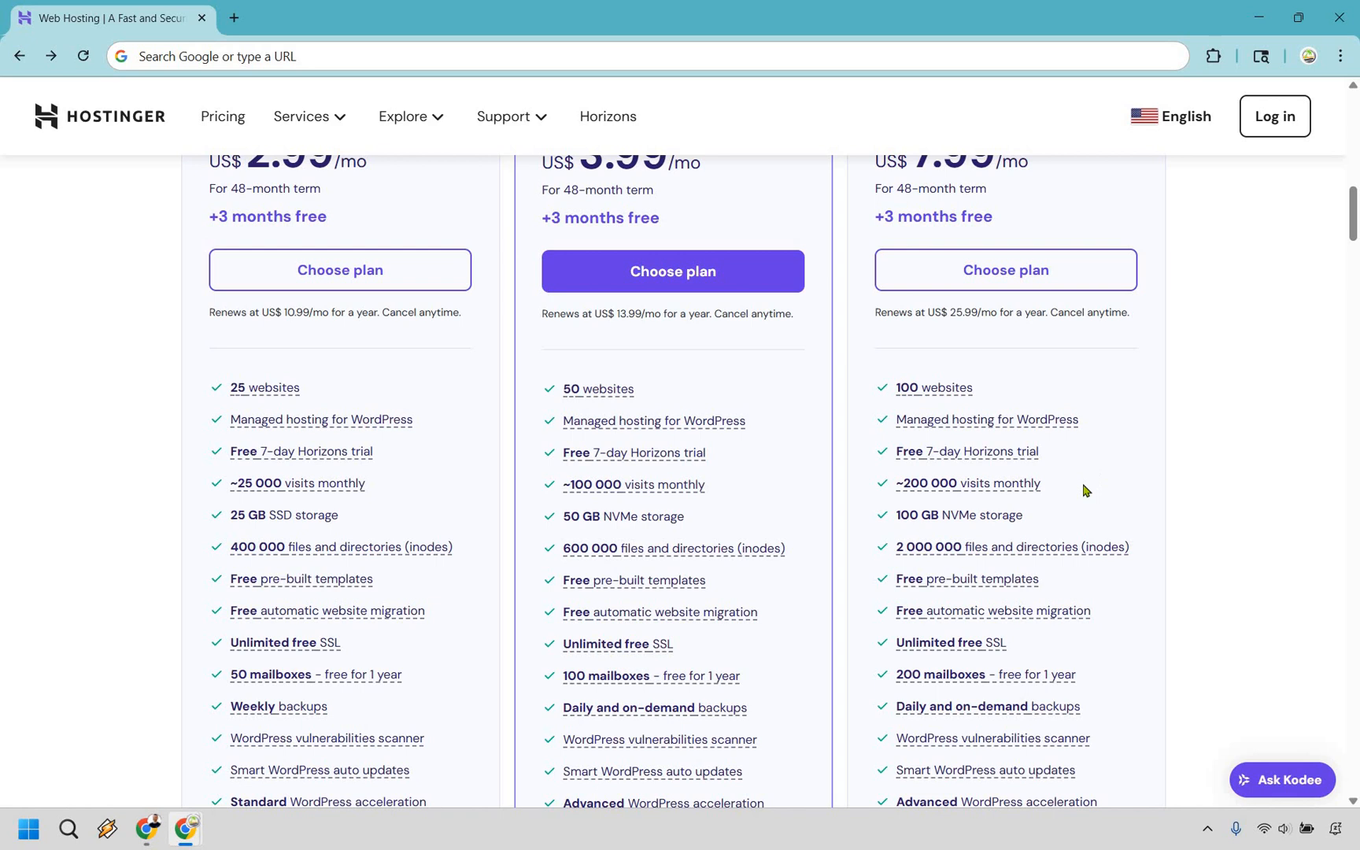
{"action": "mouse_move", "coordinate": [1228, 484]}
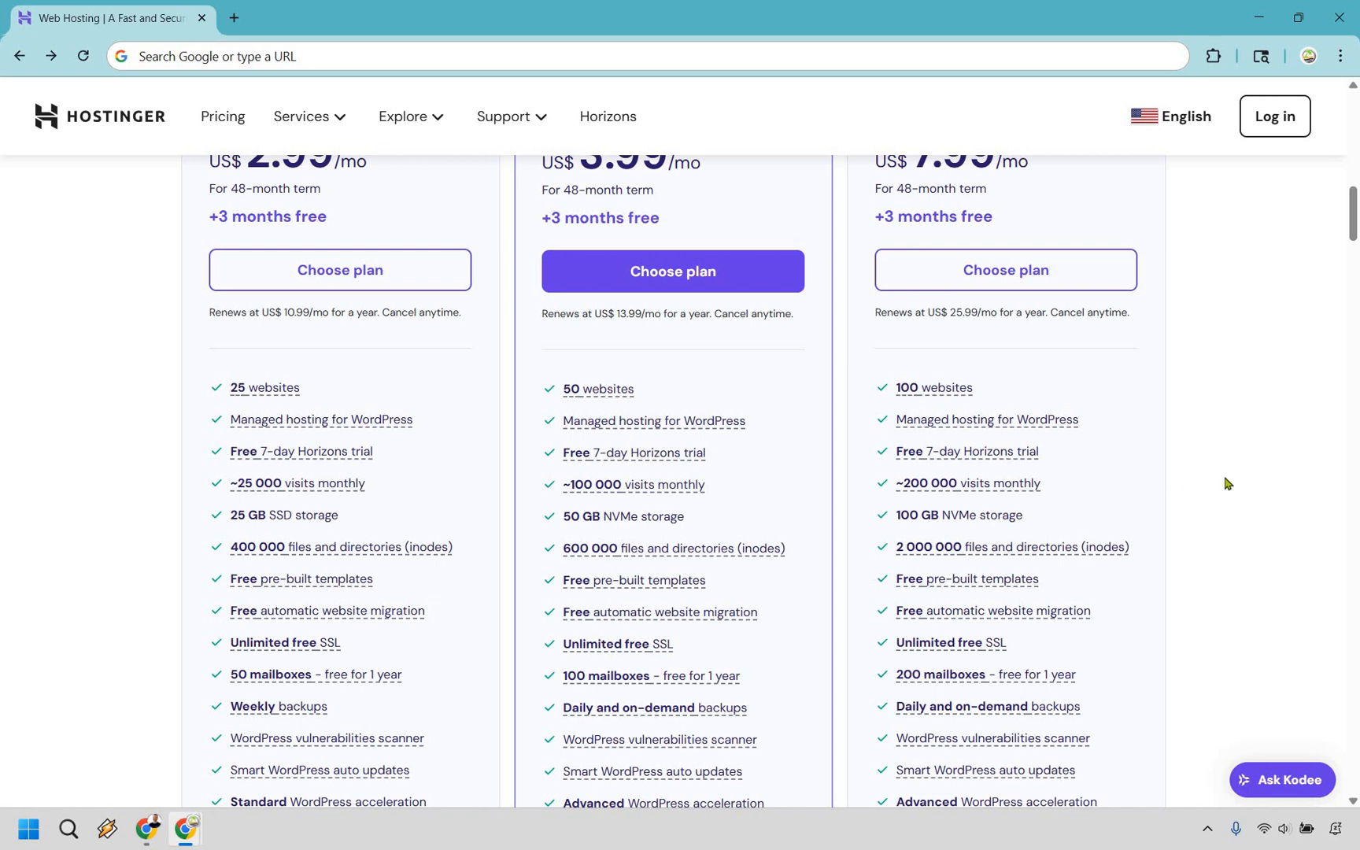
{"action": "scroll", "scroll_direction": "down", "scroll_amount": 3}
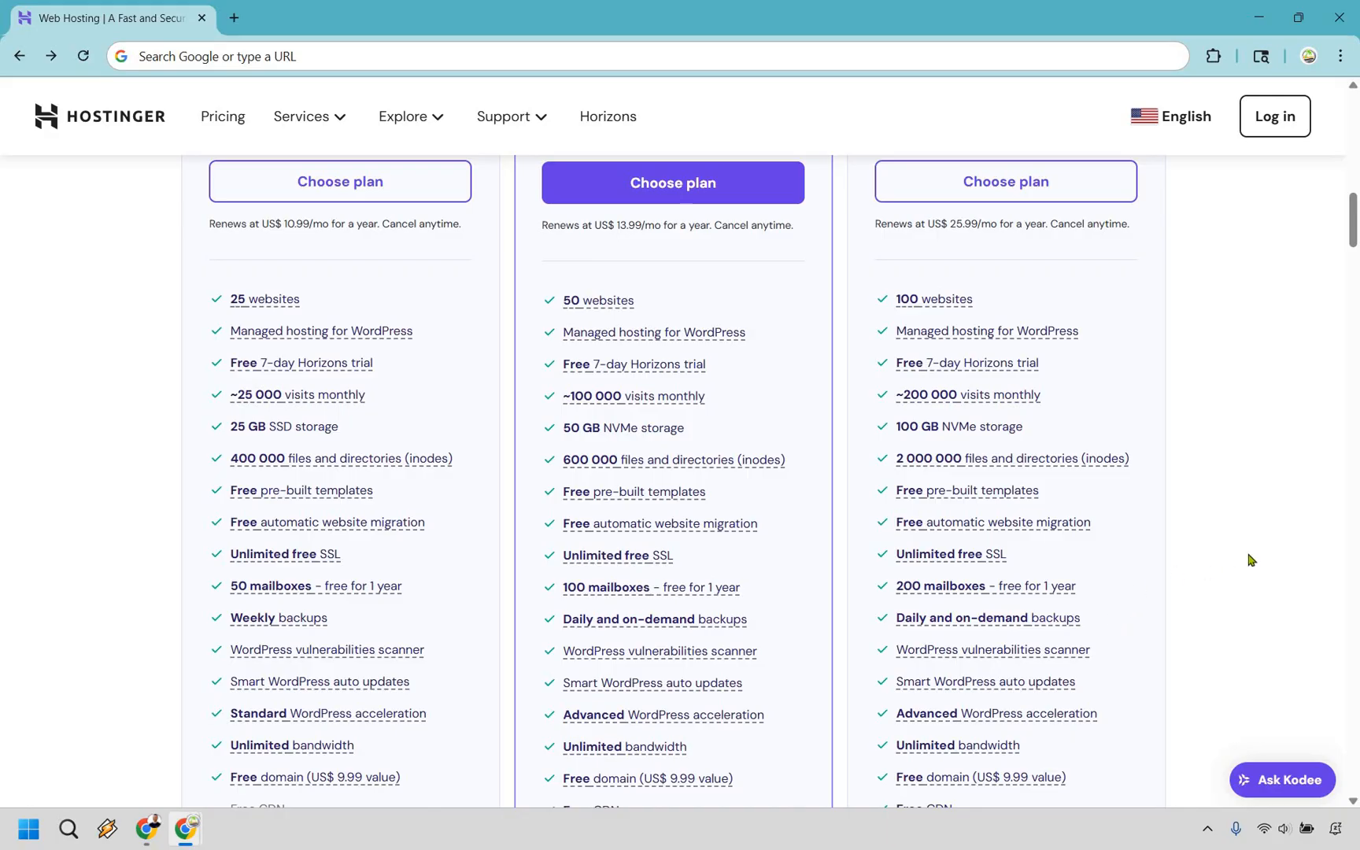
{"action": "mouse_move", "coordinate": [1270, 553]}
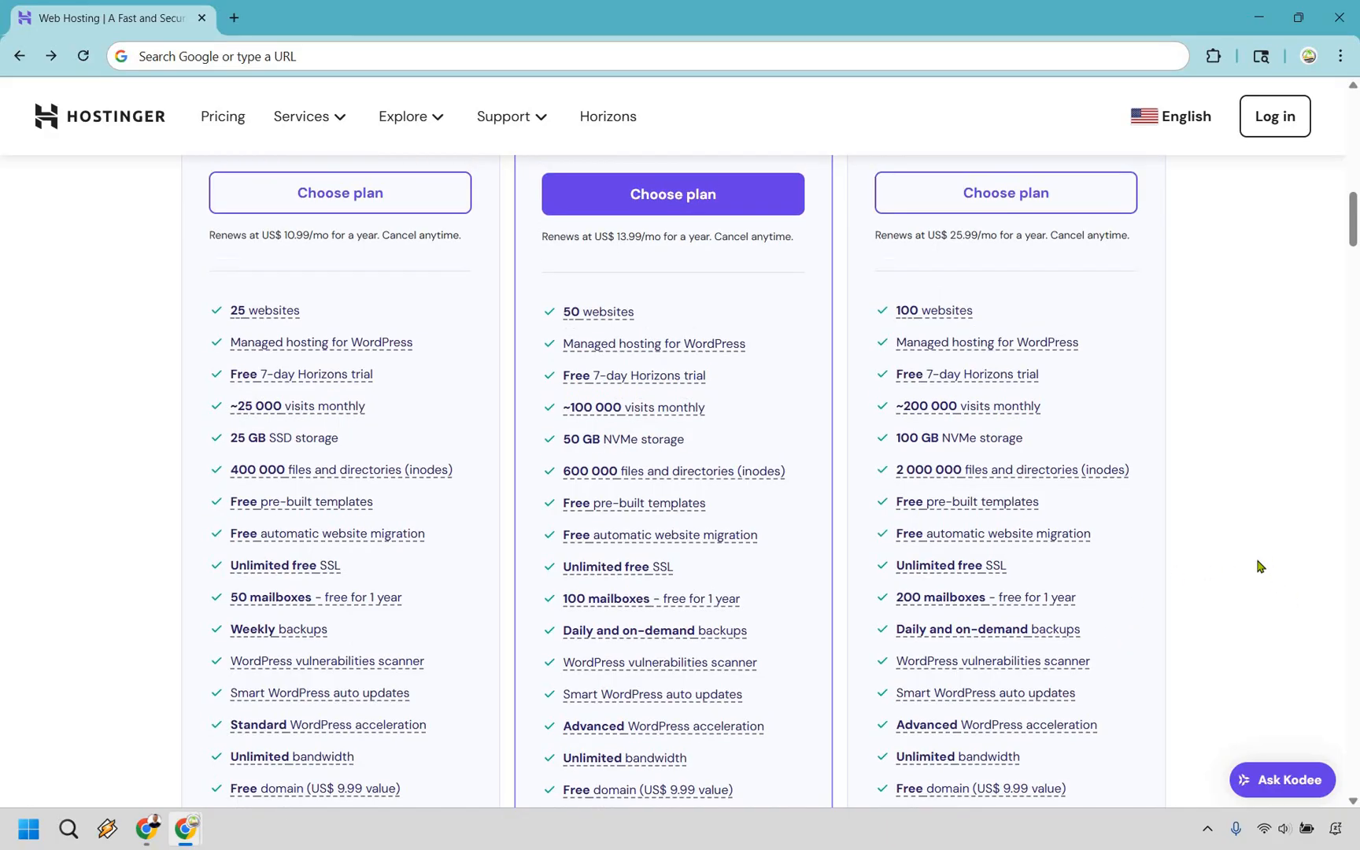
{"action": "scroll", "scroll_direction": "up", "scroll_amount": 3}
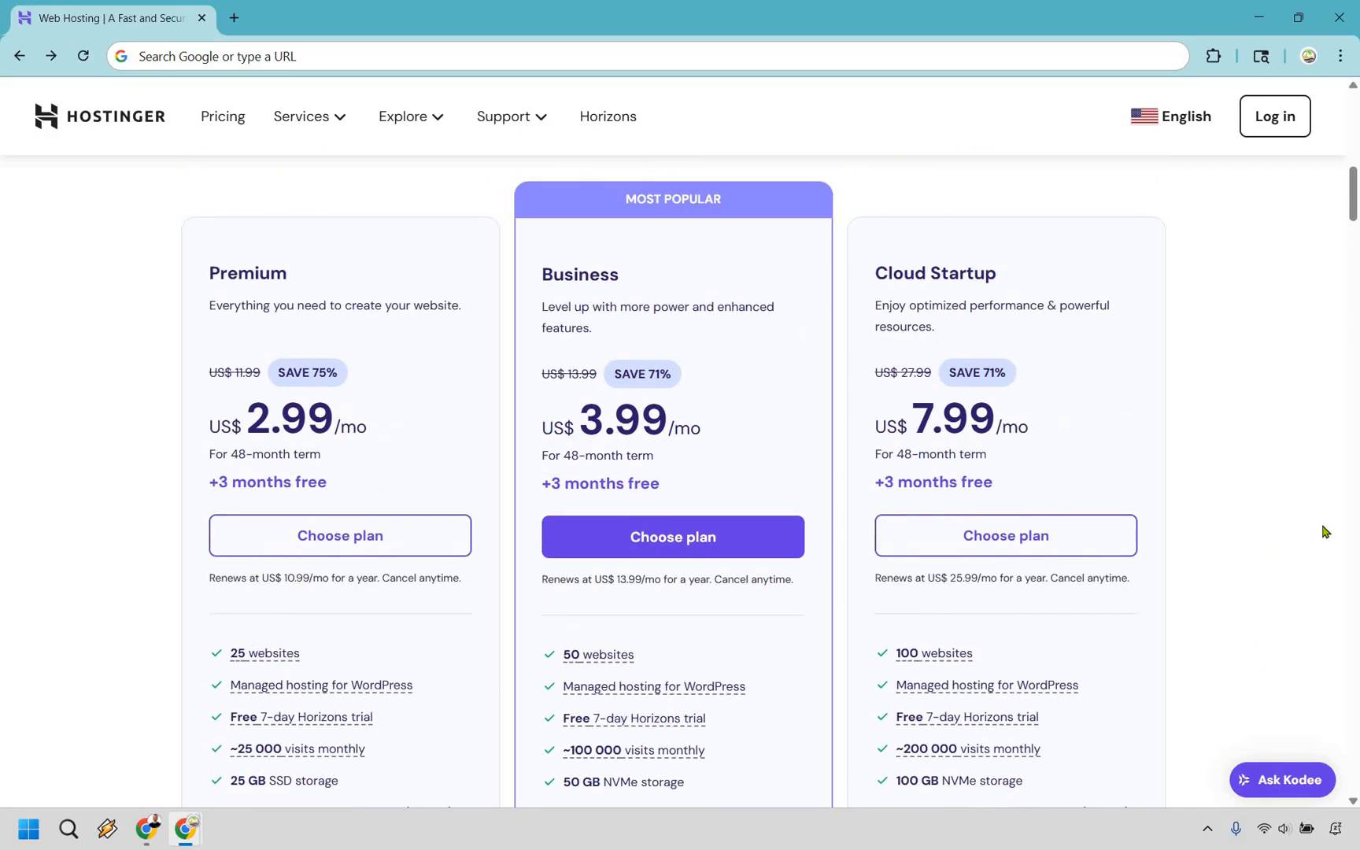
{"action": "mouse_move", "coordinate": [679, 269]}
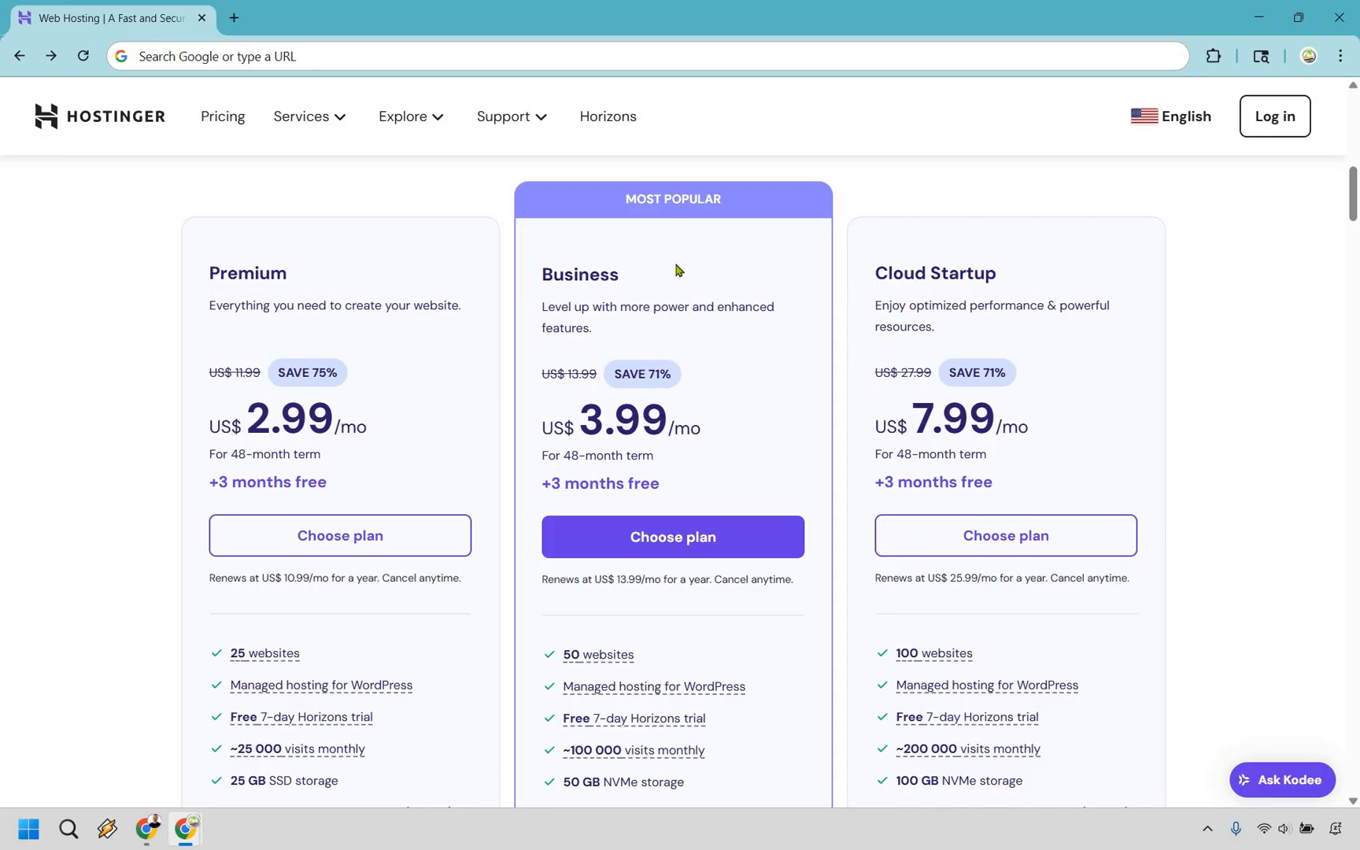
{"action": "mouse_move", "coordinate": [742, 435]}
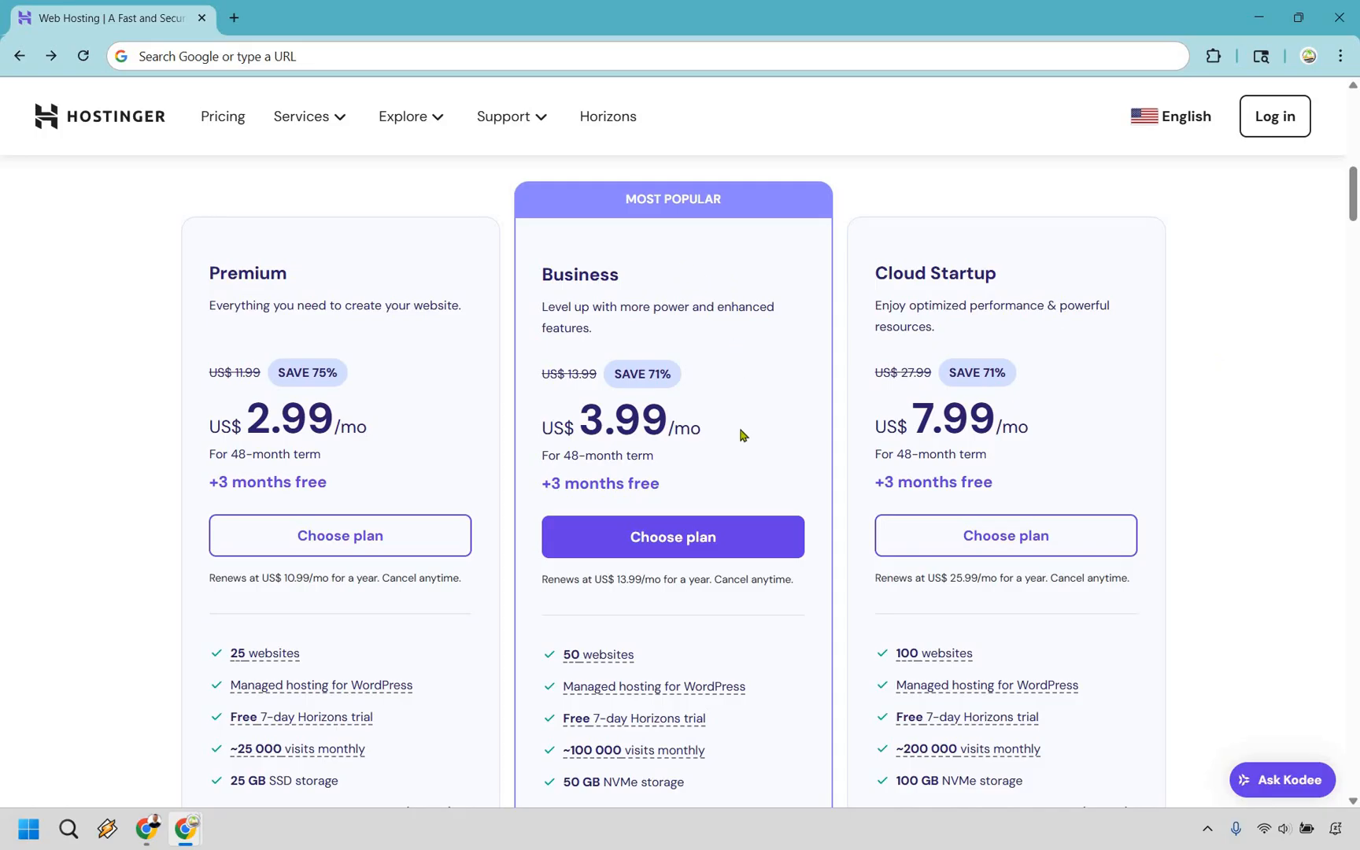
{"action": "mouse_move", "coordinate": [751, 399]}
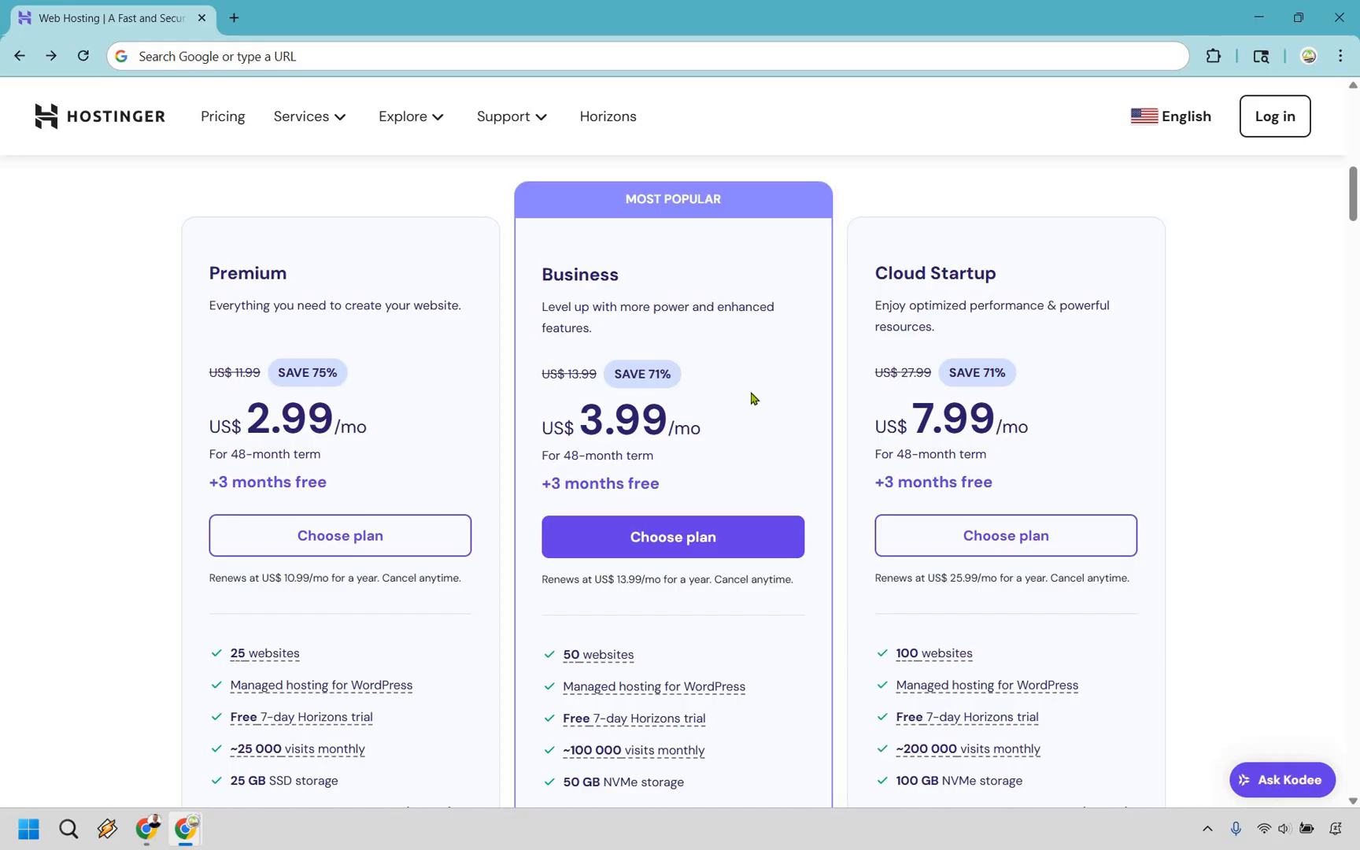
{"action": "mouse_move", "coordinate": [673, 536]}
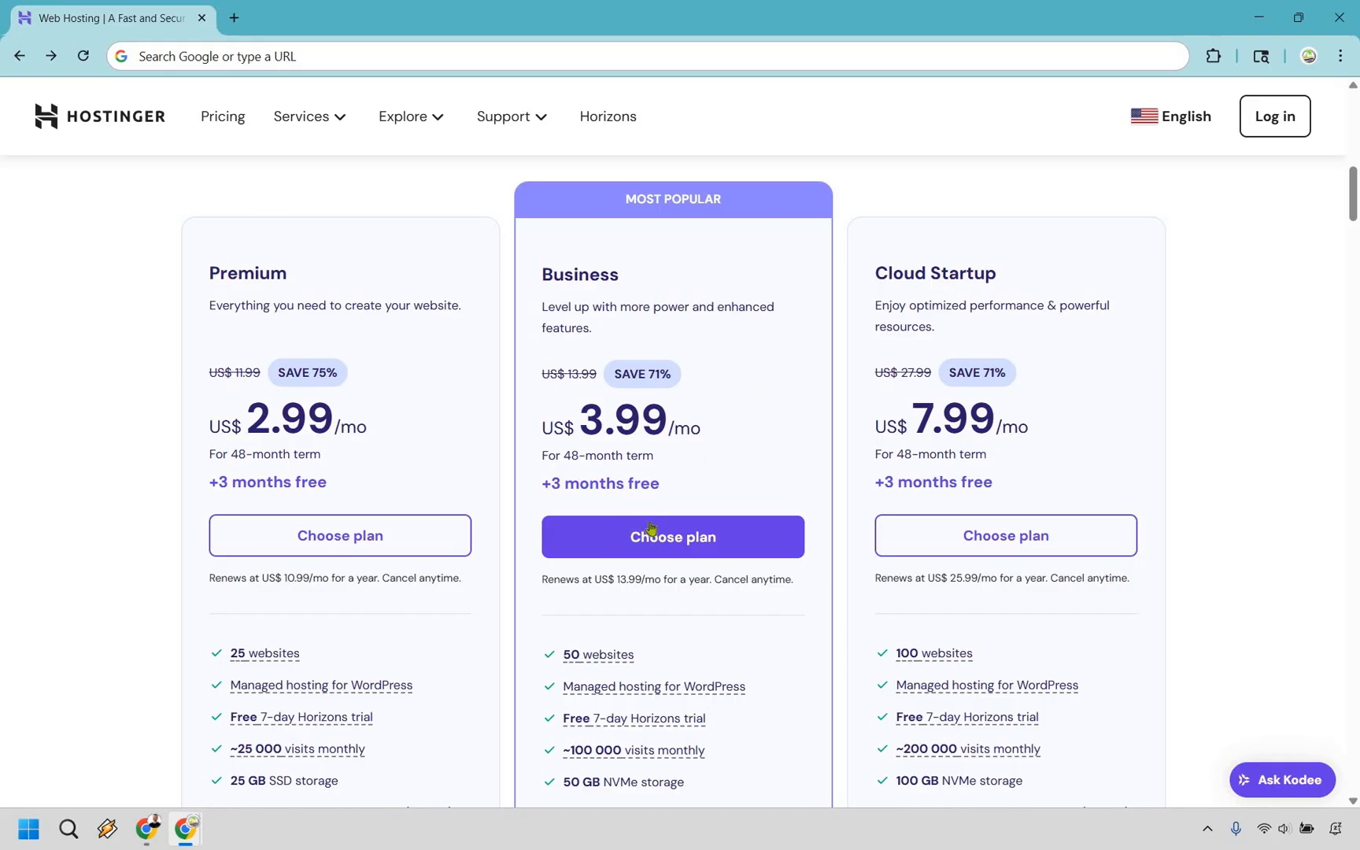
{"action": "mouse_move", "coordinate": [653, 242]}
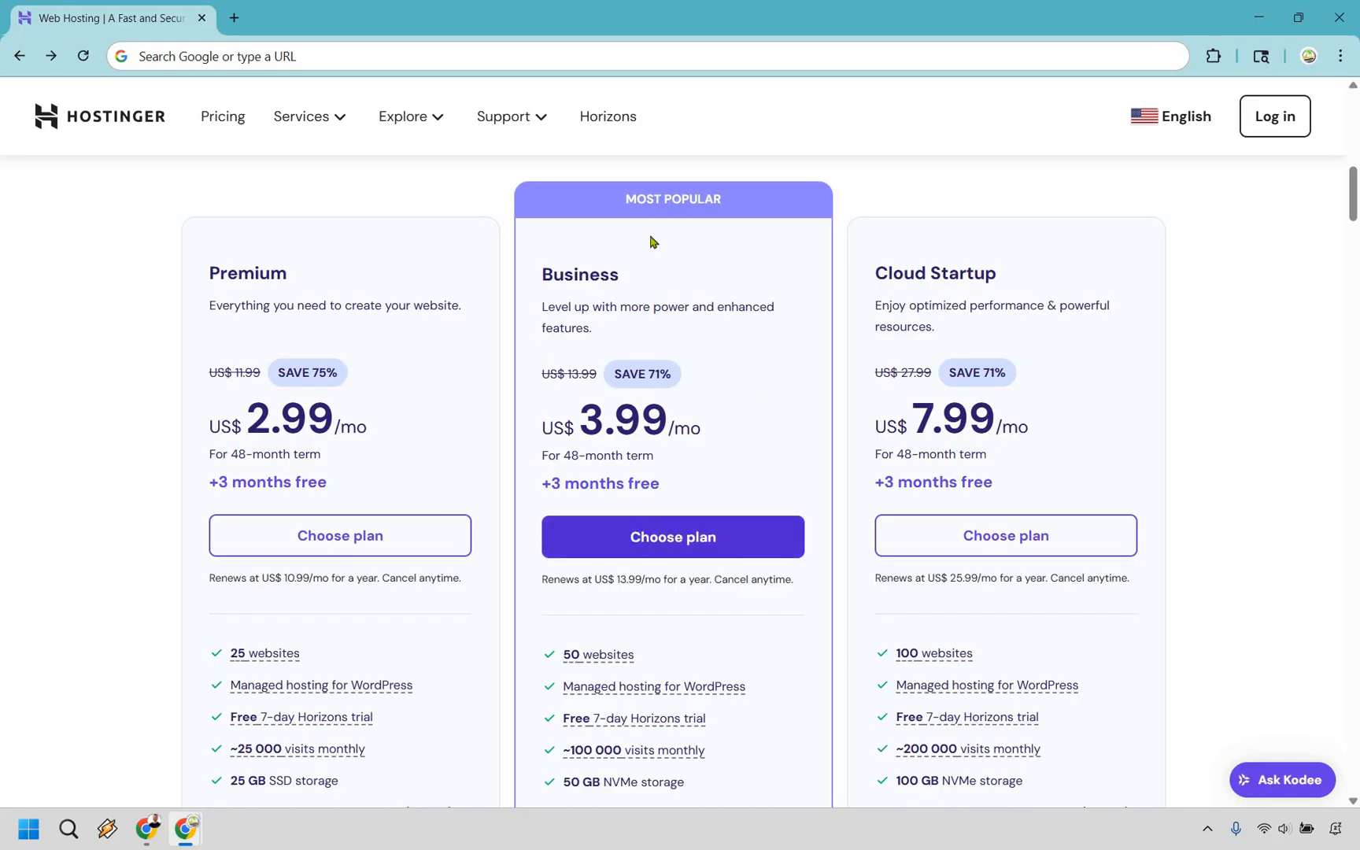
Step: Choose the Business plan, adding it to the cart at 48 months for US$191.52
{"action": "left_click", "coordinate": [672, 536]}
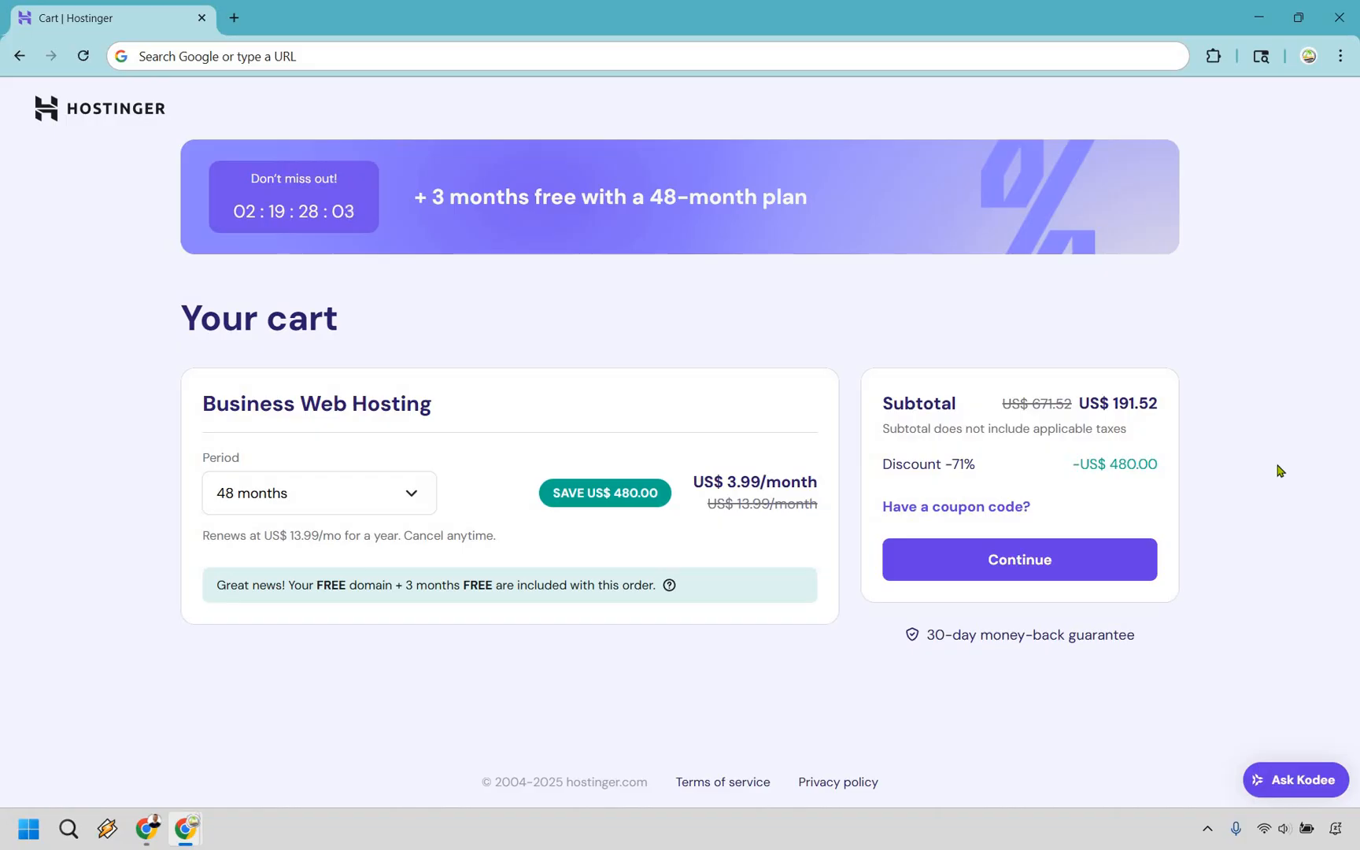
{"action": "mouse_move", "coordinate": [1146, 459]}
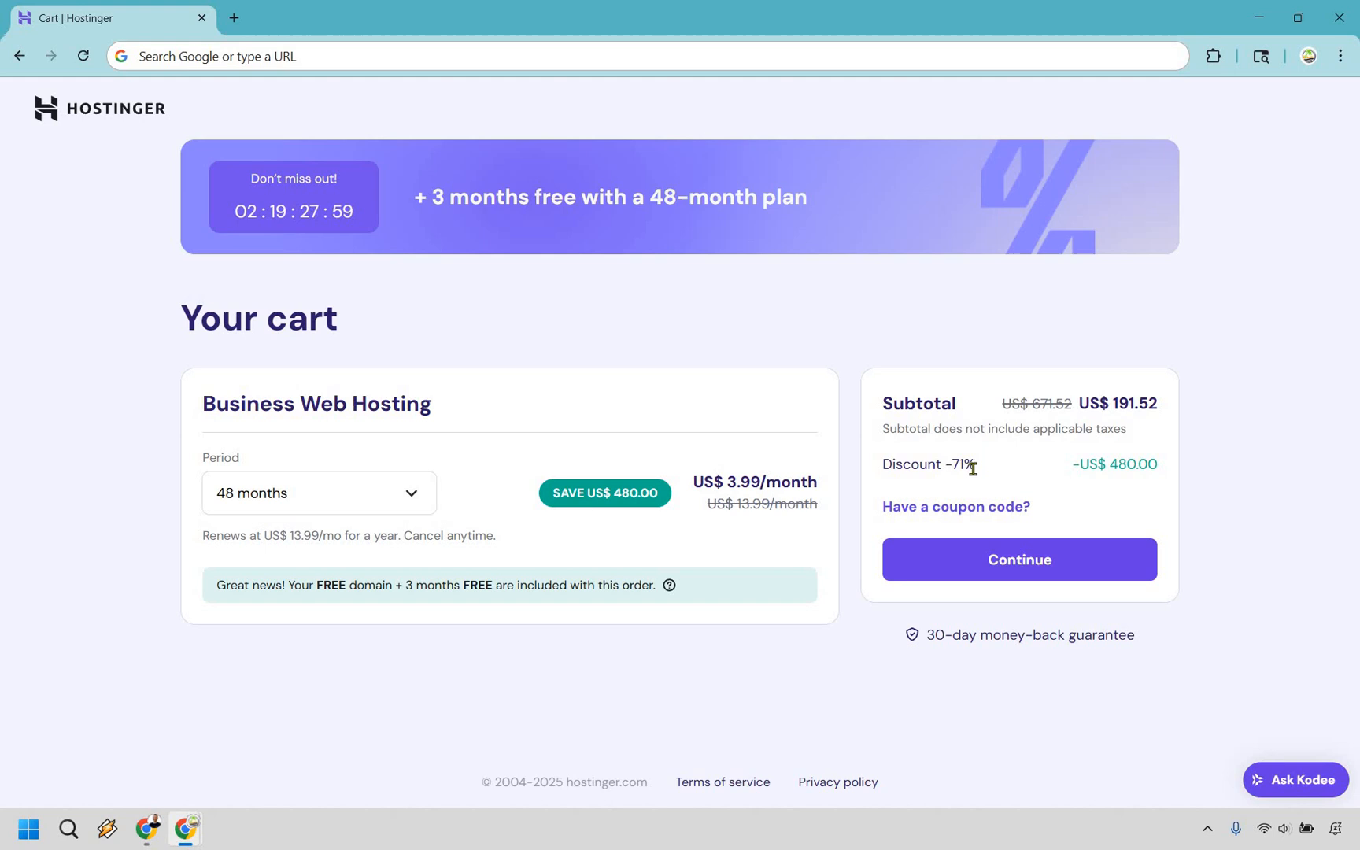
{"action": "mouse_move", "coordinate": [1015, 468]}
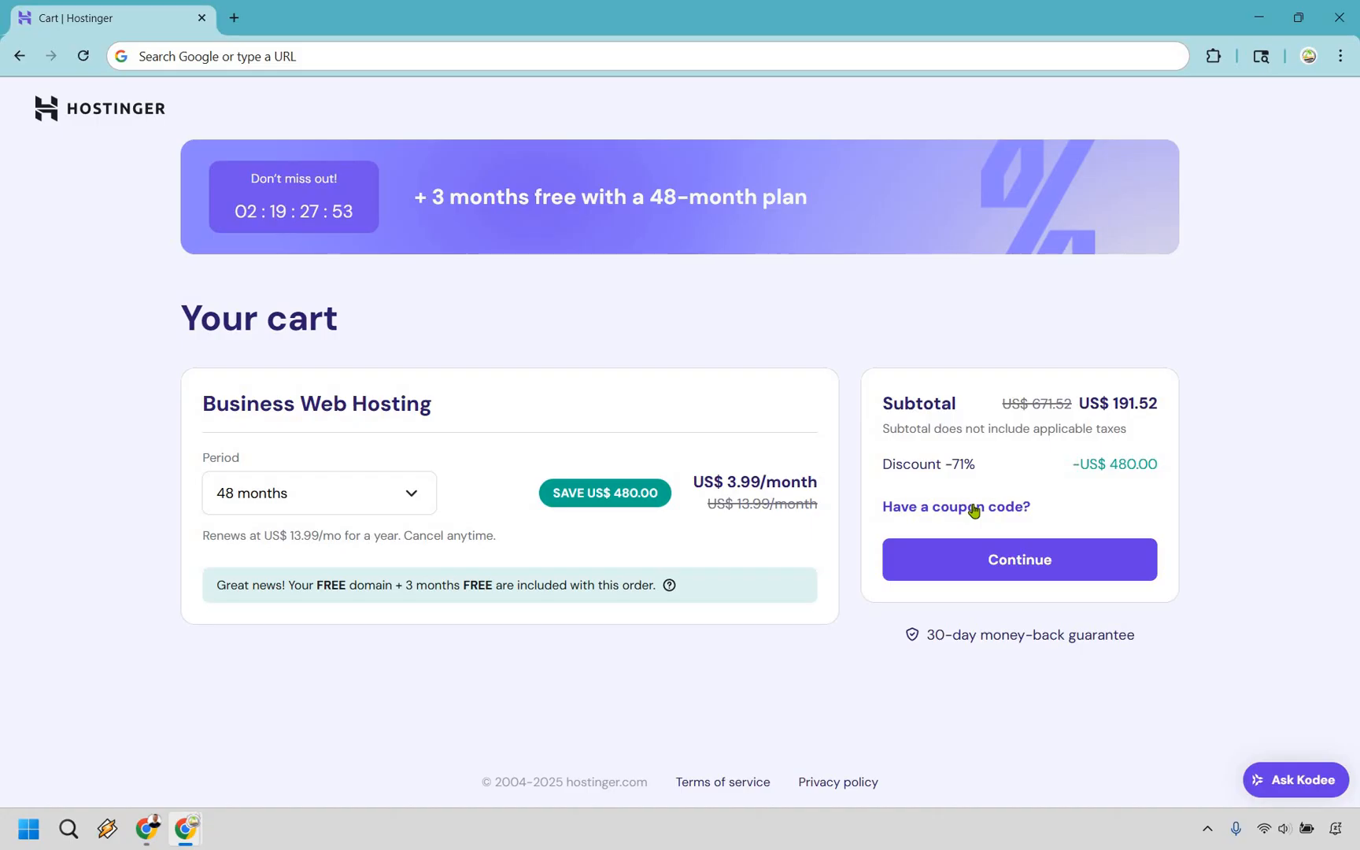
Step: Open the empty coupon code field, keeping the 48-month subtotal at US$191.52
{"action": "left_click", "coordinate": [956, 508]}
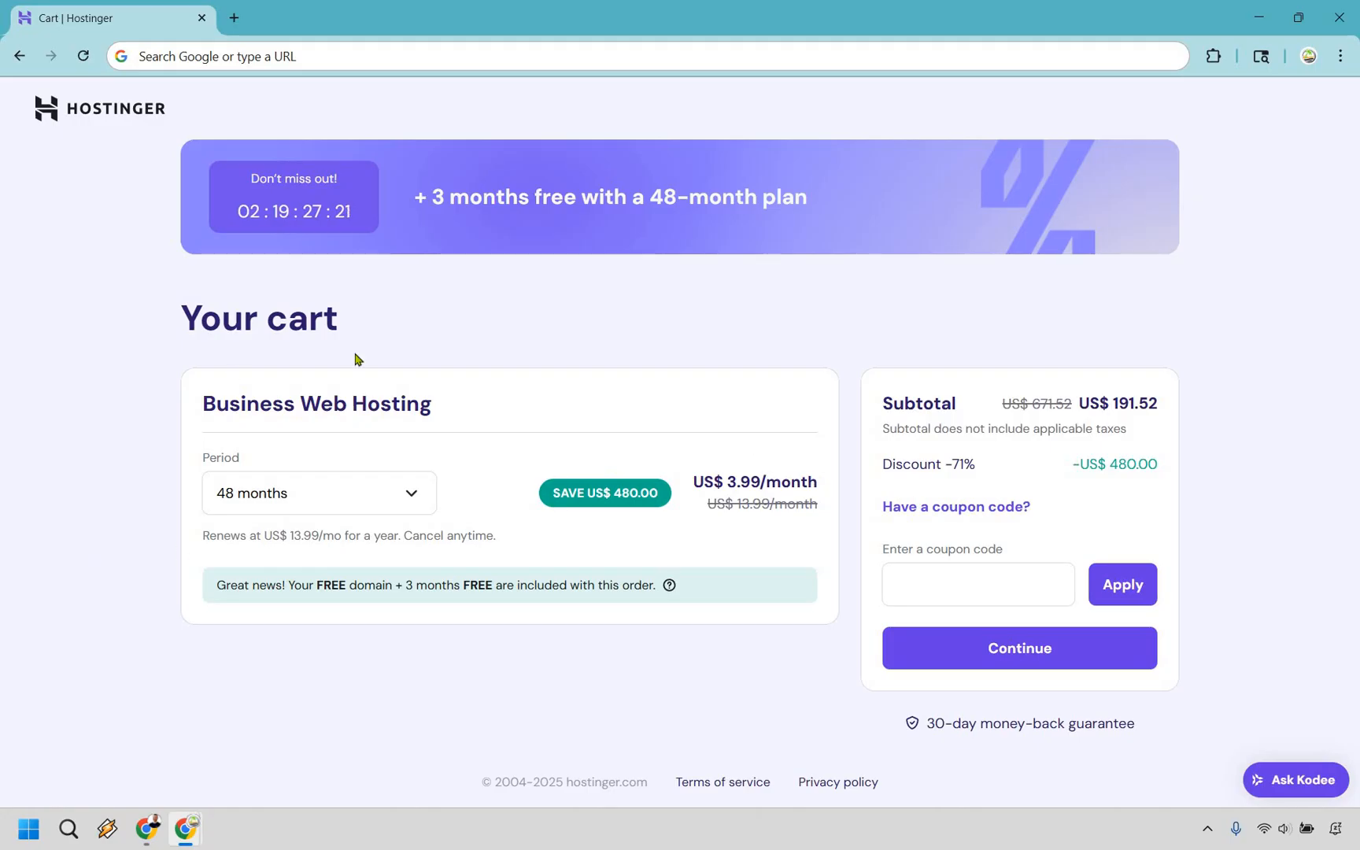
{"action": "mouse_move", "coordinate": [488, 375]}
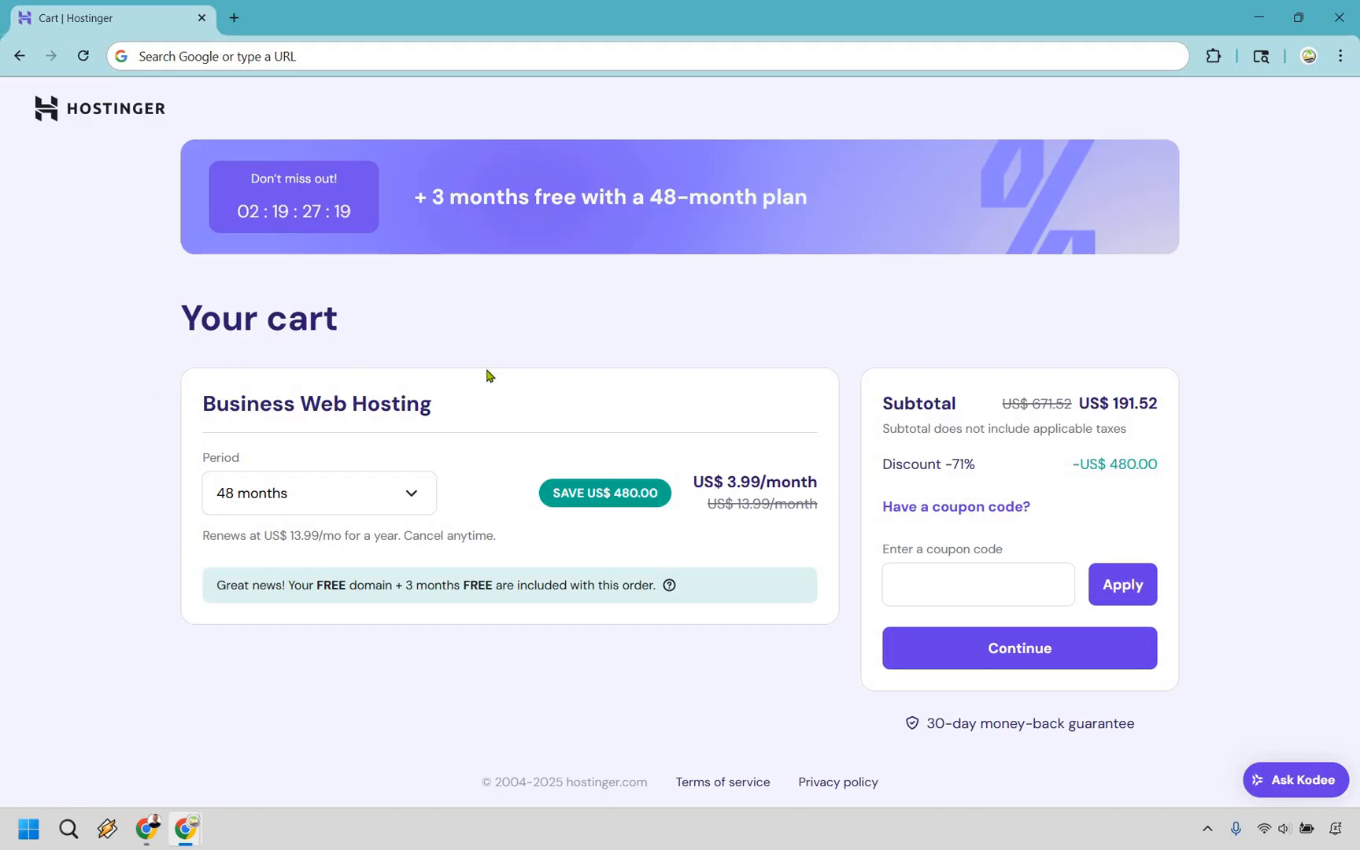
{"action": "mouse_move", "coordinate": [356, 495]}
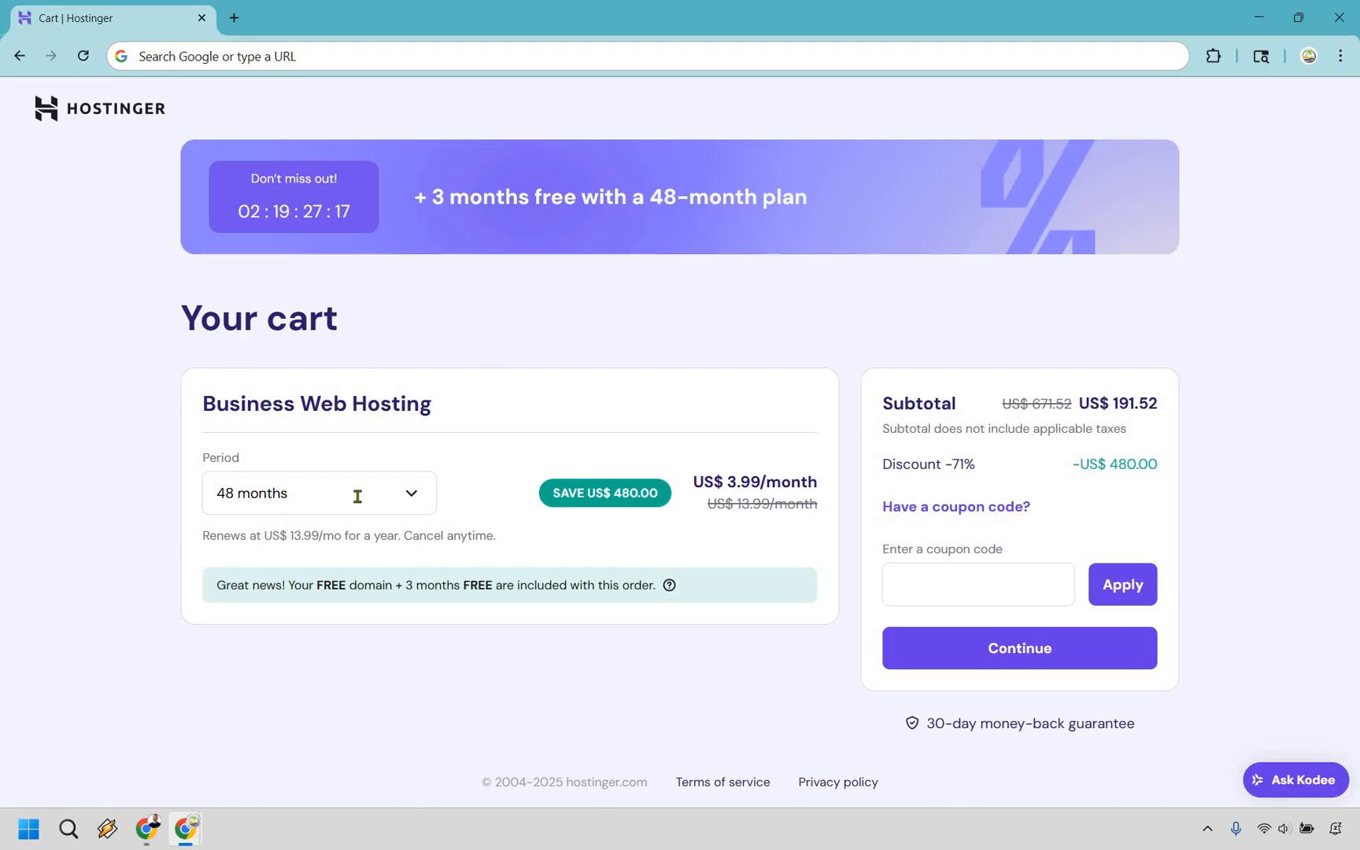
Step: Show the Period options of 1, 12, 24 and 48 months, keeping 48 months selected
{"action": "left_click", "coordinate": [318, 492]}
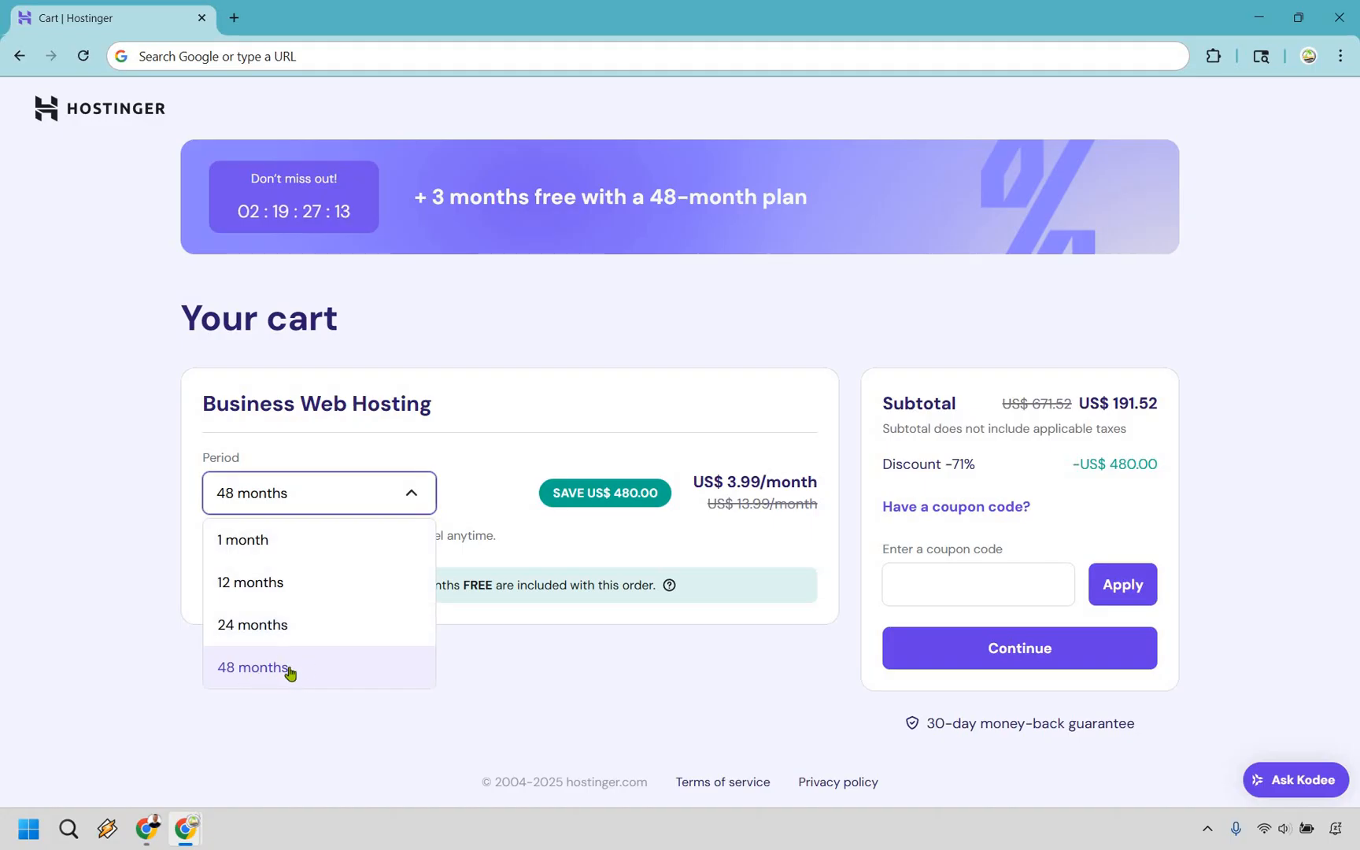
{"action": "mouse_move", "coordinate": [354, 672]}
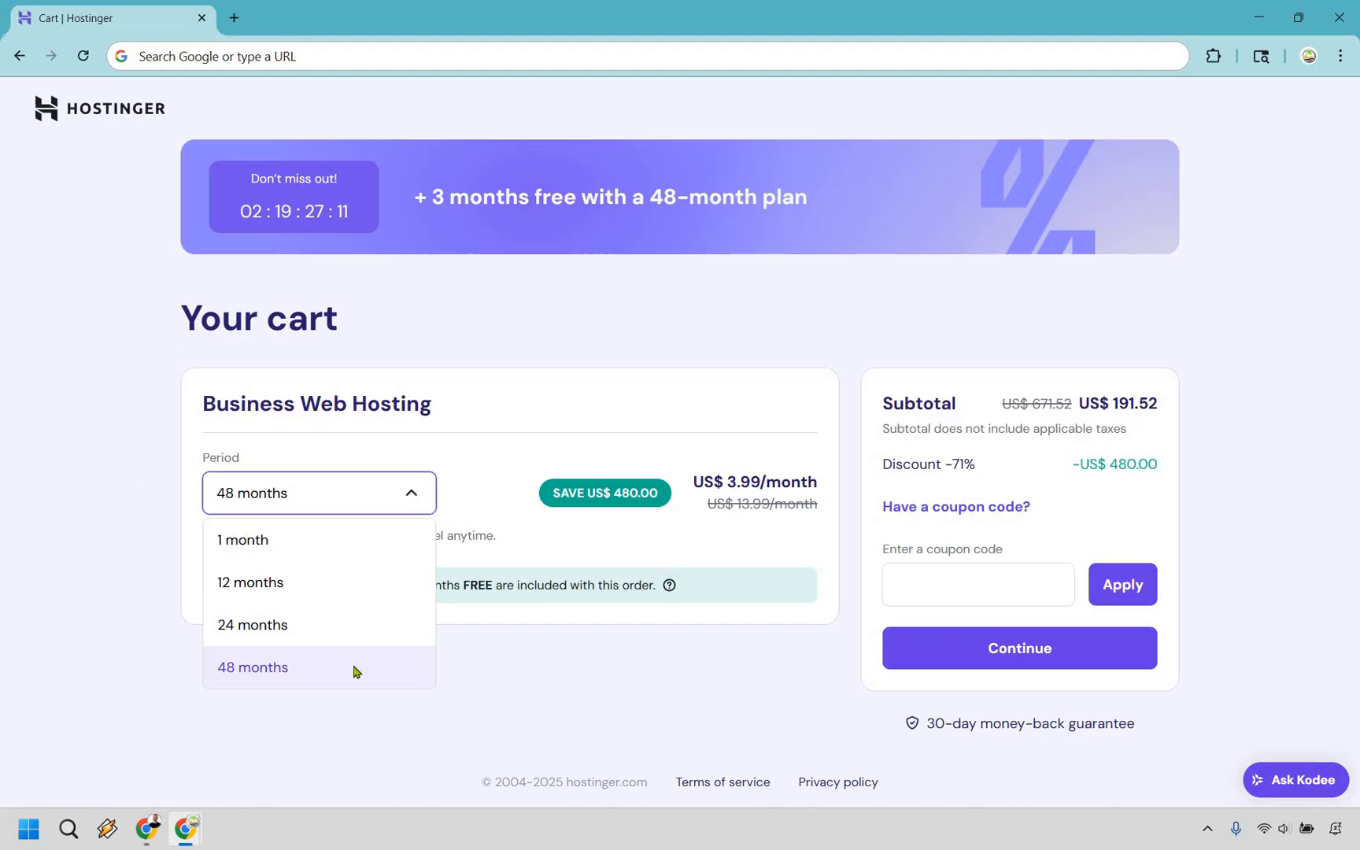
{"action": "left_click", "coordinate": [252, 667]}
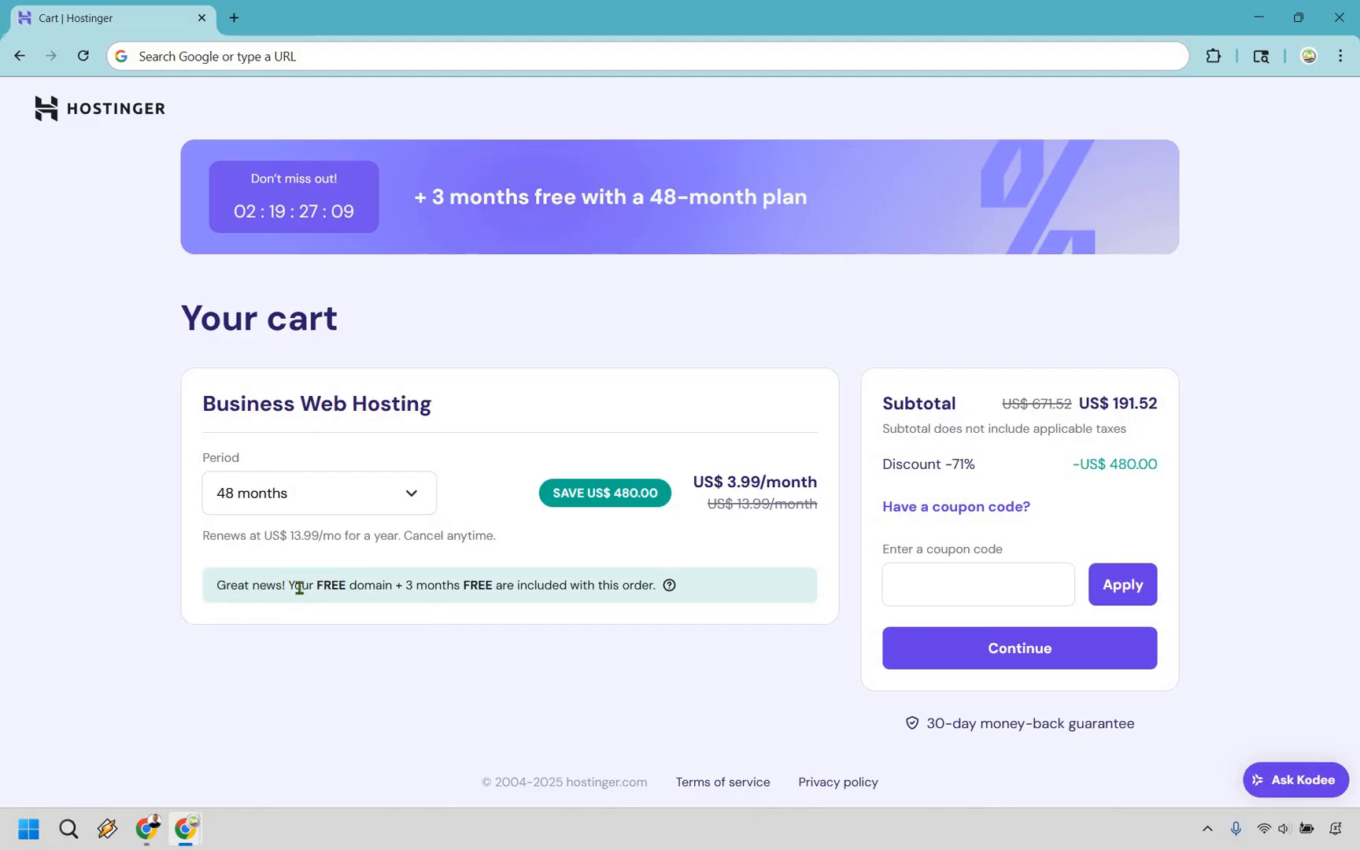
{"action": "left_click_drag", "start_coordinate": [287, 585], "coordinate": [384, 585]}
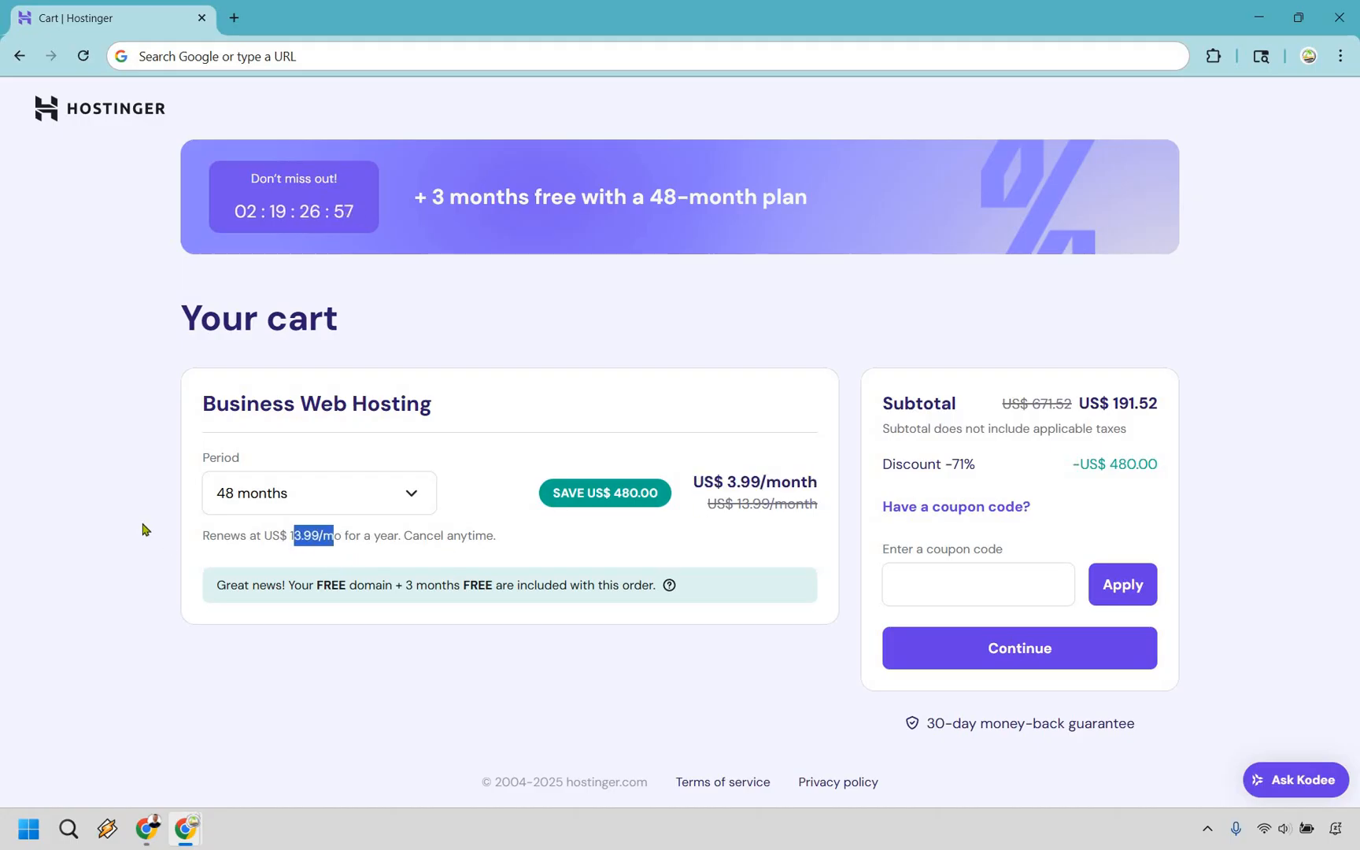
{"action": "left_click", "coordinate": [317, 493]}
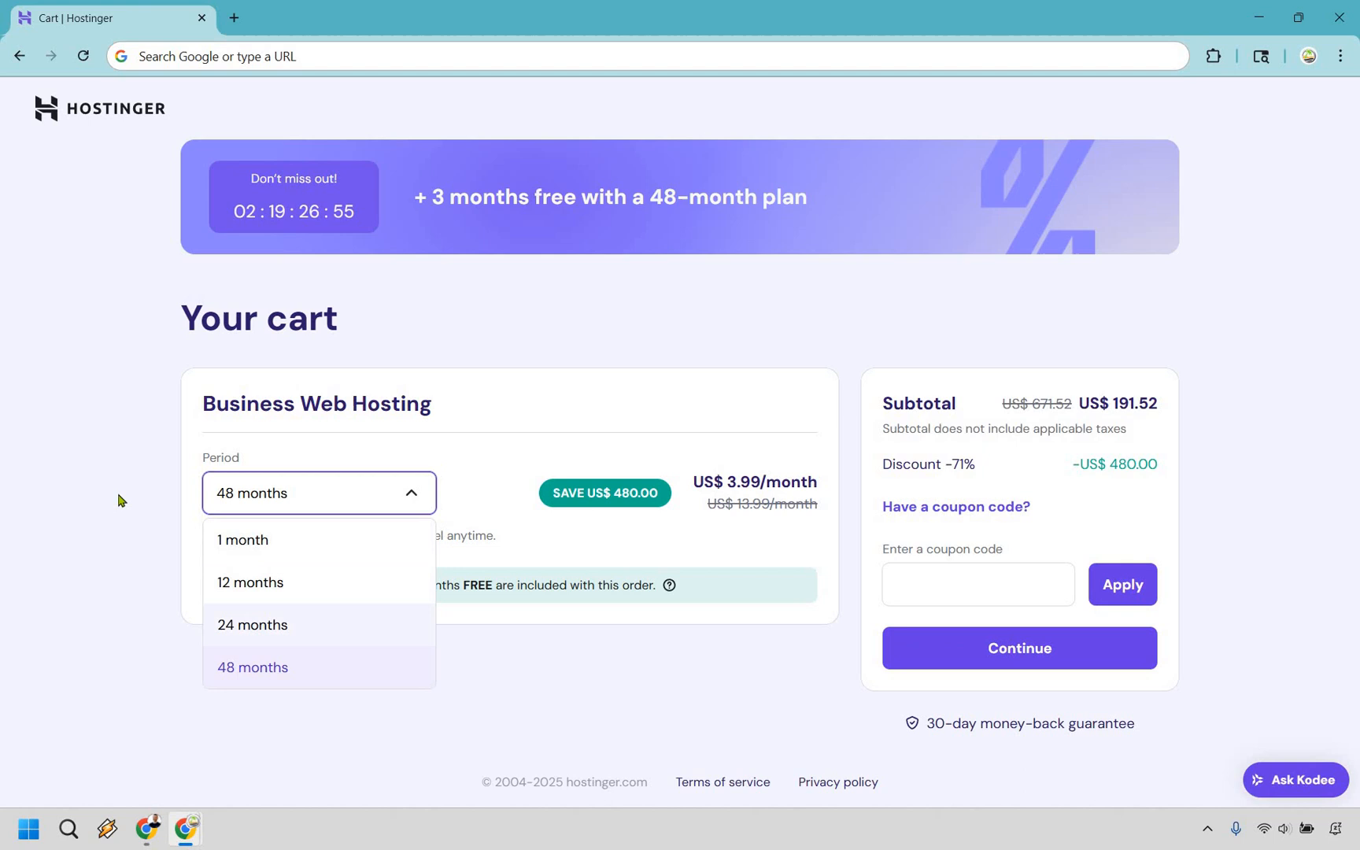
Step: Change the period to 24 months, then 12 months at US$4.99/month, subtotal US$59.88
{"action": "left_click", "coordinate": [252, 624]}
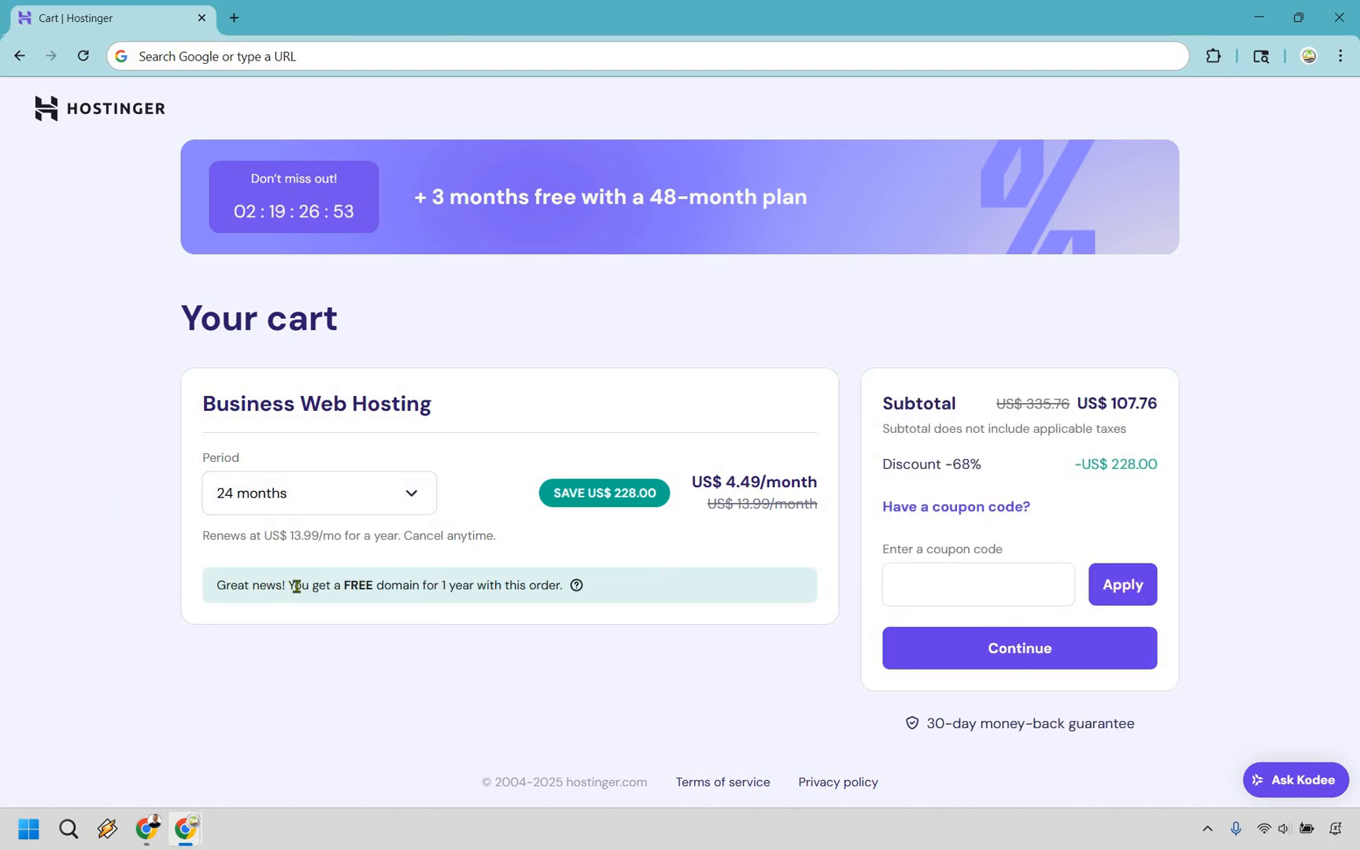
{"action": "left_click_drag", "start_coordinate": [295, 585], "coordinate": [552, 585]}
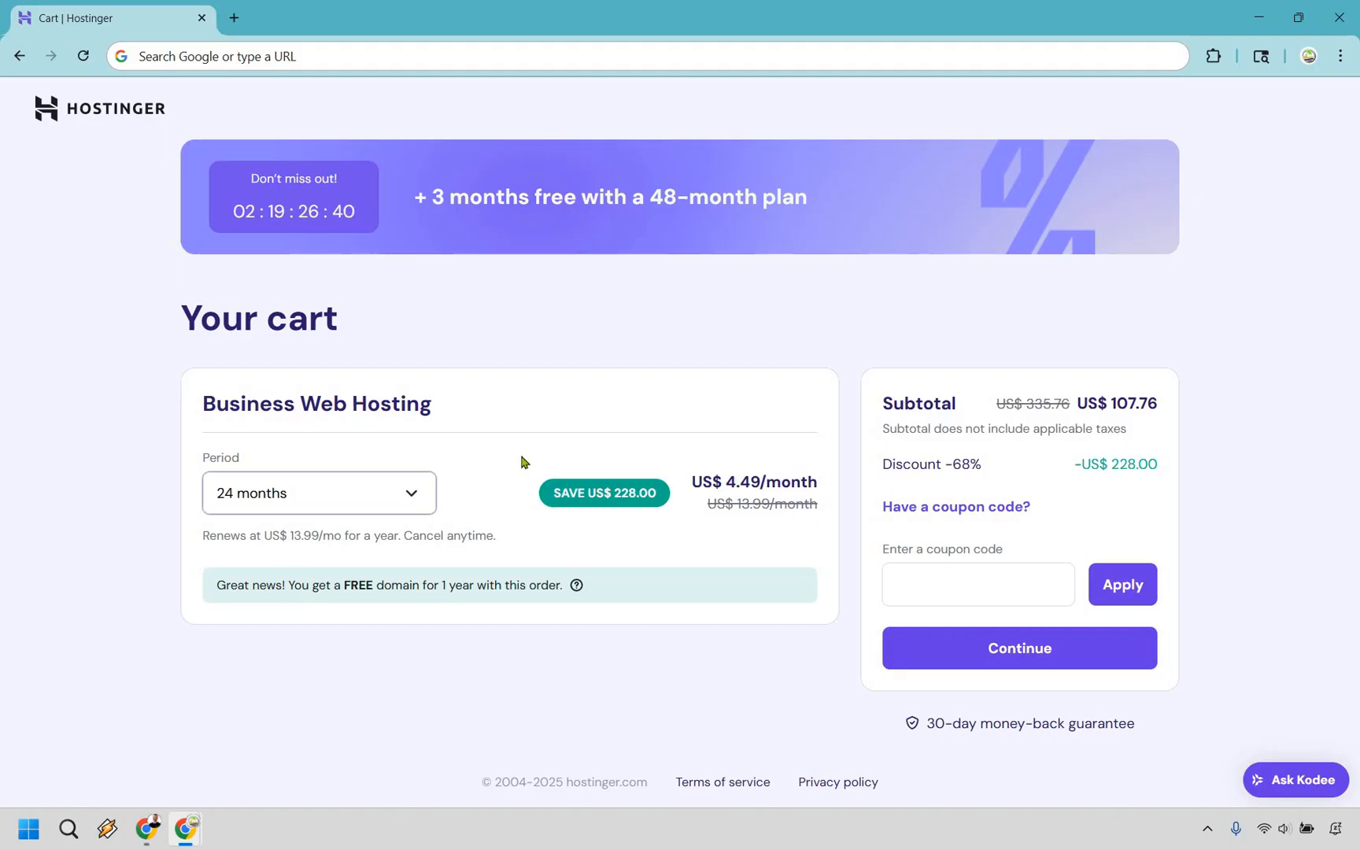
{"action": "left_click", "coordinate": [318, 492]}
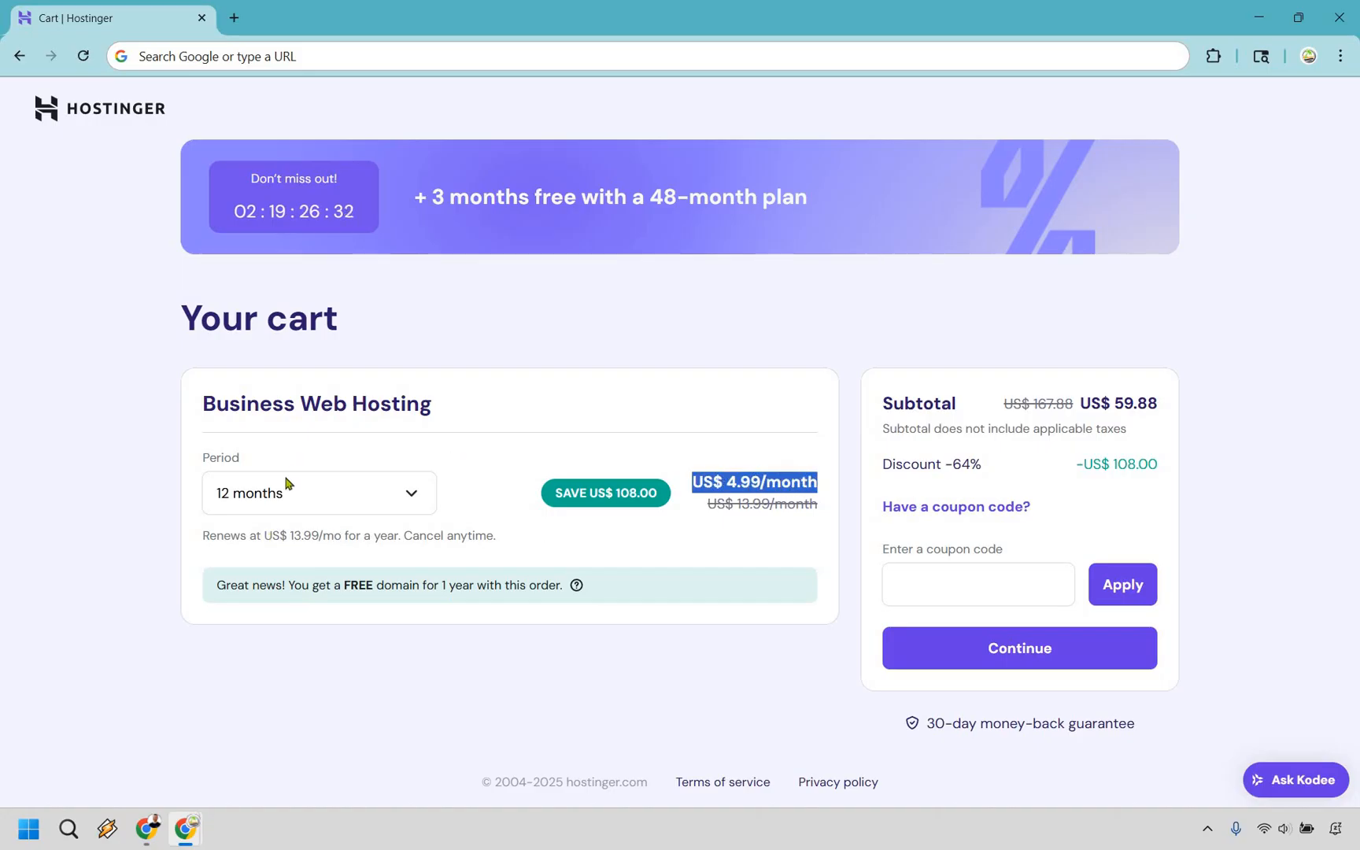
{"action": "left_click", "coordinate": [318, 493]}
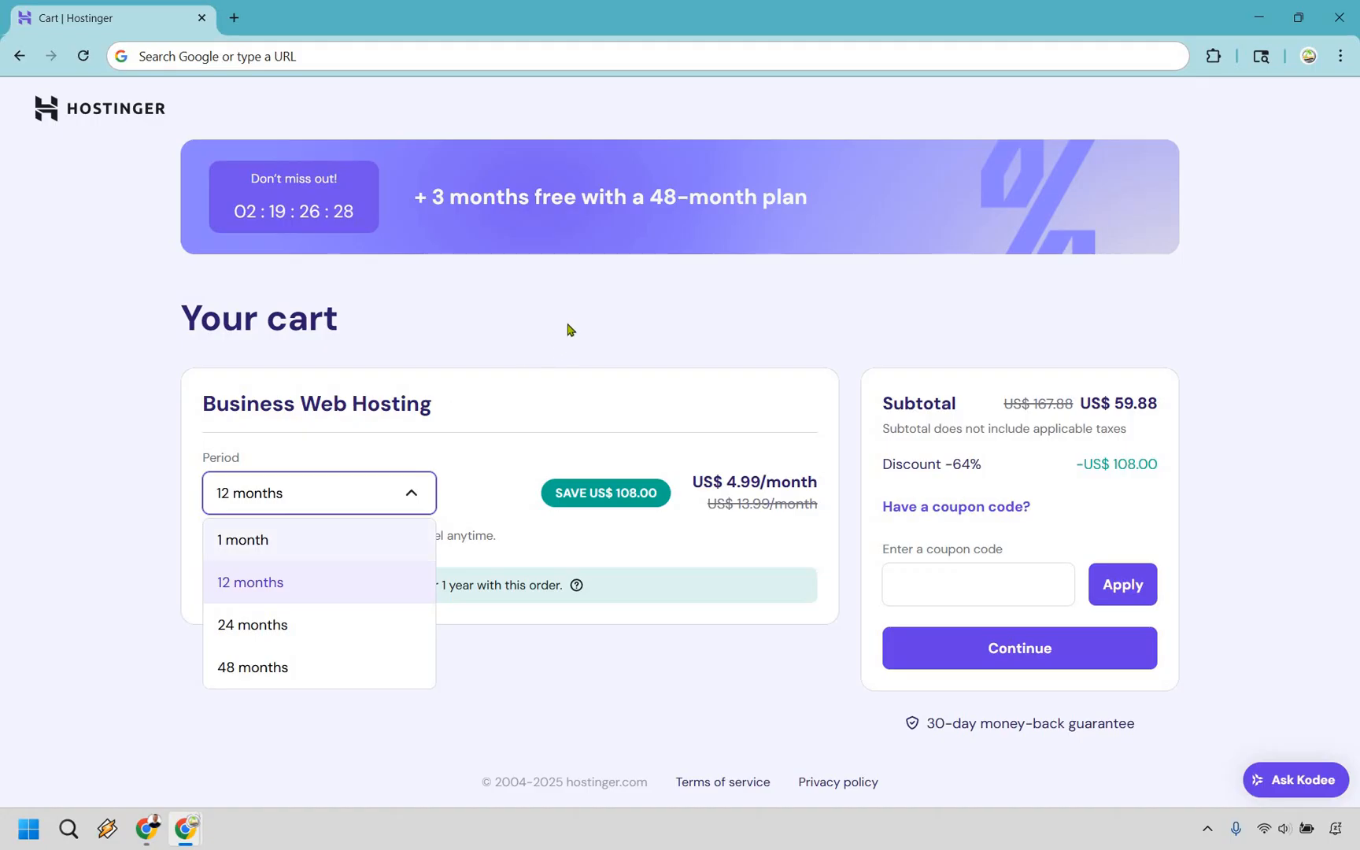
Step: Try the 1-month term at US$18.98, then return to 48 months at US$191.52
{"action": "left_click", "coordinate": [242, 539]}
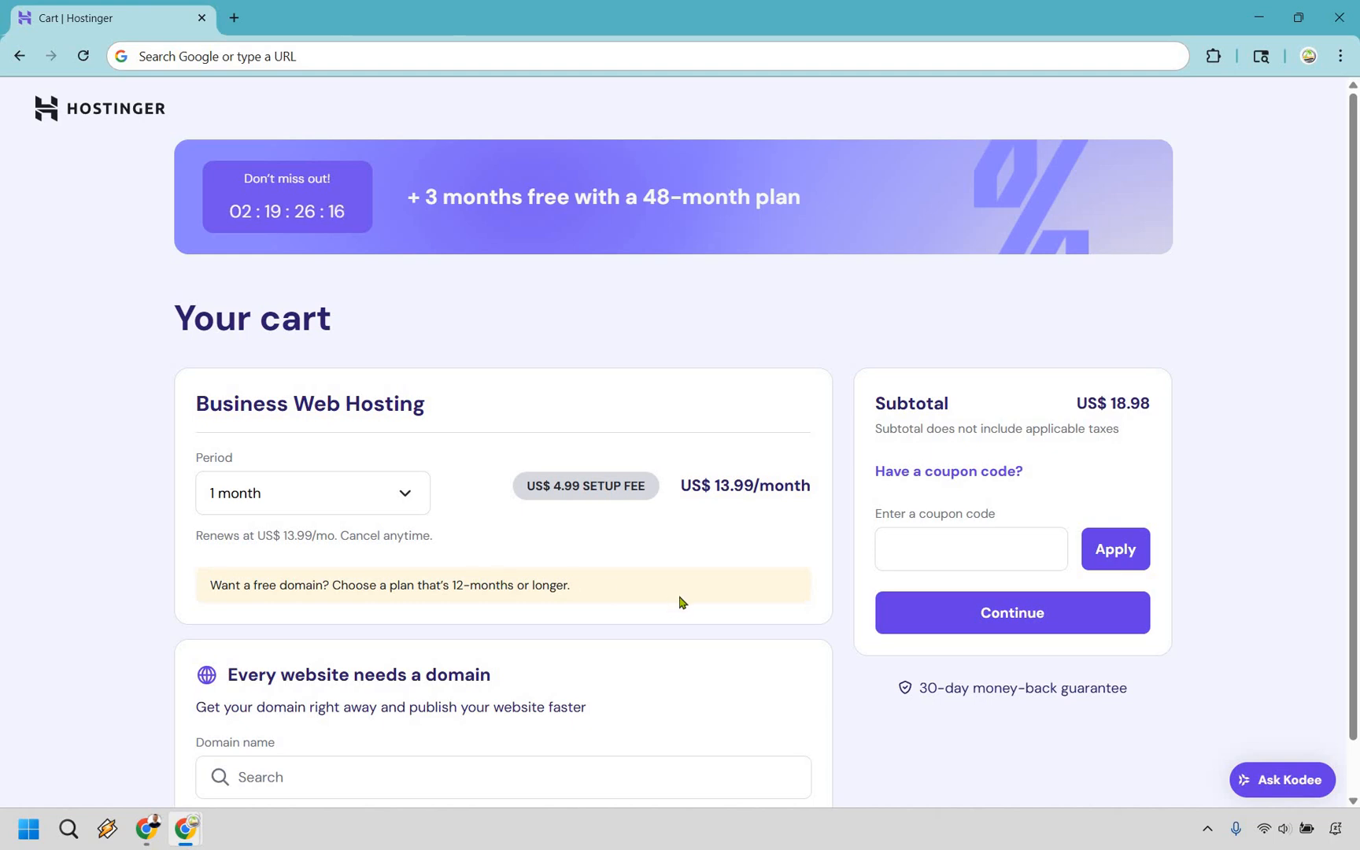
{"action": "mouse_move", "coordinate": [280, 613]}
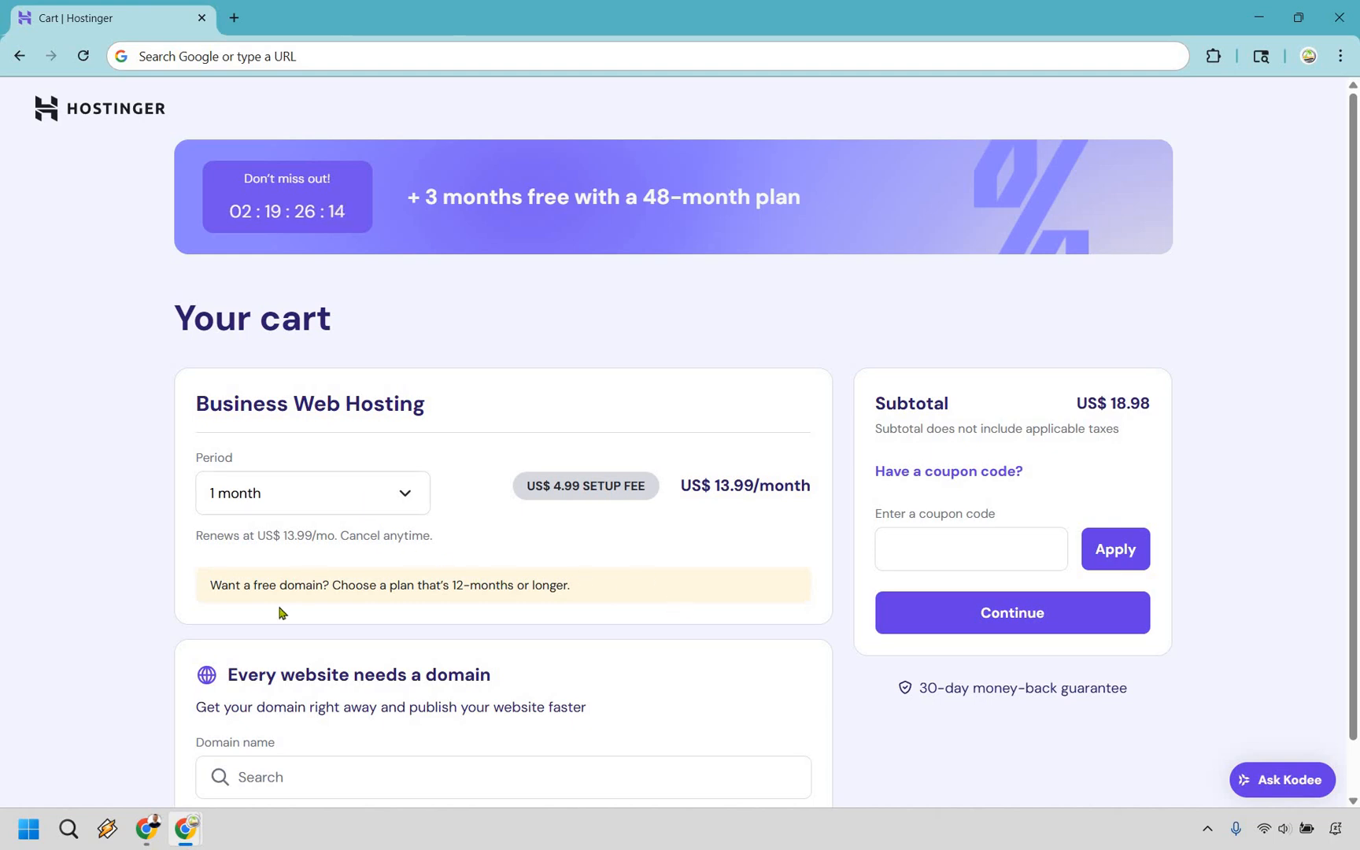
{"action": "left_click", "coordinate": [1011, 612]}
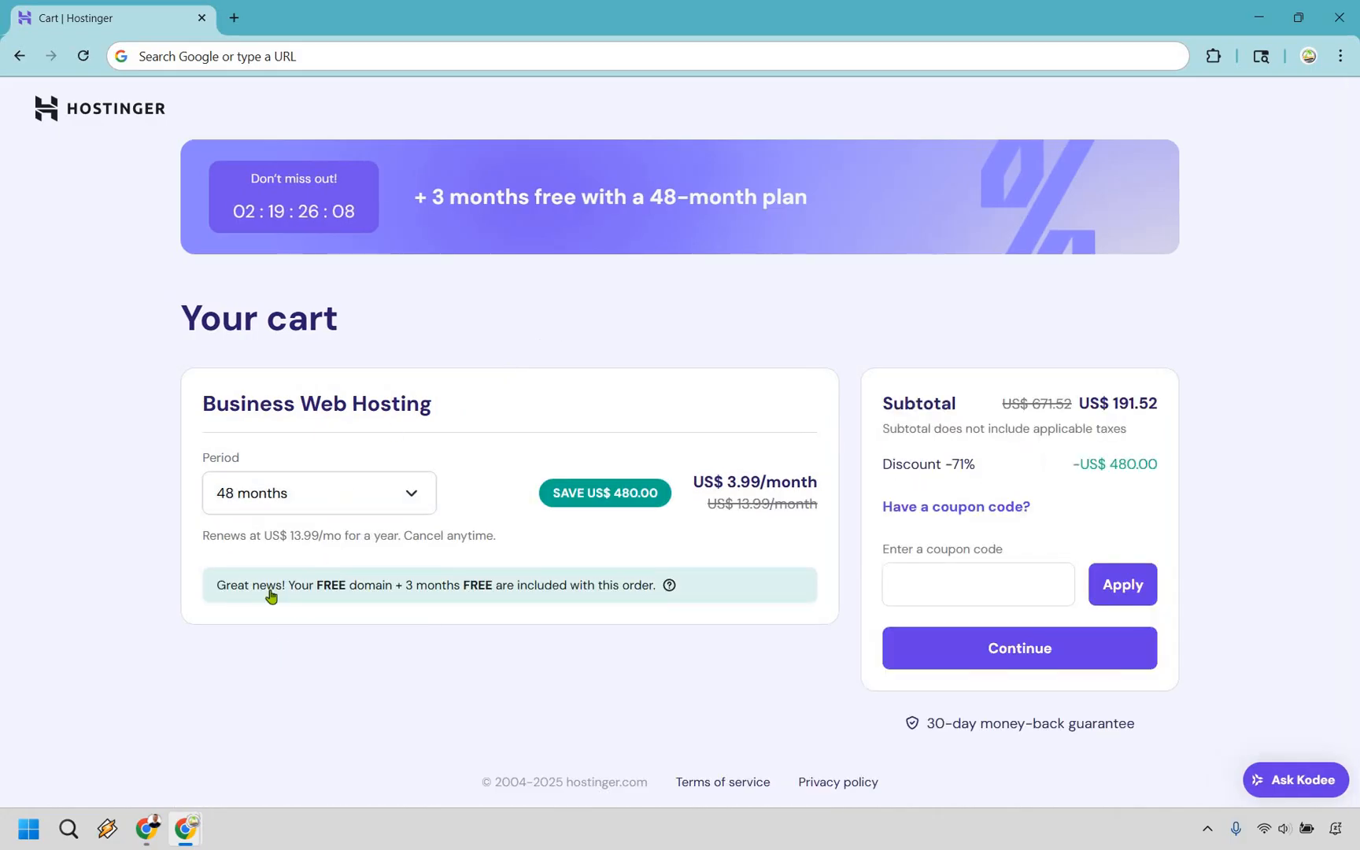
{"action": "left_click", "coordinate": [317, 492]}
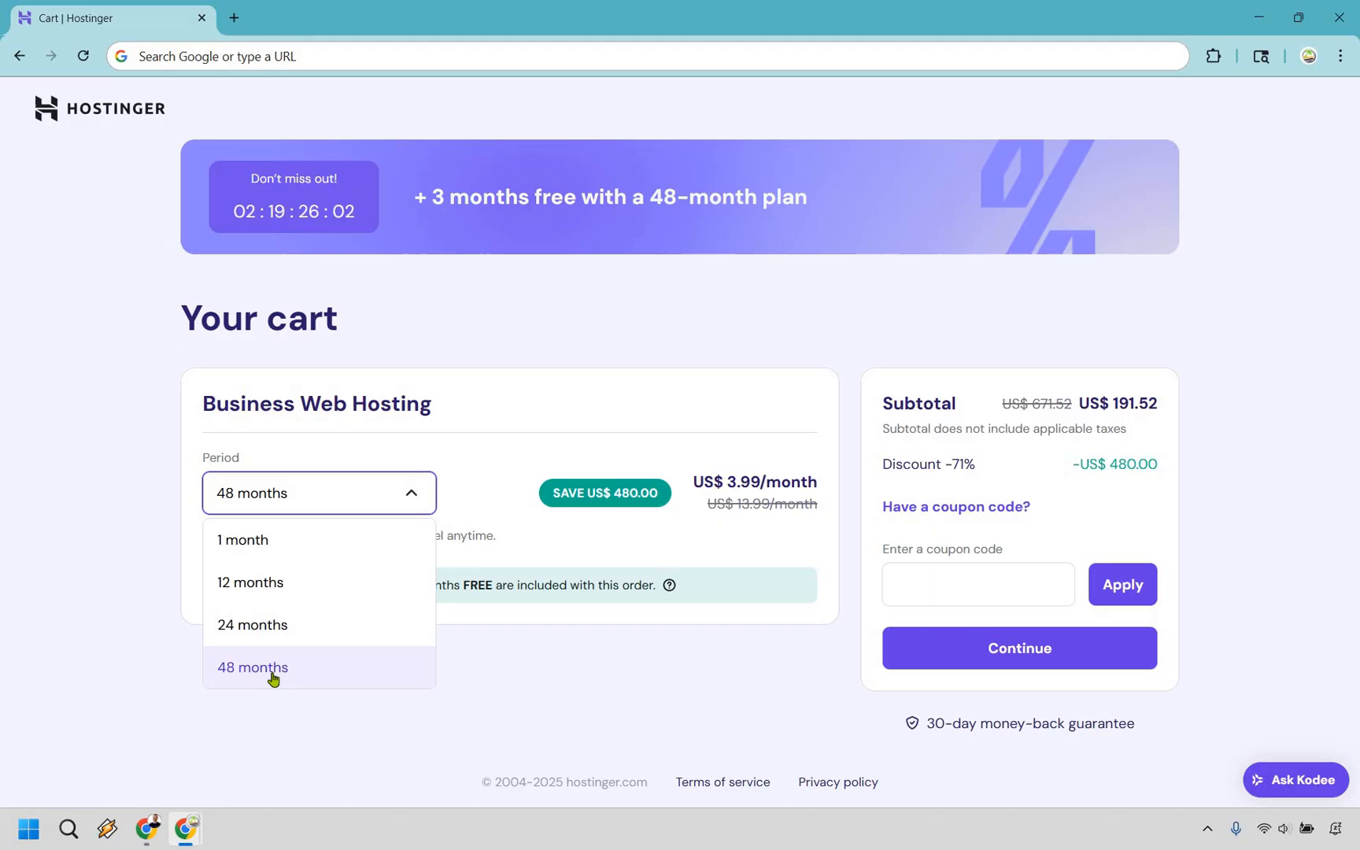
{"action": "mouse_move", "coordinate": [589, 301]}
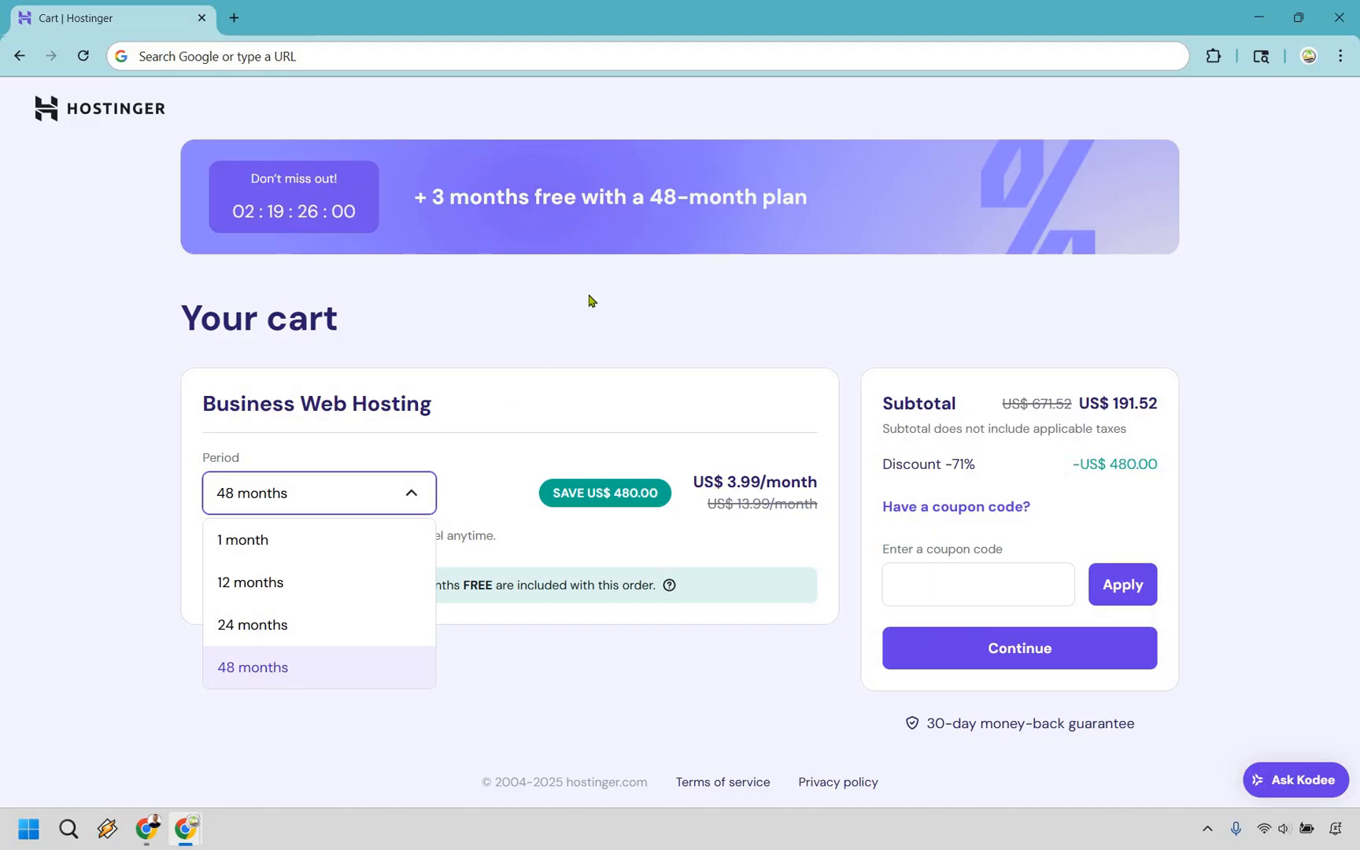
{"action": "left_click", "coordinate": [318, 493]}
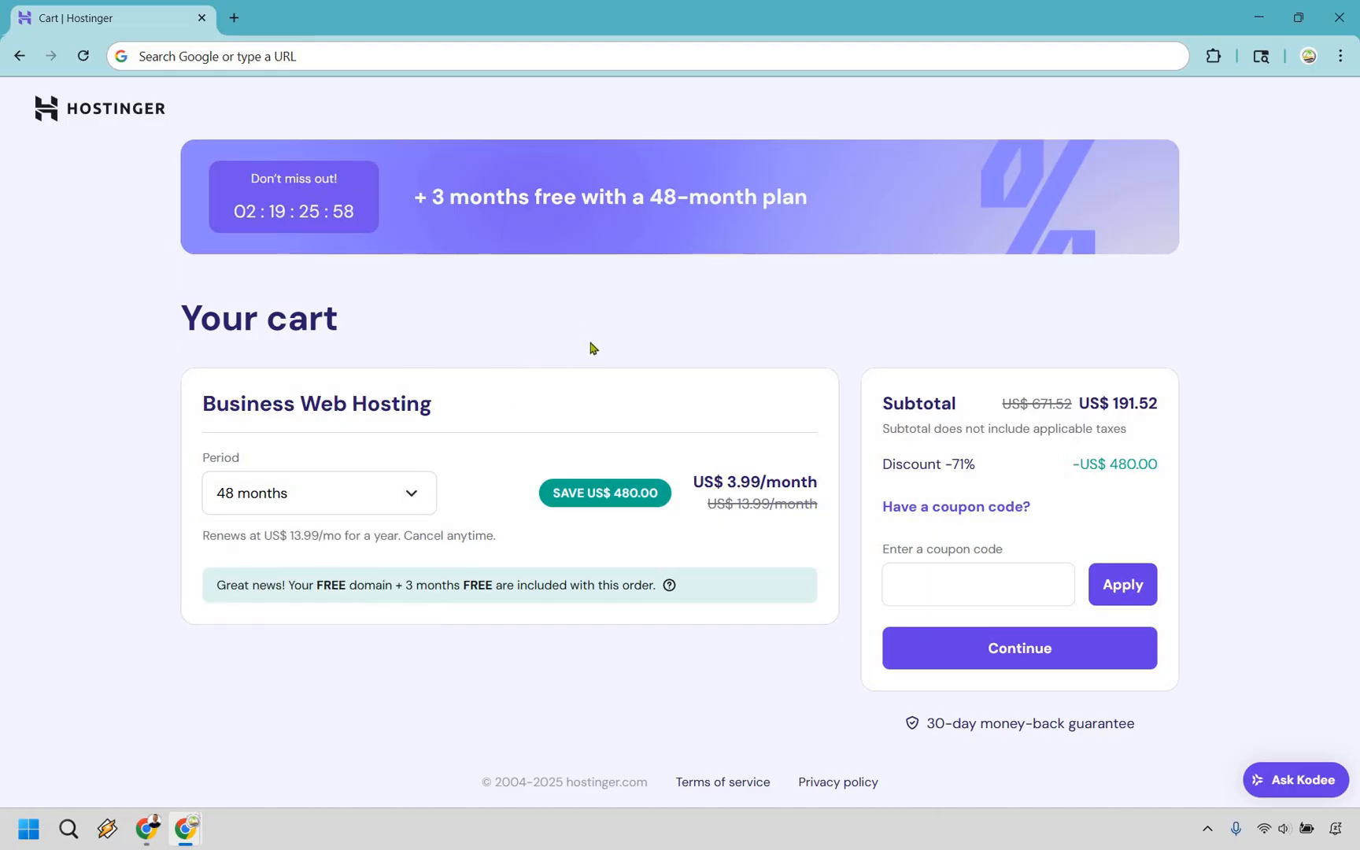
{"action": "mouse_move", "coordinate": [1268, 475]}
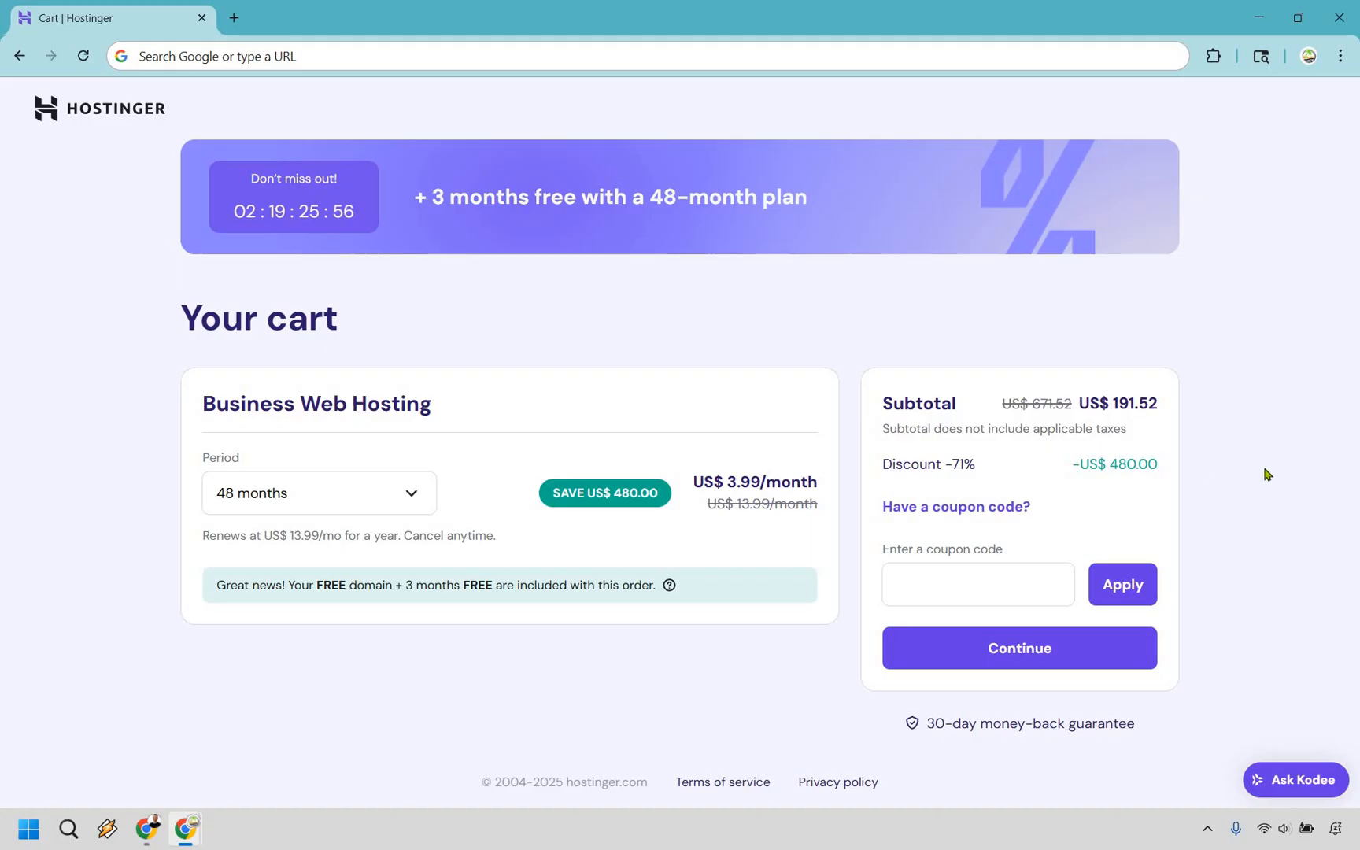
{"action": "mouse_move", "coordinate": [1282, 544]}
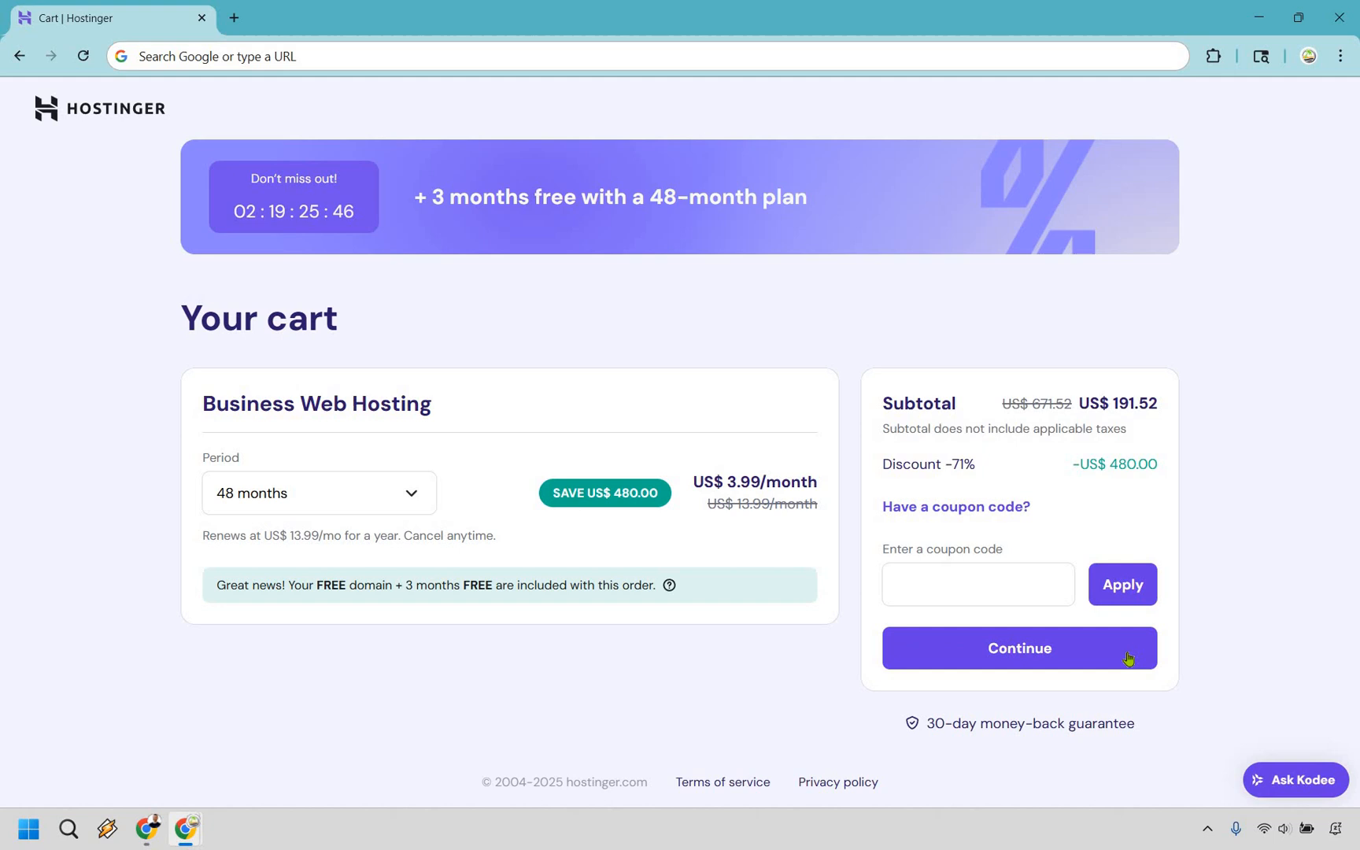
Step: Continue from the 48-month Business cart to the Register page
{"action": "left_click", "coordinate": [1018, 647]}
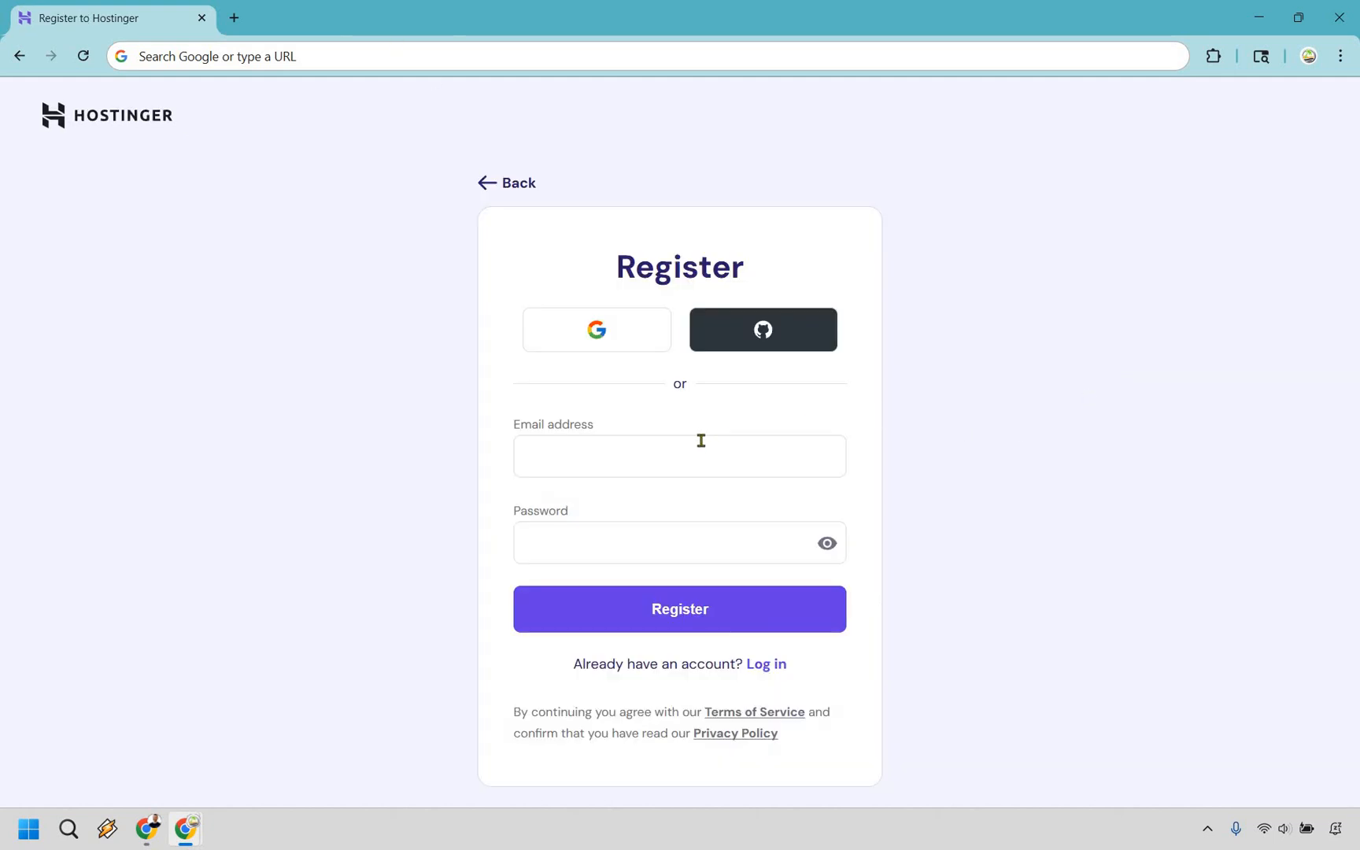
{"action": "mouse_move", "coordinate": [1130, 475]}
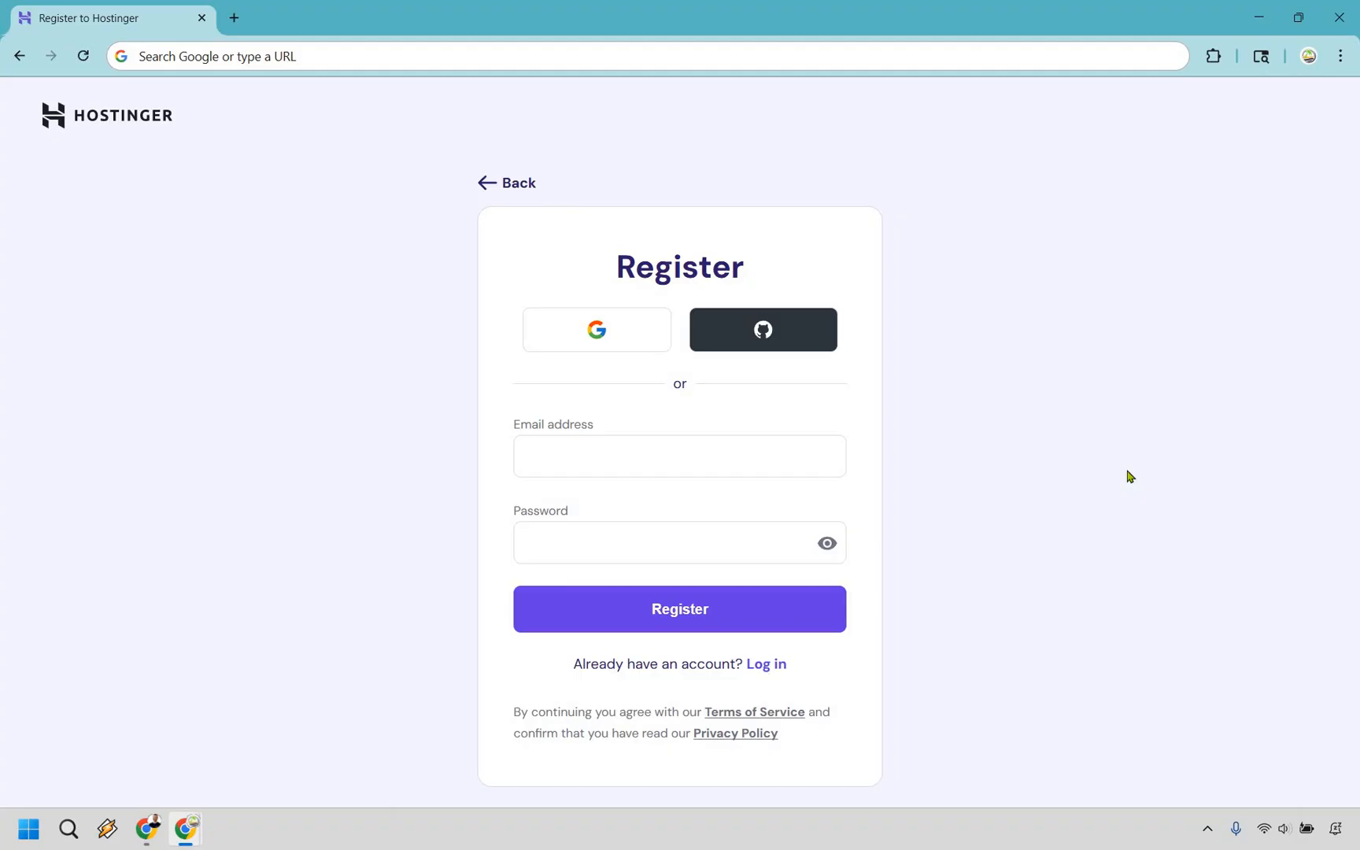
{"action": "mouse_move", "coordinate": [1088, 562]}
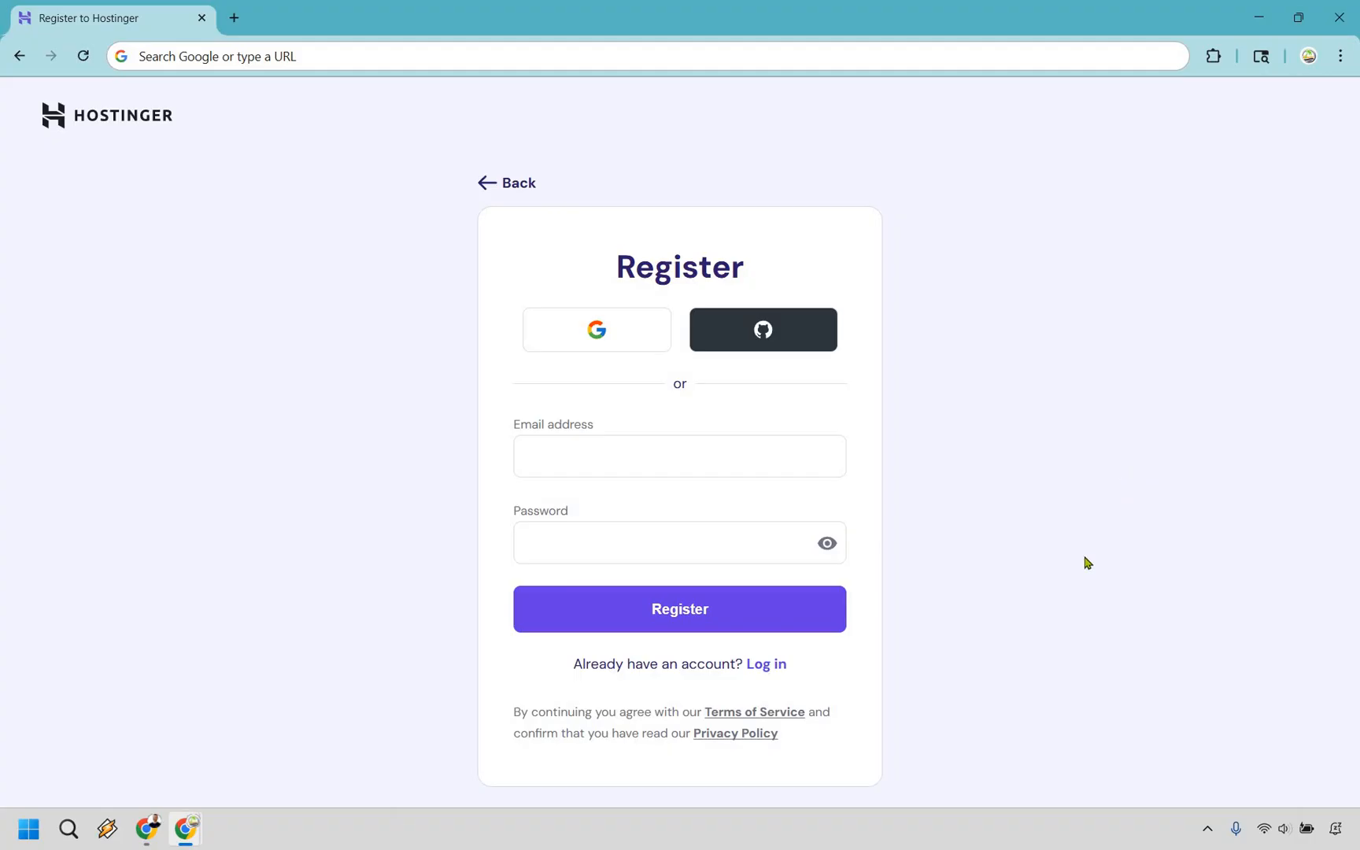
{"action": "mouse_move", "coordinate": [1055, 562]}
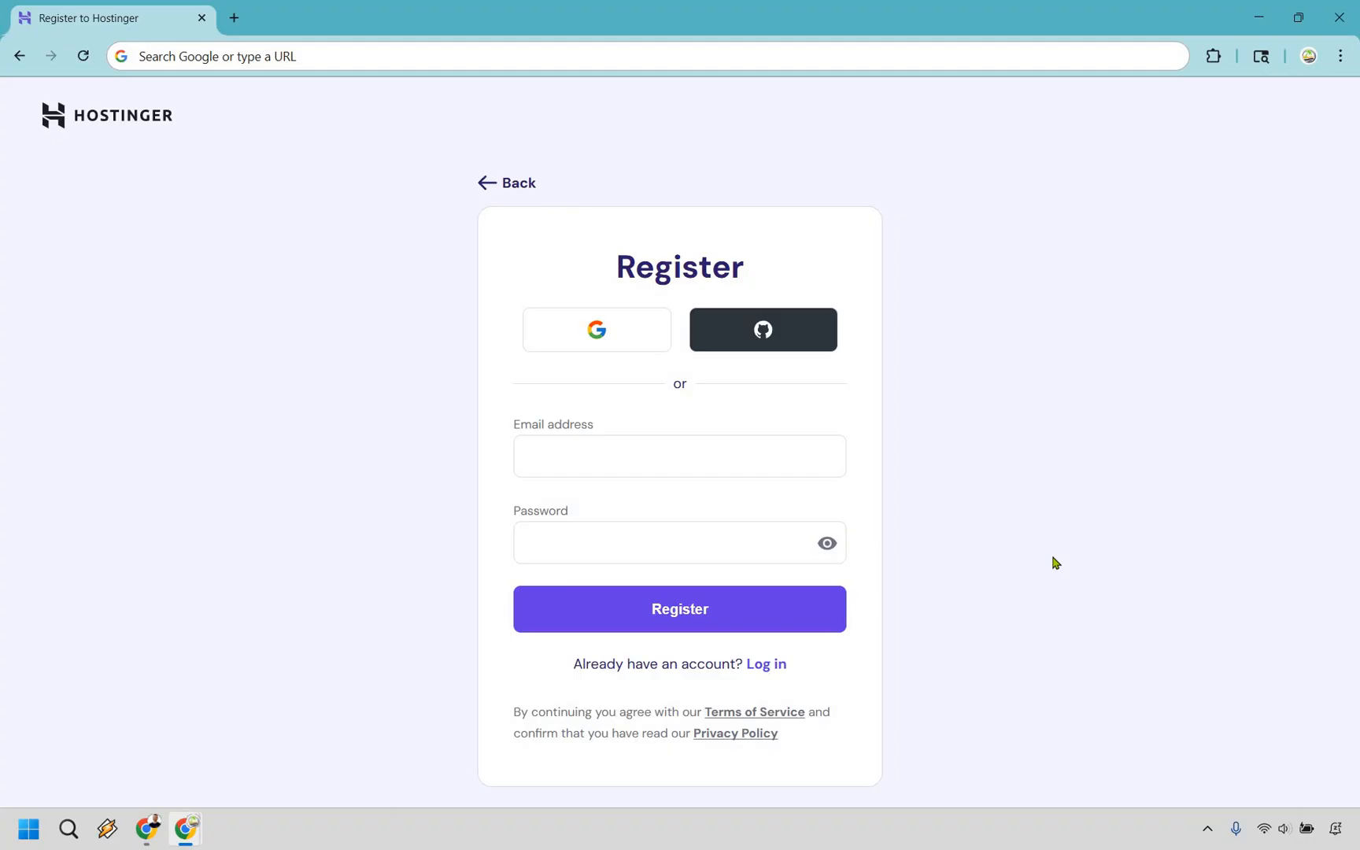
{"action": "mouse_move", "coordinate": [1155, 499]}
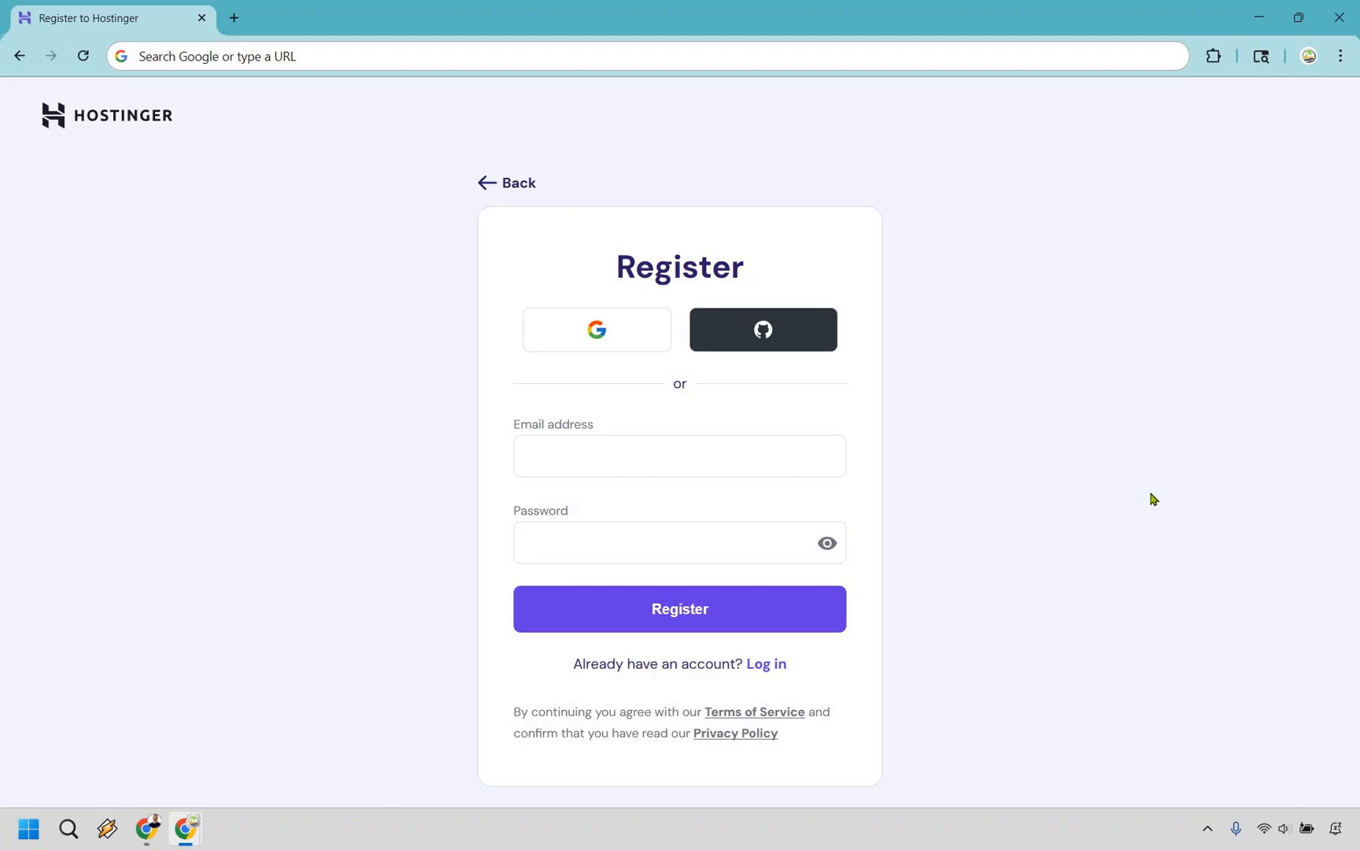